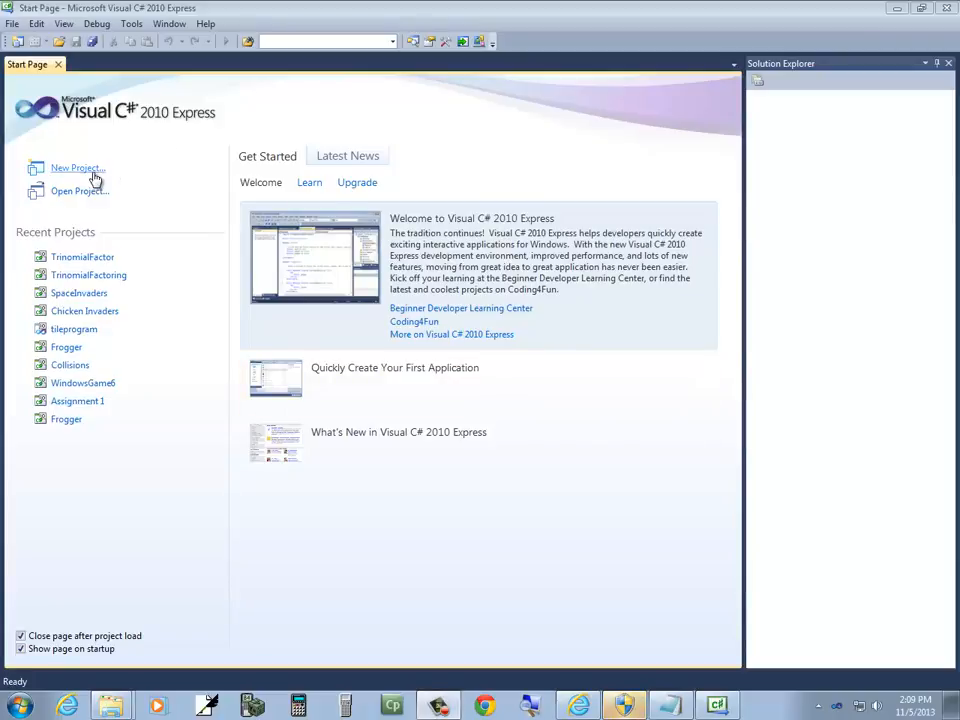
# Create a new Windows Forms Application project from File > New Project, opening a blank Form1.
pyautogui.click(12, 24)
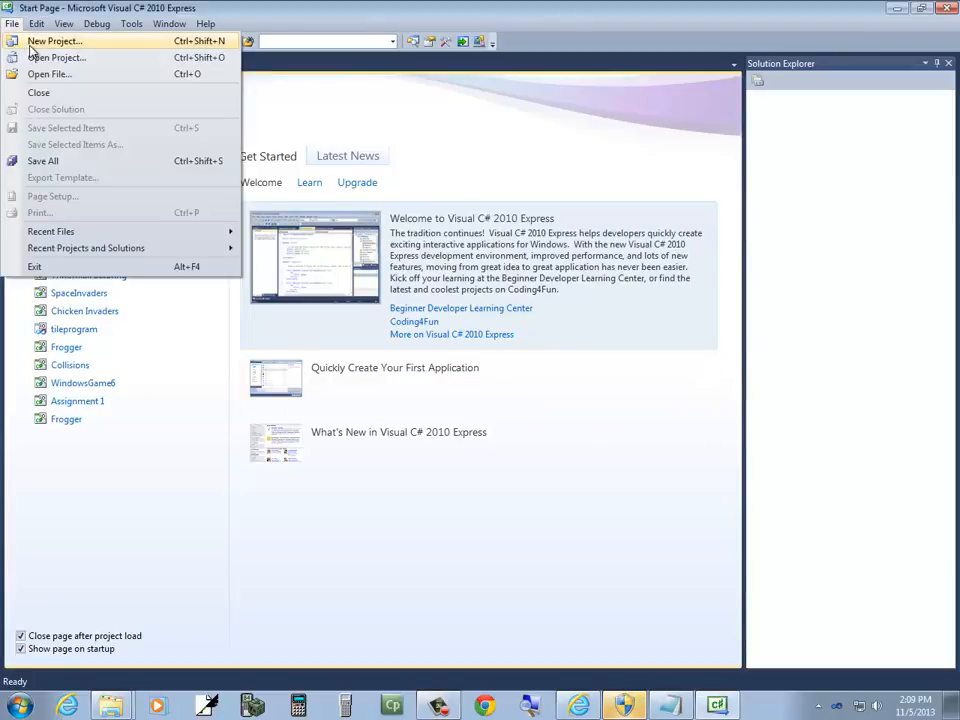
pyautogui.click(54, 40)
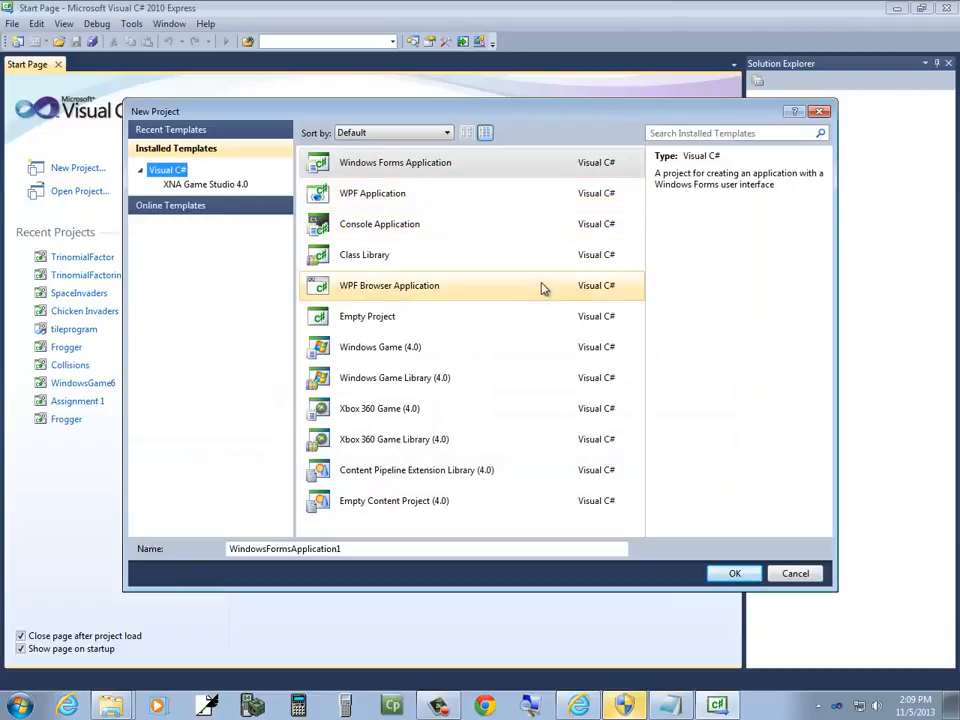
pyautogui.click(396, 162)
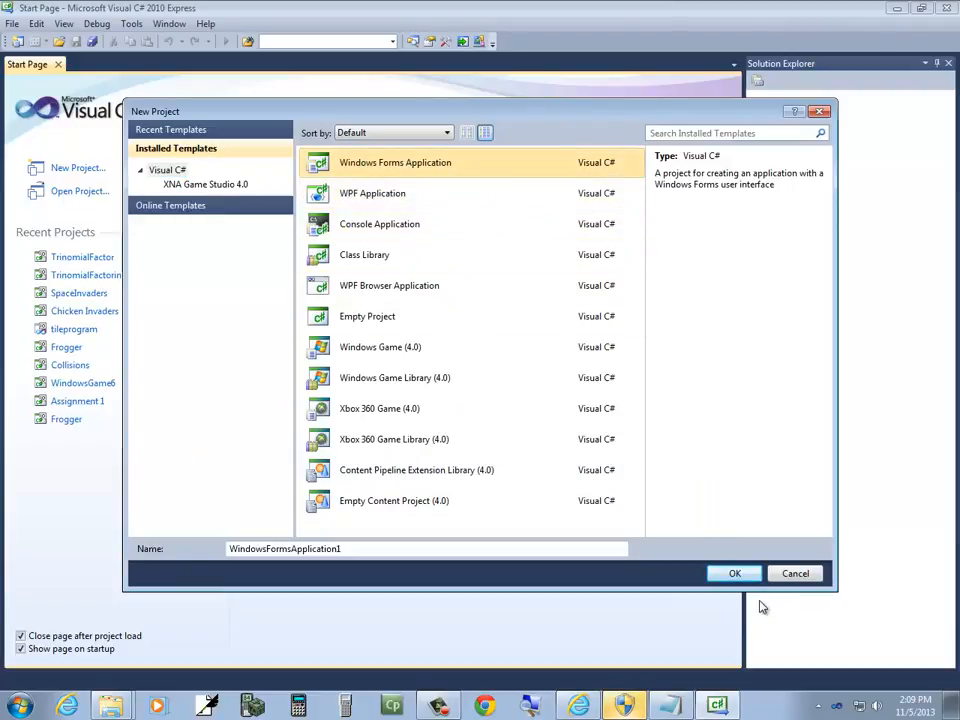
pyautogui.click(734, 572)
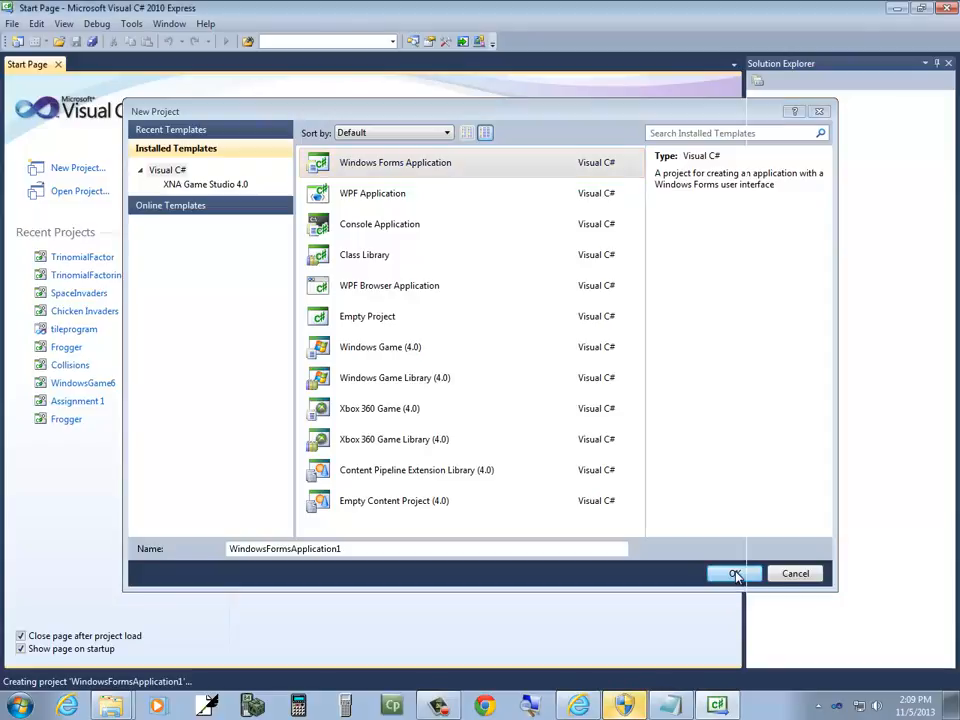
pyautogui.click(734, 572)
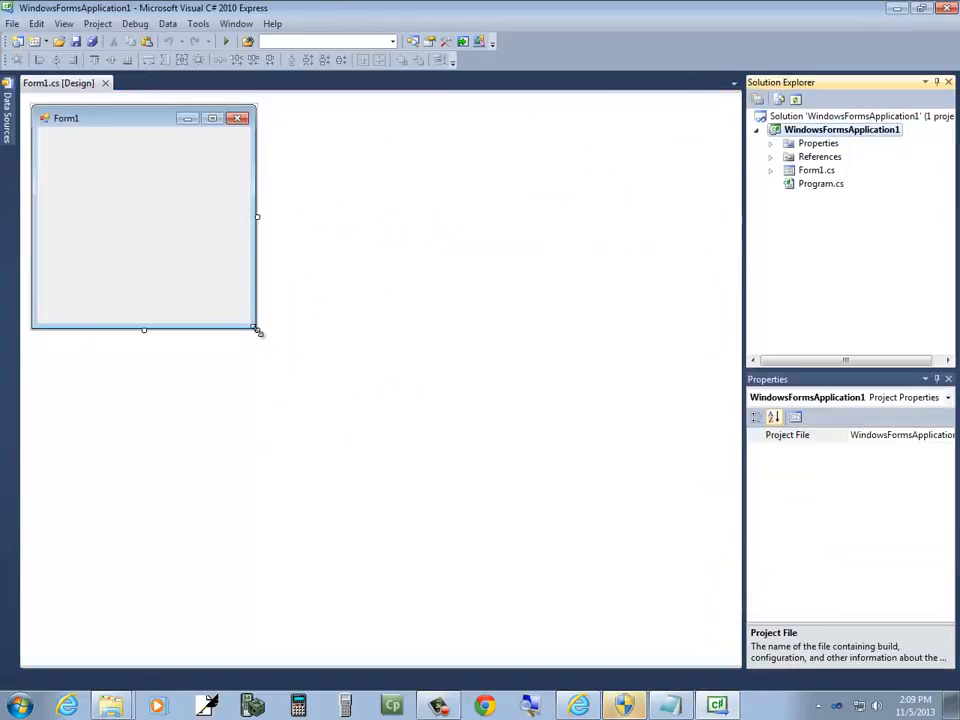
# Resize Form1 to about 529 by 528 and close the Properties pane.
pyautogui.moveTo(256, 330); pyautogui.dragTo(276, 360)
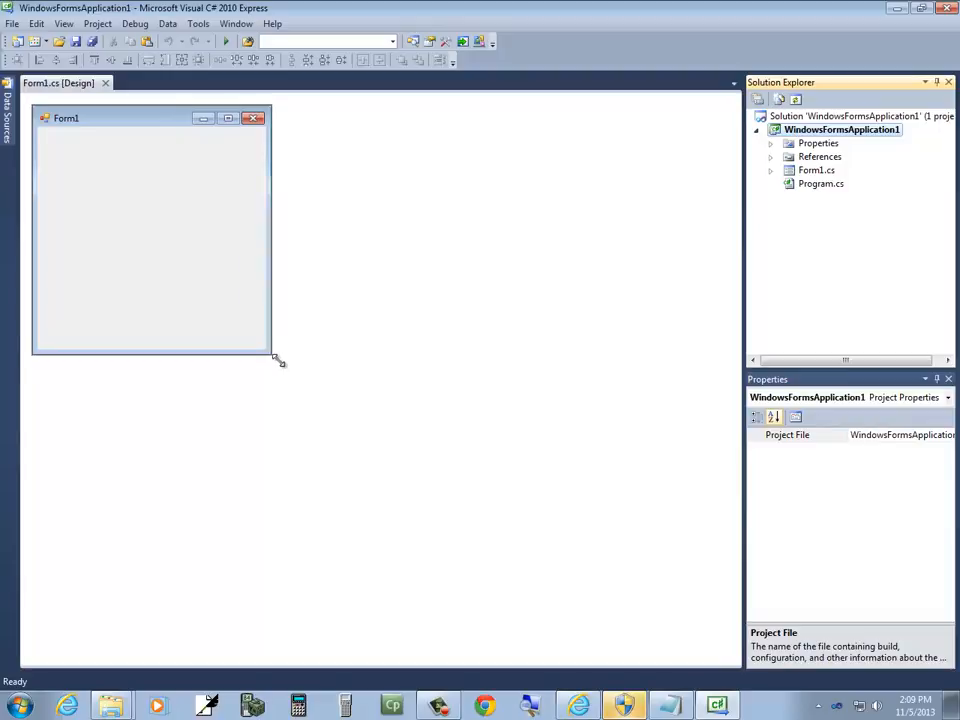
pyautogui.moveTo(278, 360); pyautogui.dragTo(432, 486)
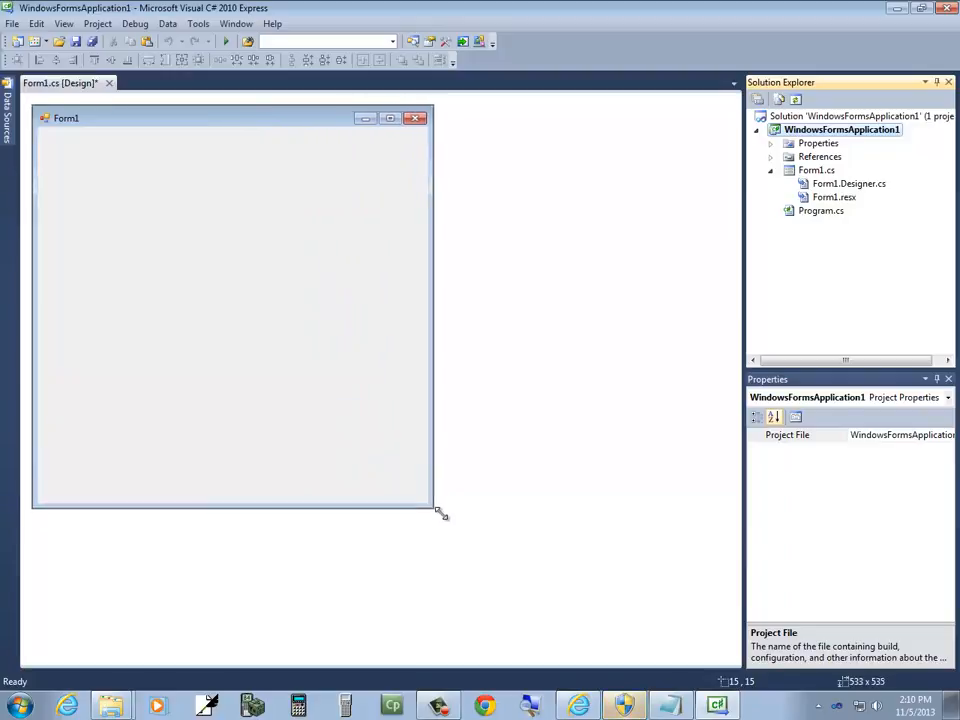
pyautogui.moveTo(440, 512); pyautogui.dragTo(428, 500)
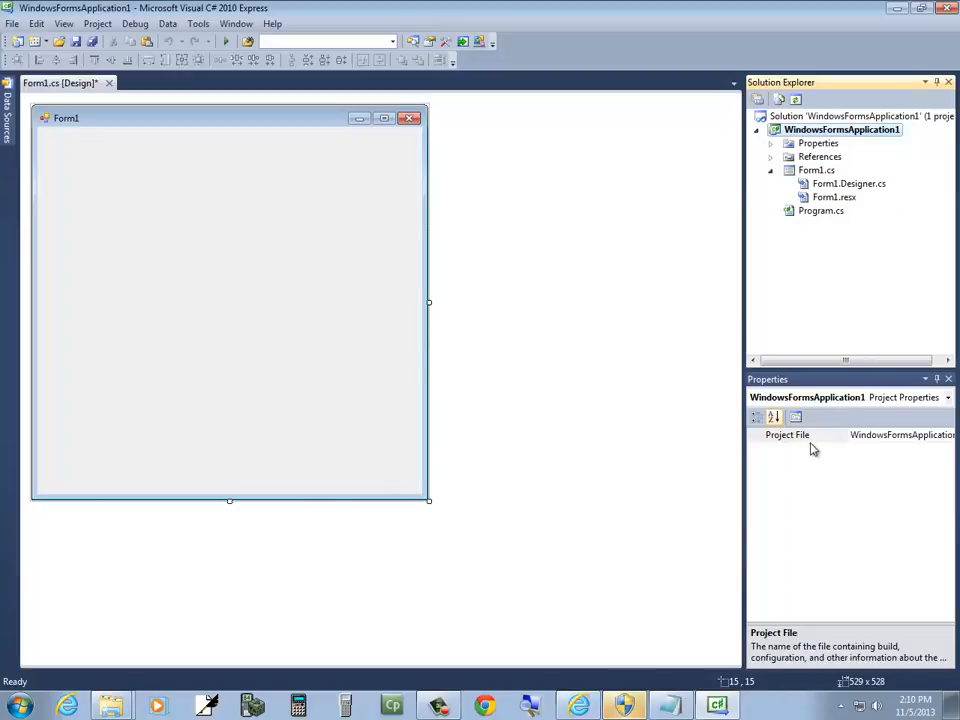
pyautogui.click(948, 378)
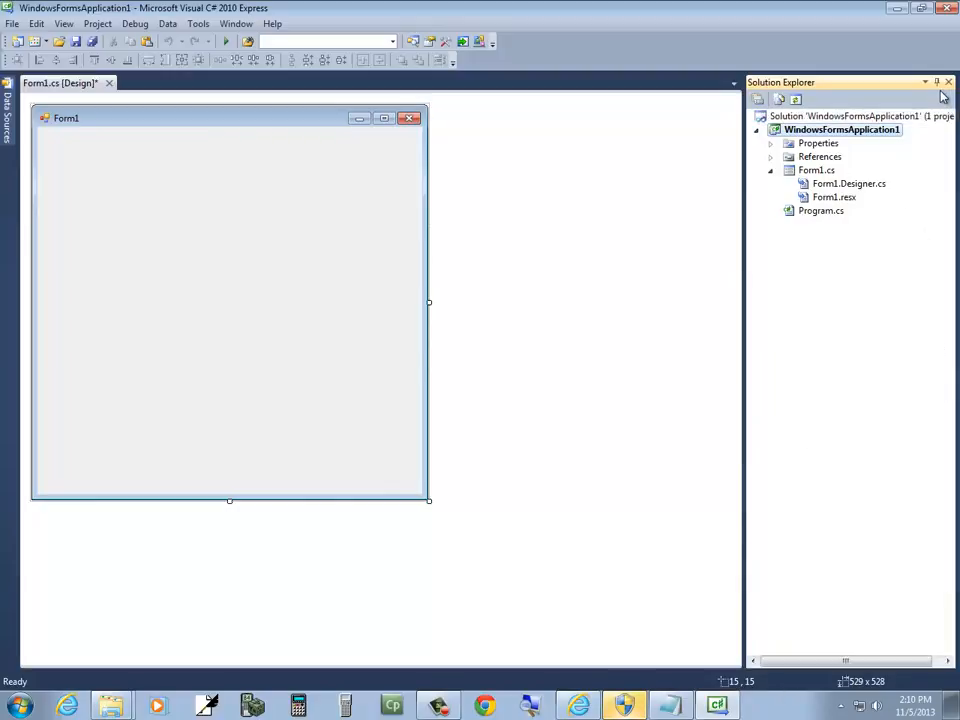
# Close Solution Explorer and show the Properties window via View > Other Windows.
pyautogui.click(948, 84)
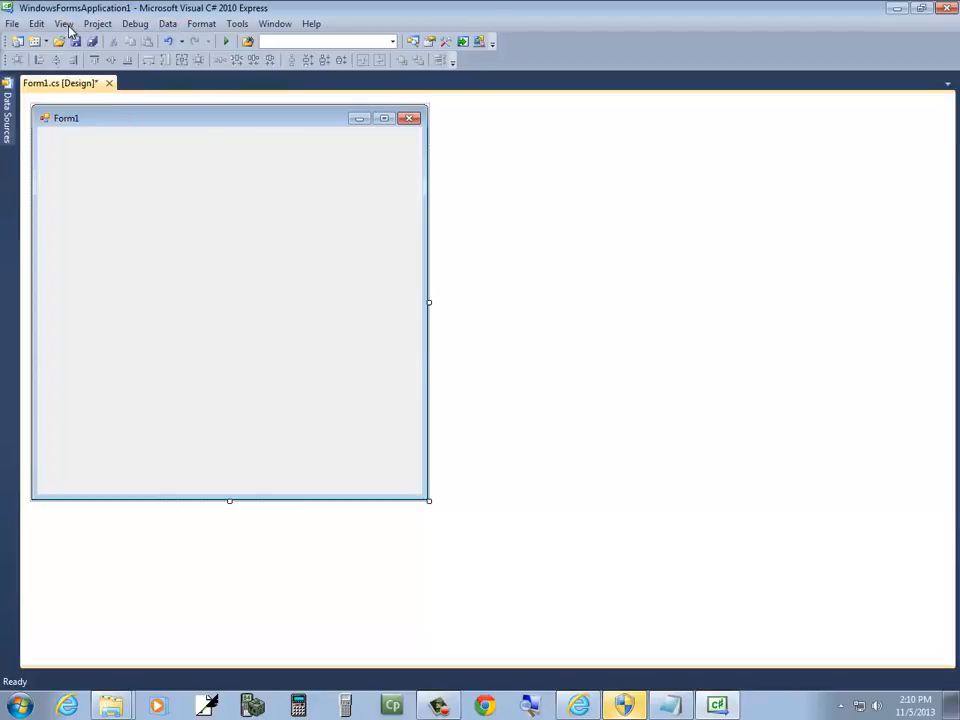
pyautogui.click(64, 24)
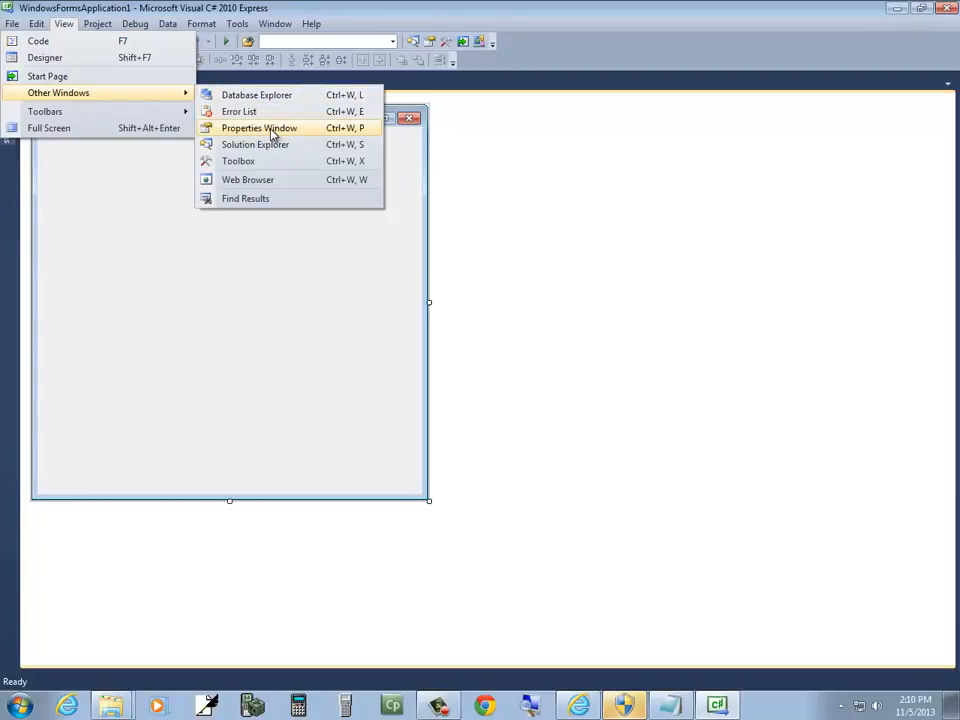
pyautogui.click(258, 128)
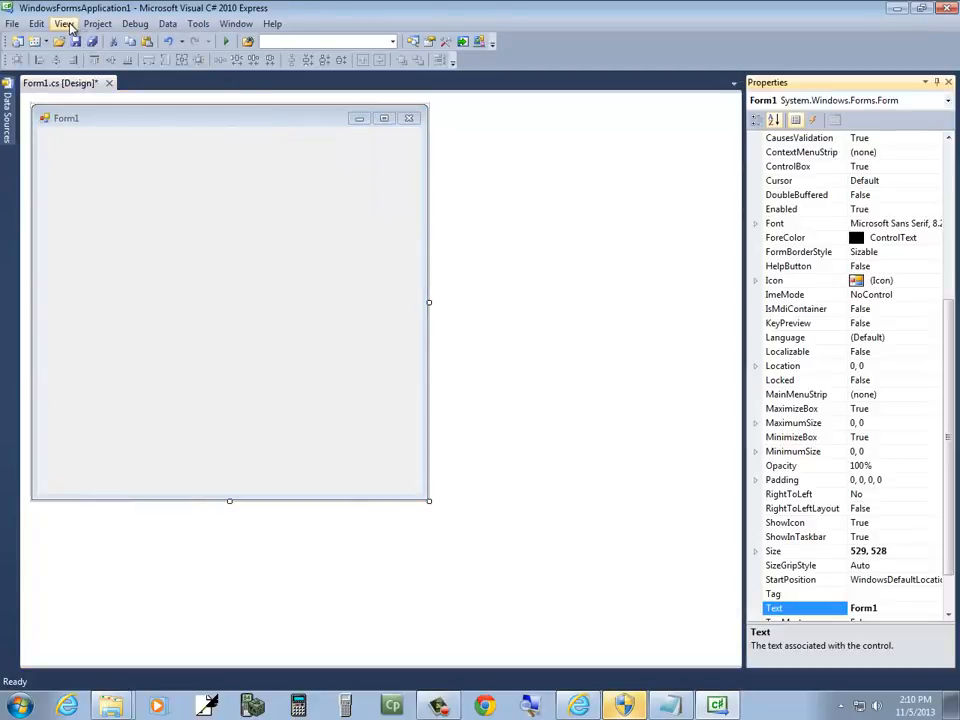
# Show the Toolbox of controls and keep it open beside the form designer.
pyautogui.click(64, 24)
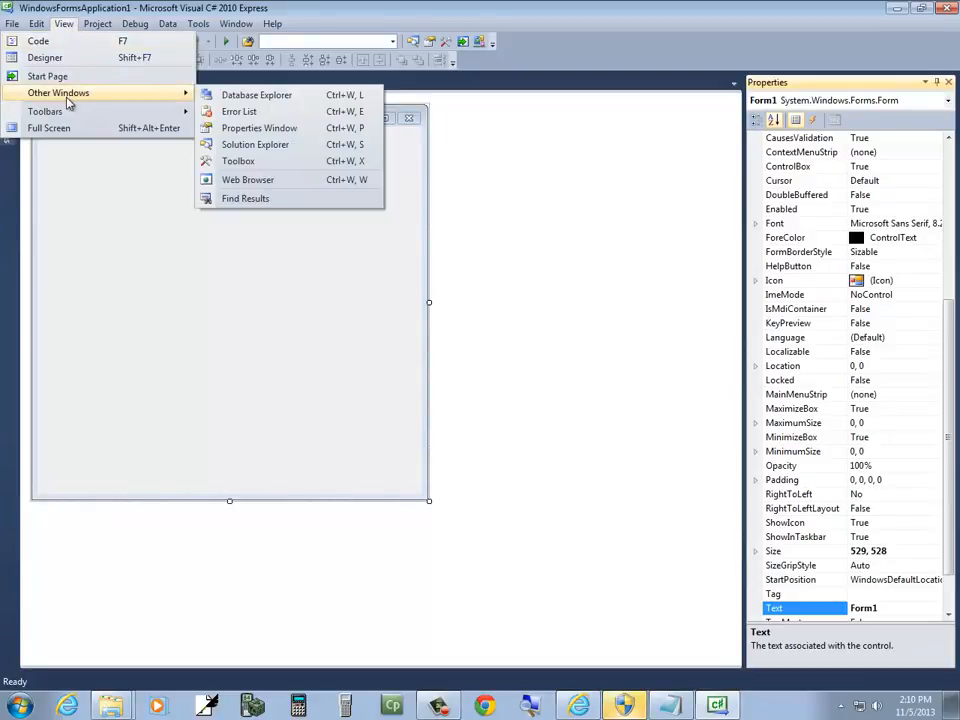
pyautogui.moveTo(260, 128)
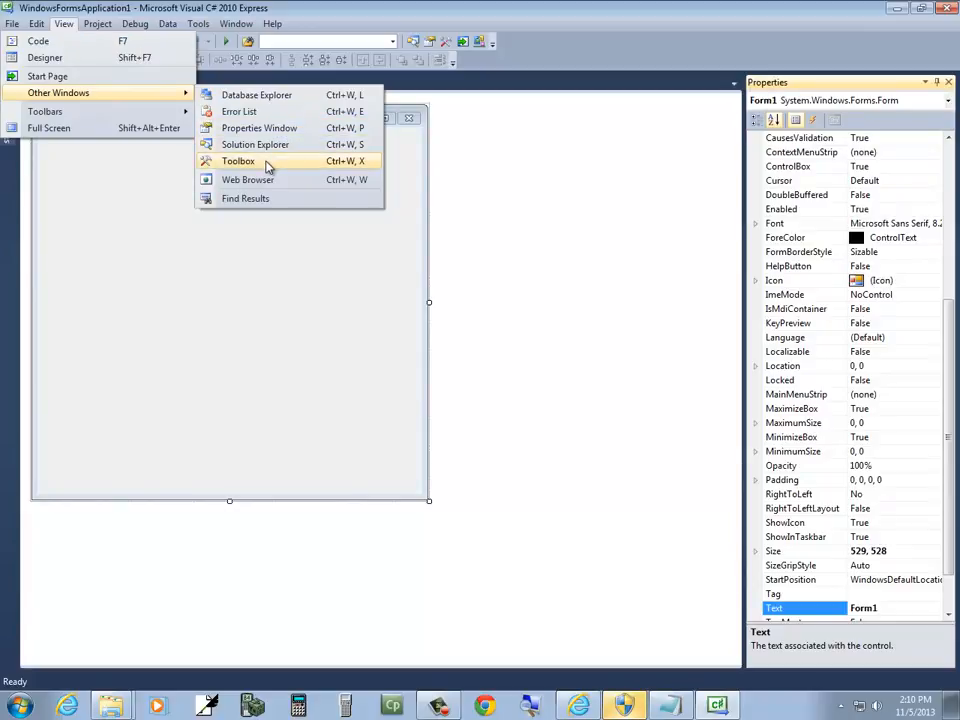
pyautogui.click(240, 160)
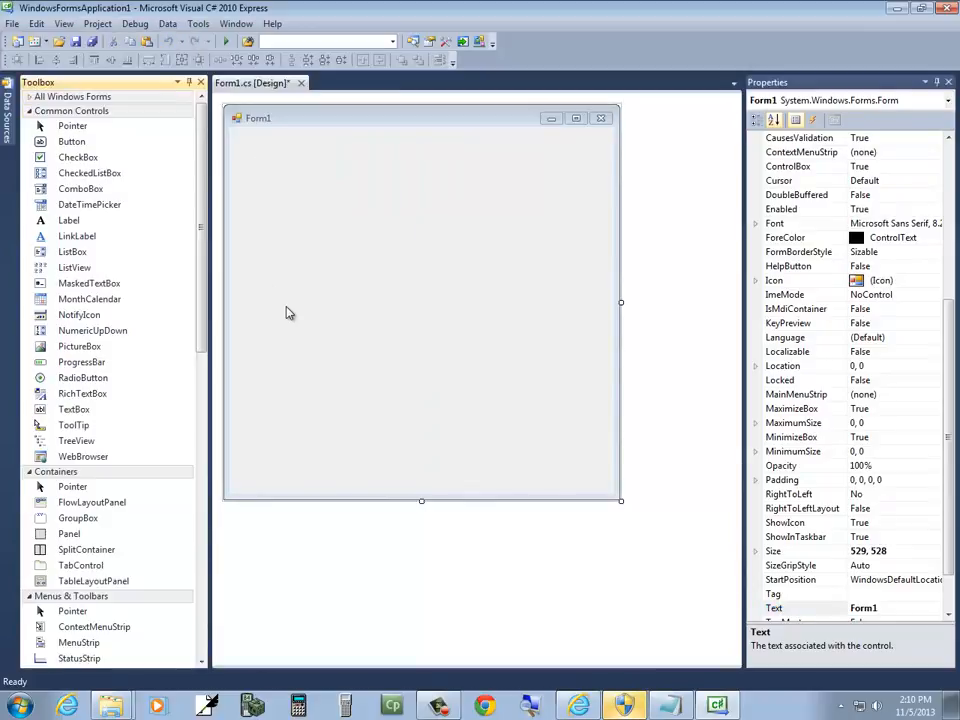
pyautogui.click(92, 330)
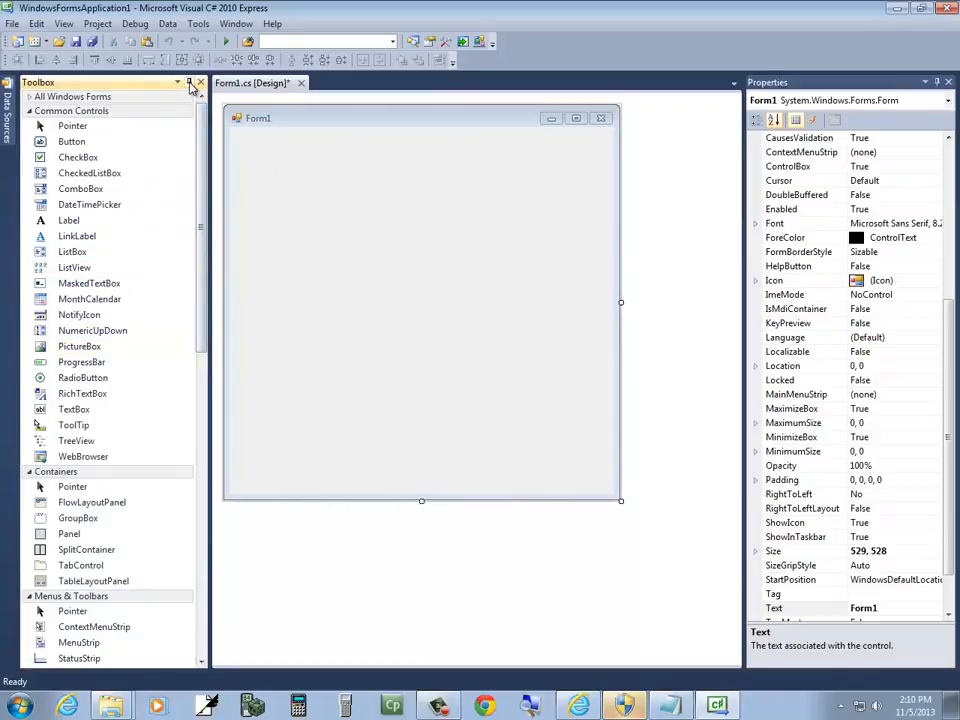
pyautogui.moveTo(188, 88)
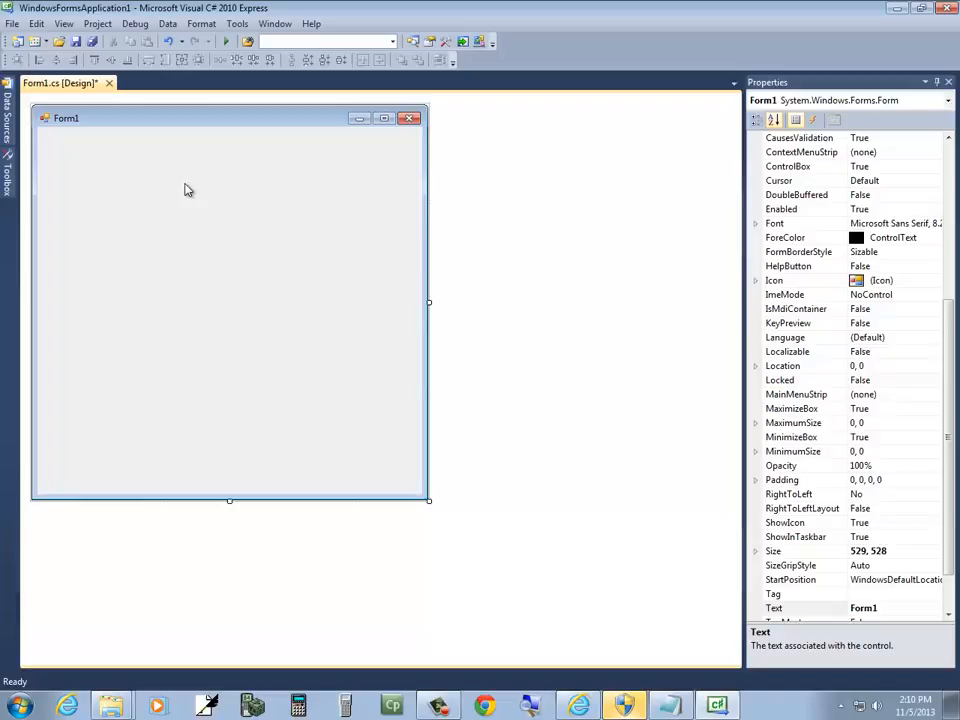
pyautogui.moveTo(134, 180)
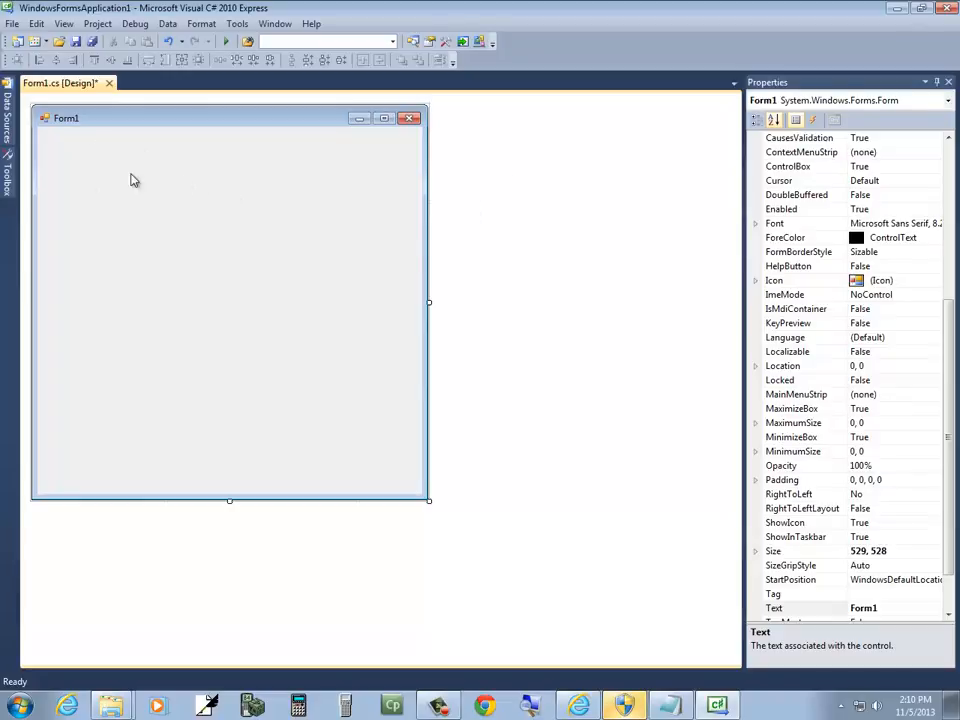
pyautogui.click(8, 164)
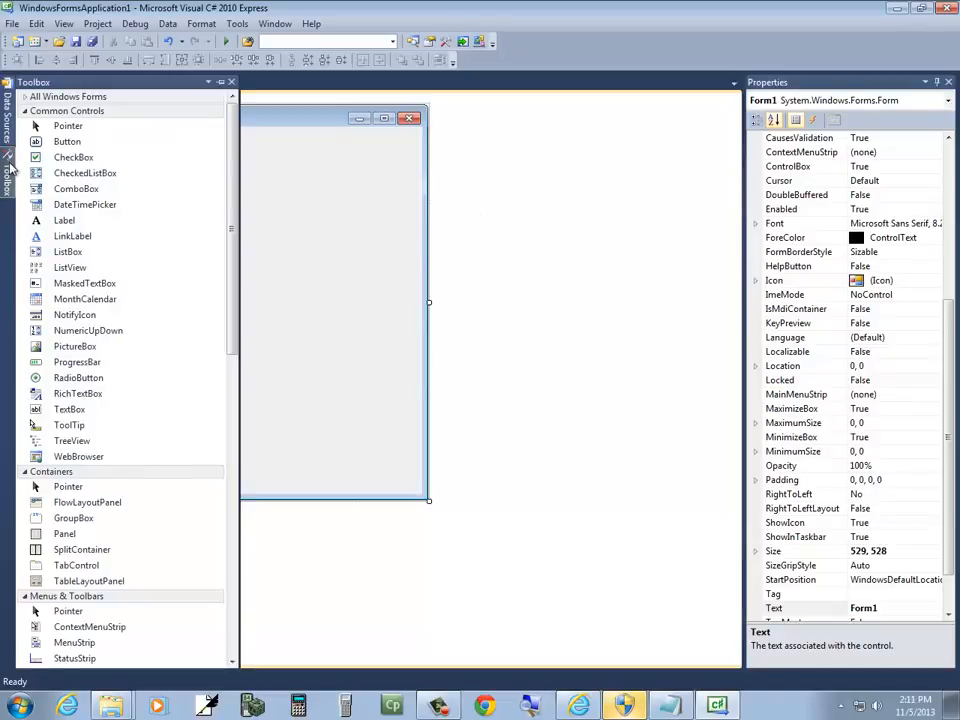
pyautogui.moveTo(220, 82)
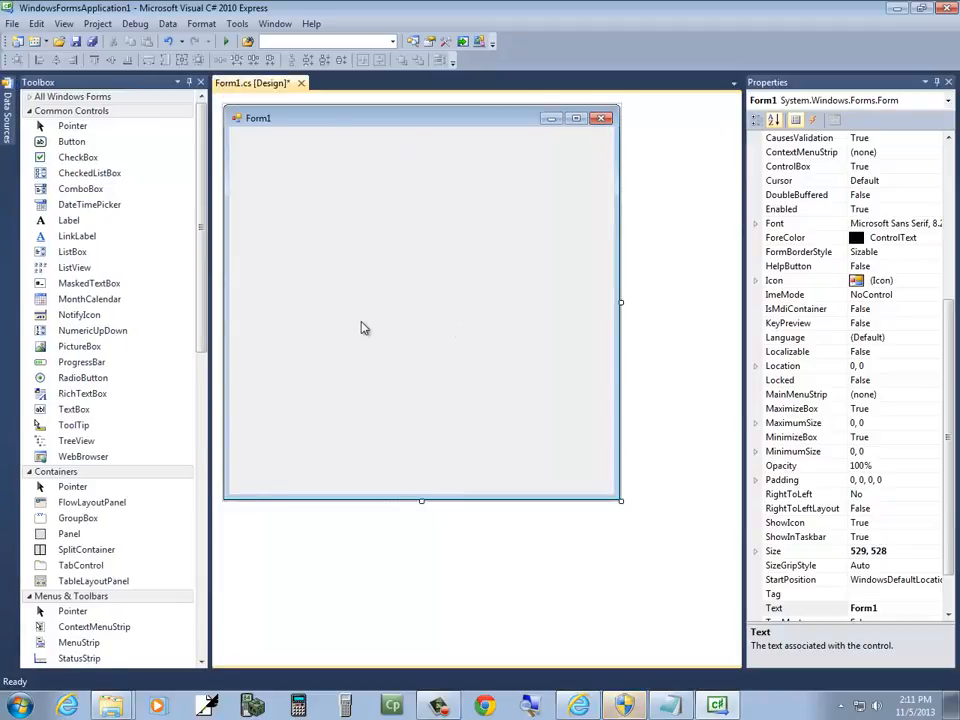
pyautogui.moveTo(360, 312)
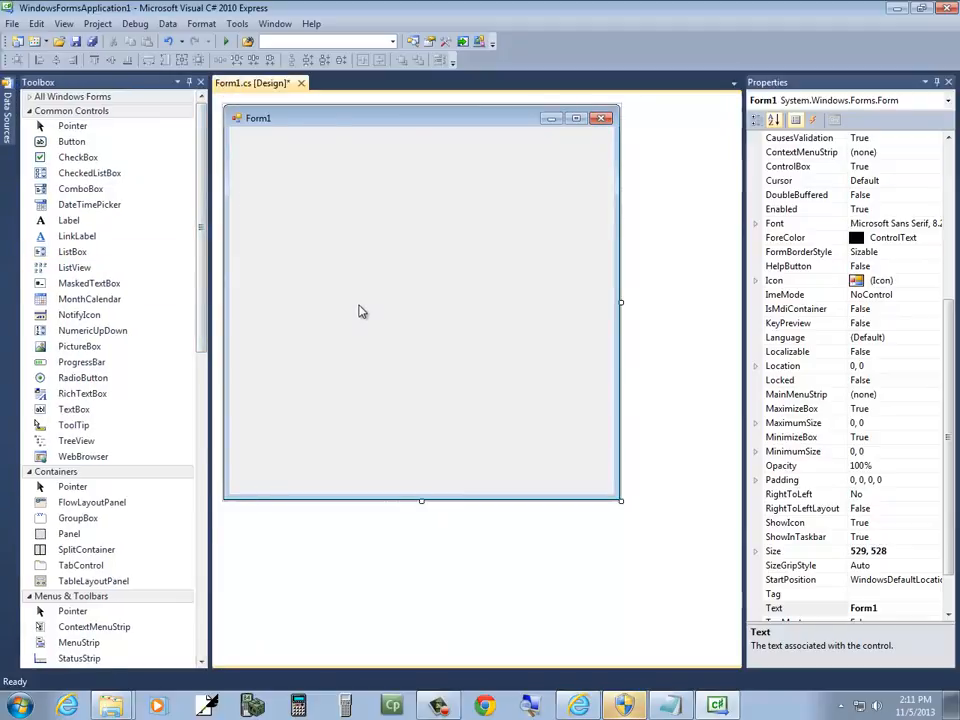
pyautogui.moveTo(344, 296)
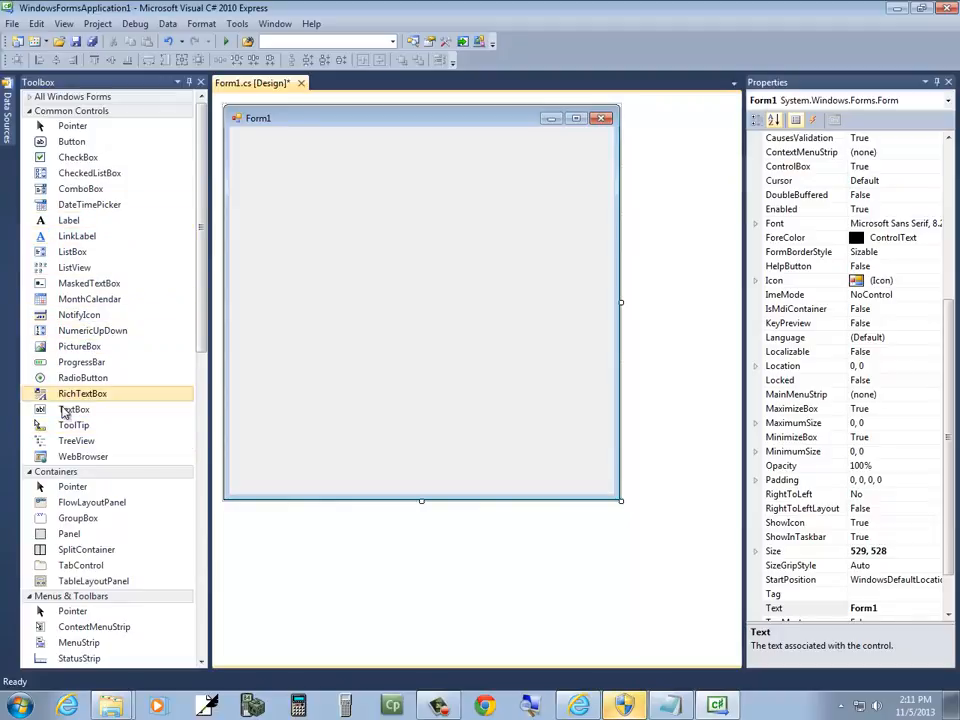
# Place two text boxes with labels beside them and button1 below them on Form1.
pyautogui.click(76, 408)
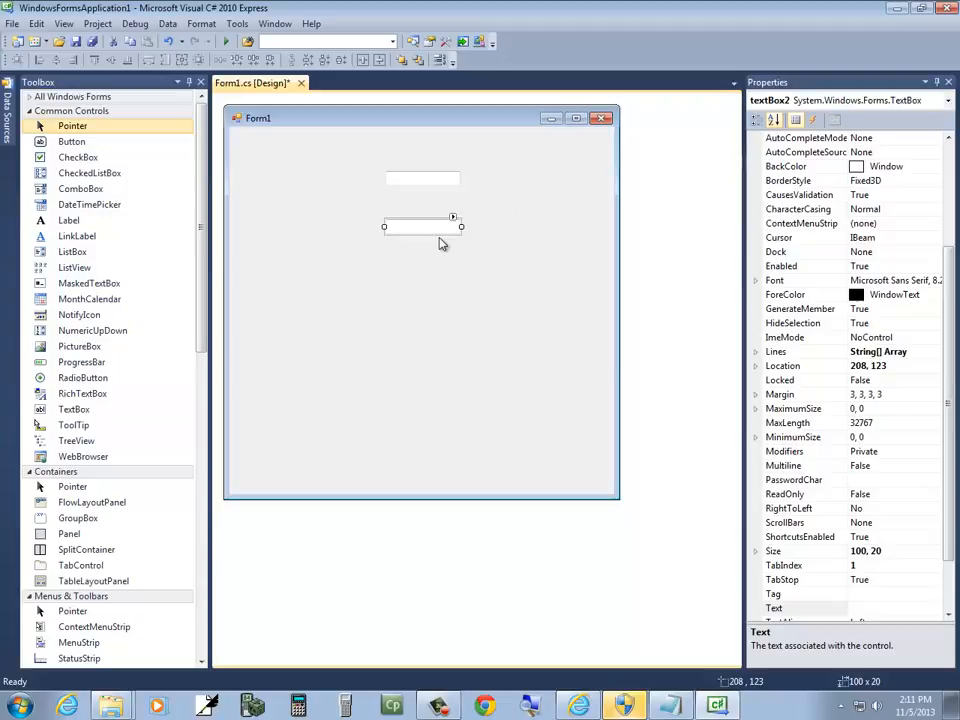
pyautogui.click(68, 220)
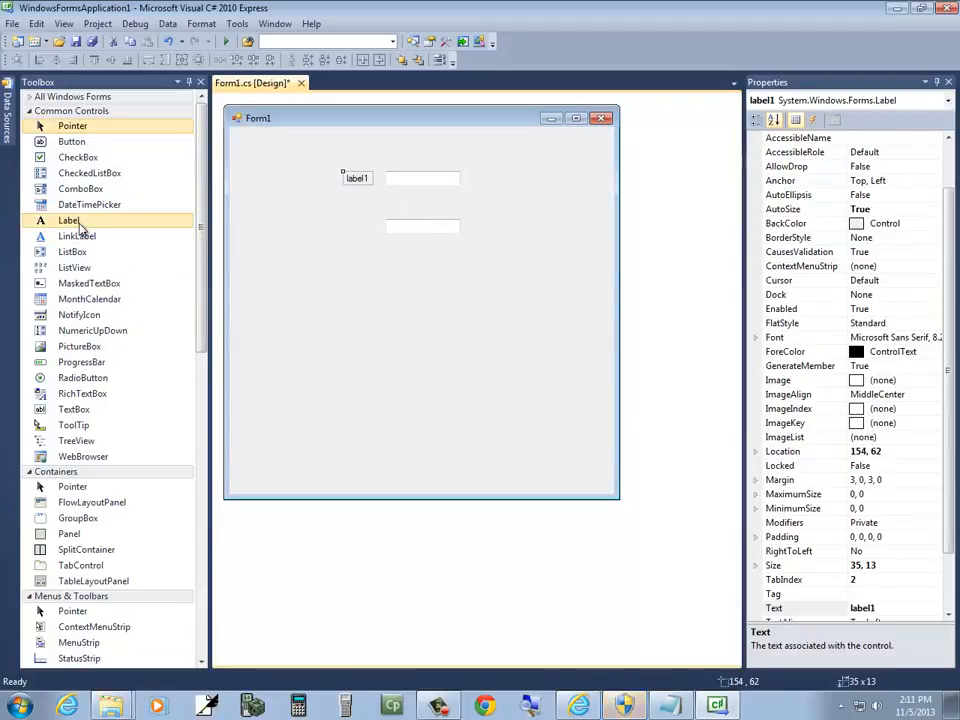
pyautogui.moveTo(68, 220); pyautogui.dragTo(362, 184)
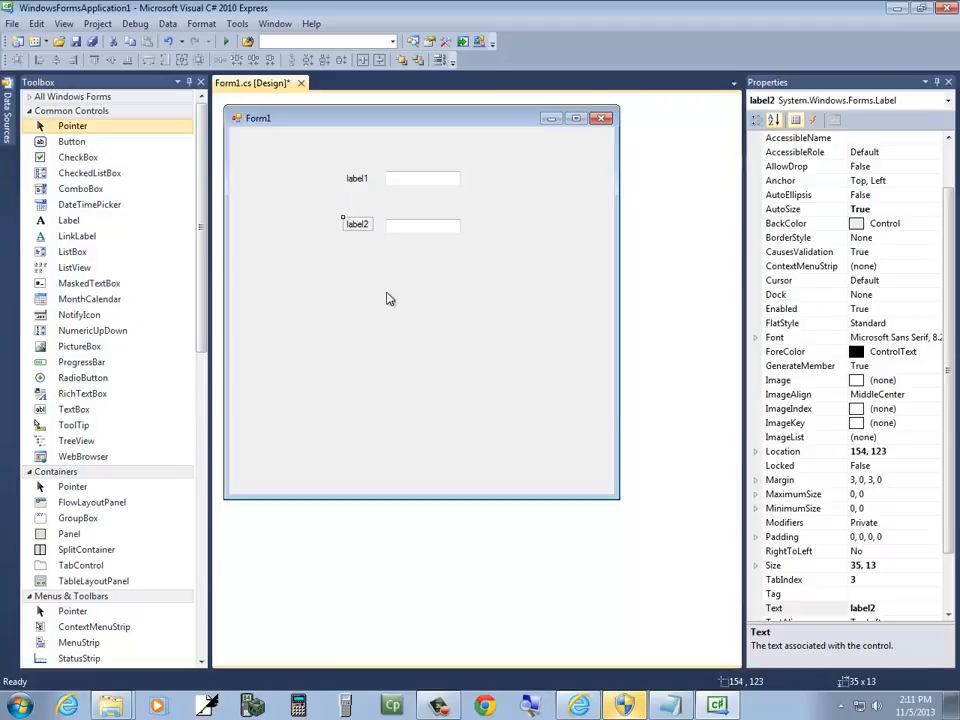
pyautogui.moveTo(72, 140)
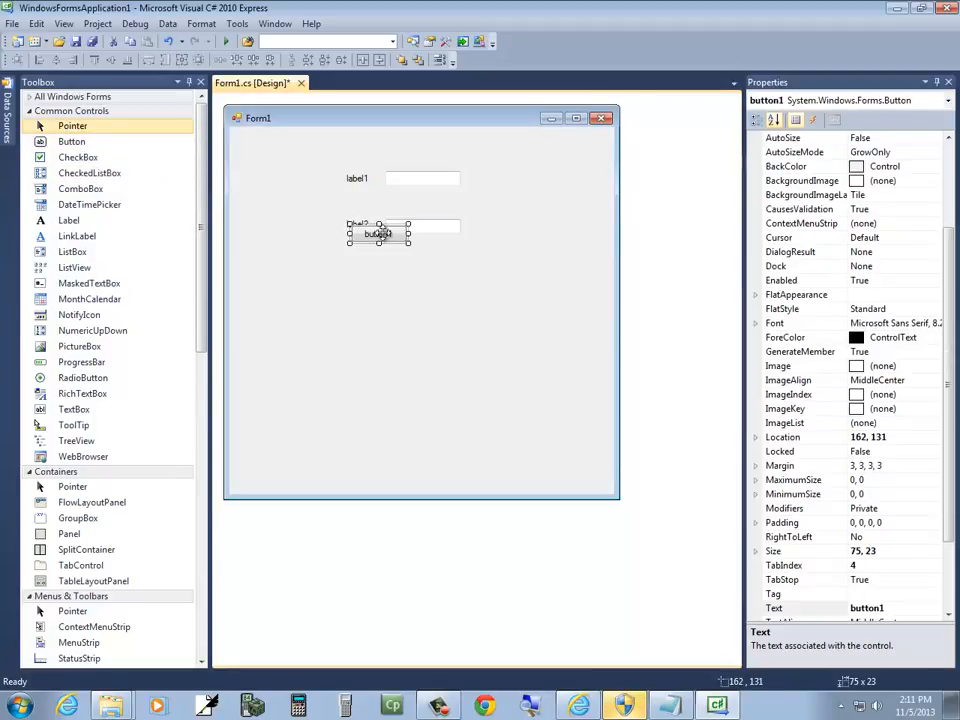
pyautogui.moveTo(378, 232); pyautogui.dragTo(400, 264)
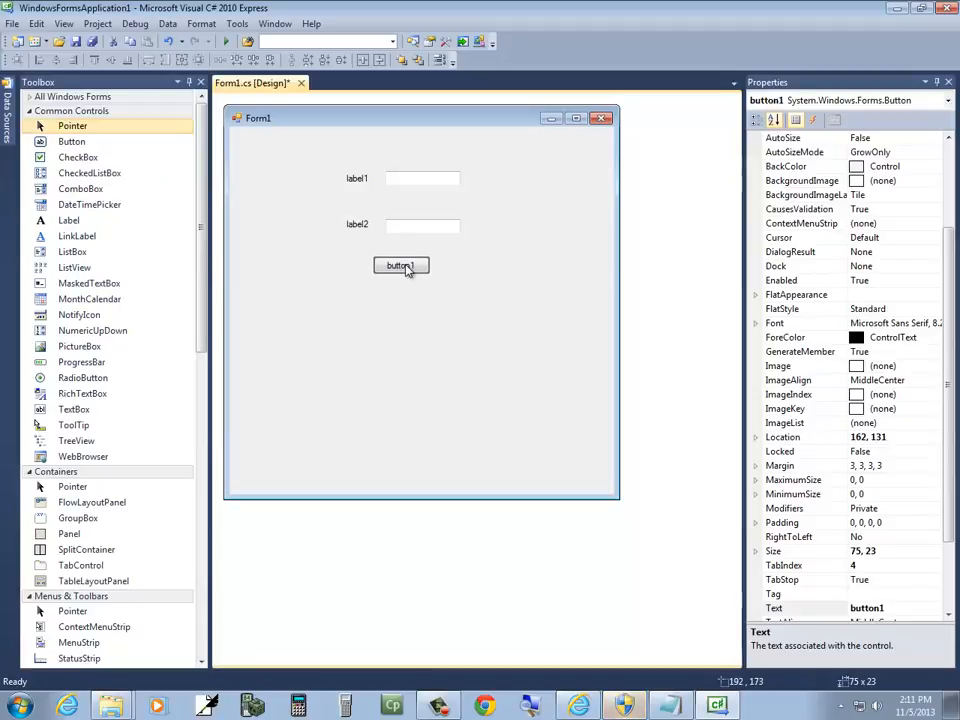
pyautogui.click(400, 264)
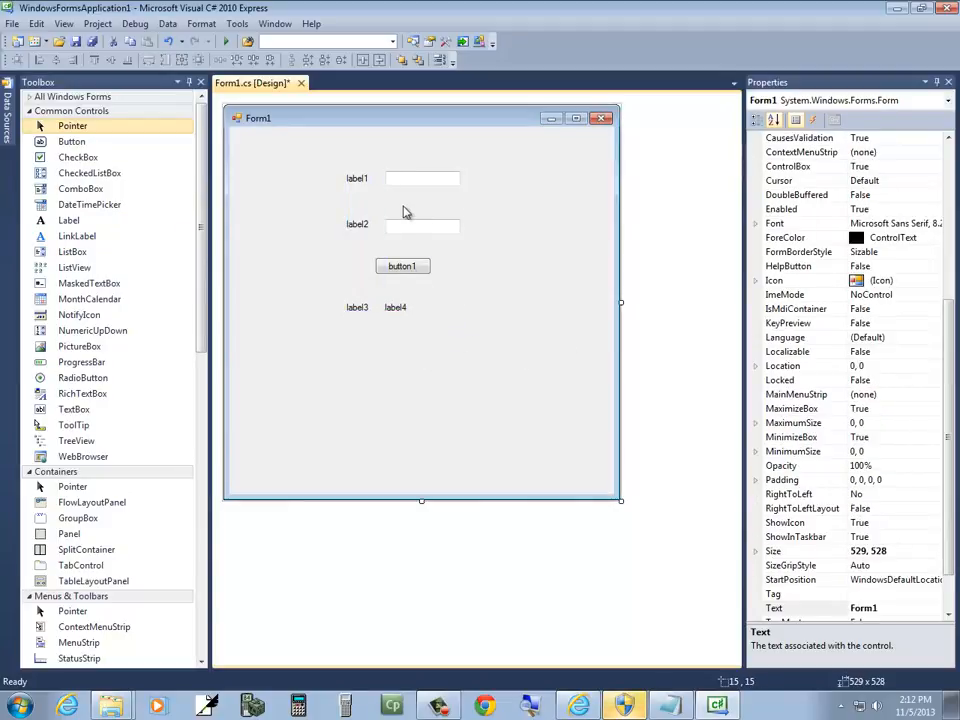
# Generate a label1_Click stub by double-clicking label1, then return to the Form1 design view.
pyautogui.click(356, 178)
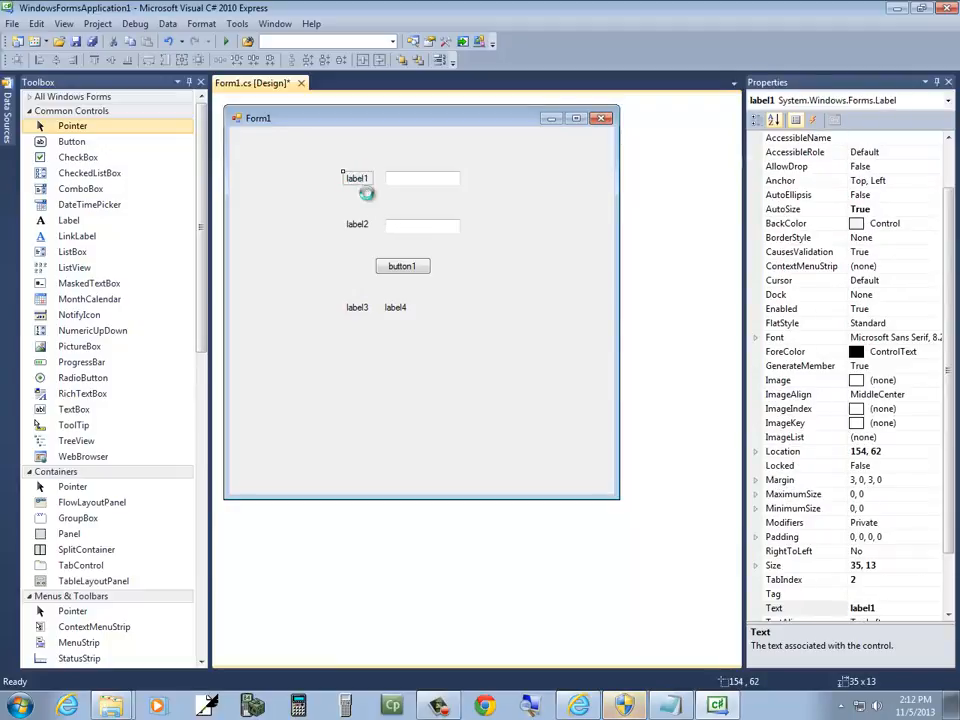
pyautogui.doubleClick(356, 178)
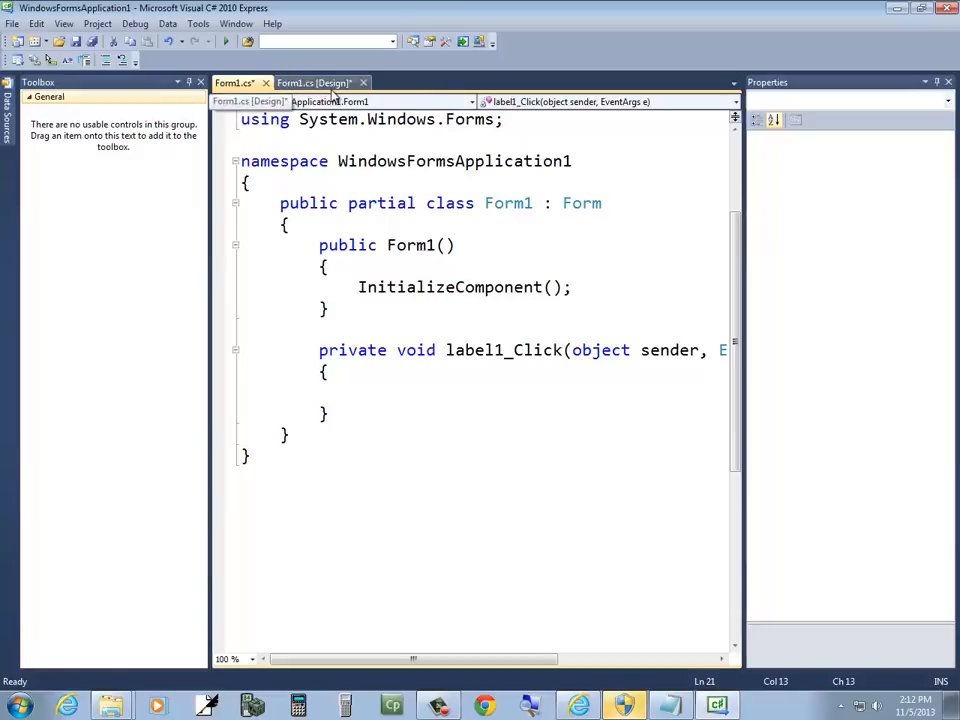
pyautogui.click(316, 84)
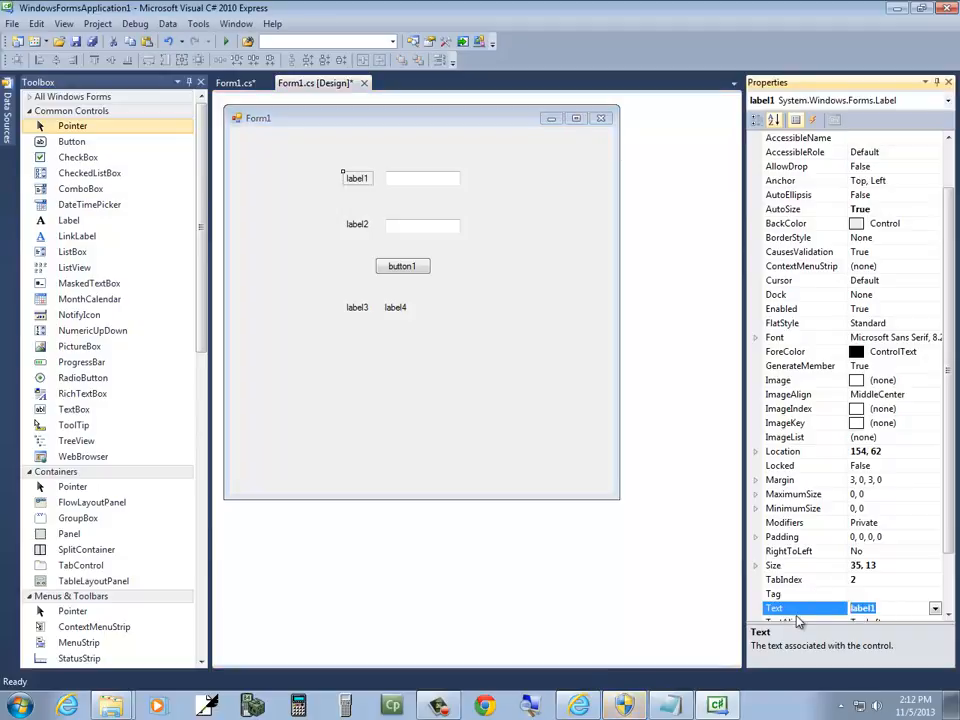
# Caption the labels Number 1, Number 2, Sum and 0.
pyautogui.write('Number')
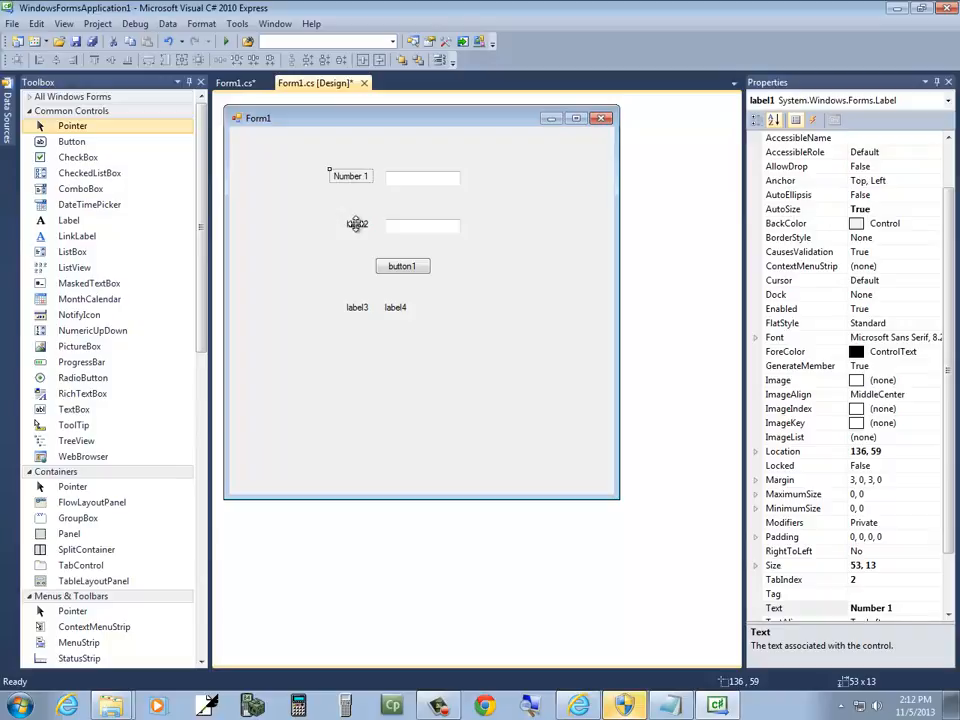
pyautogui.click(356, 224)
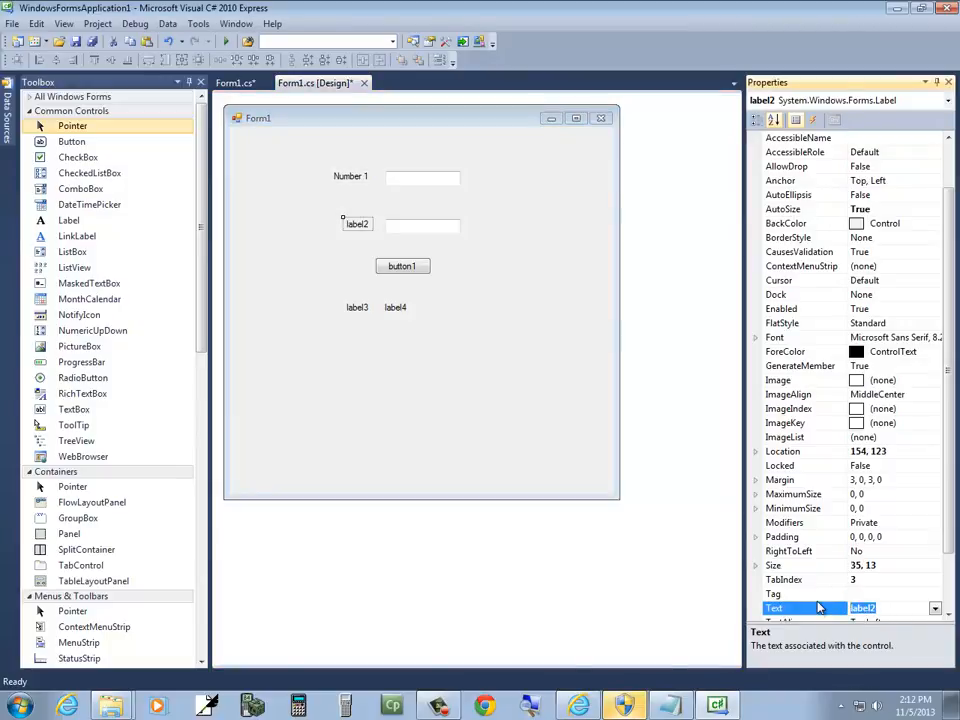
pyautogui.write('Number')
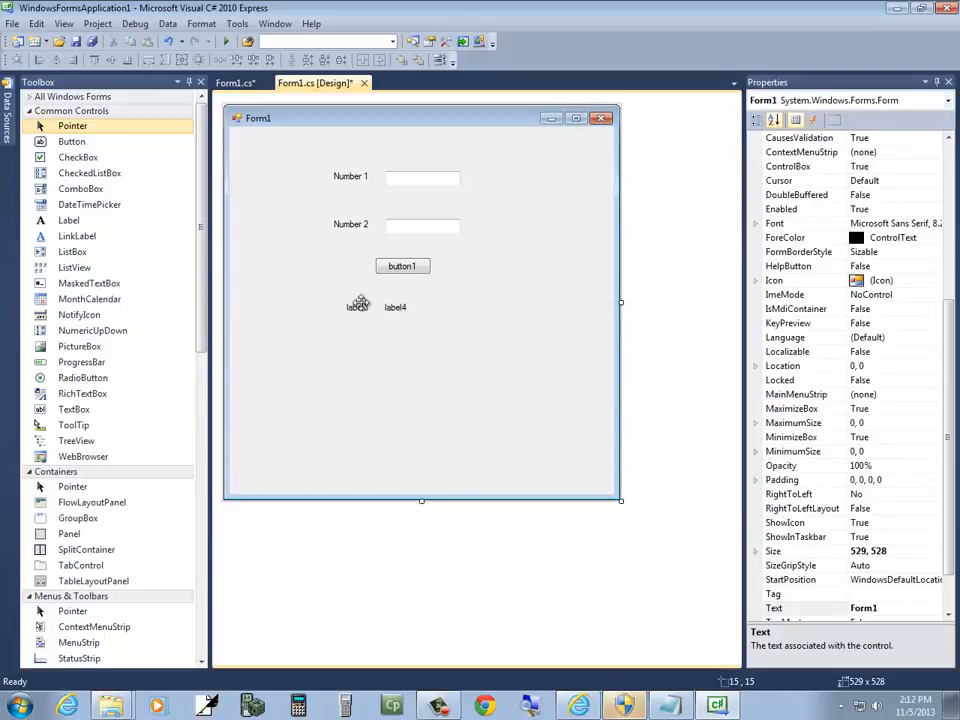
pyautogui.click(356, 308)
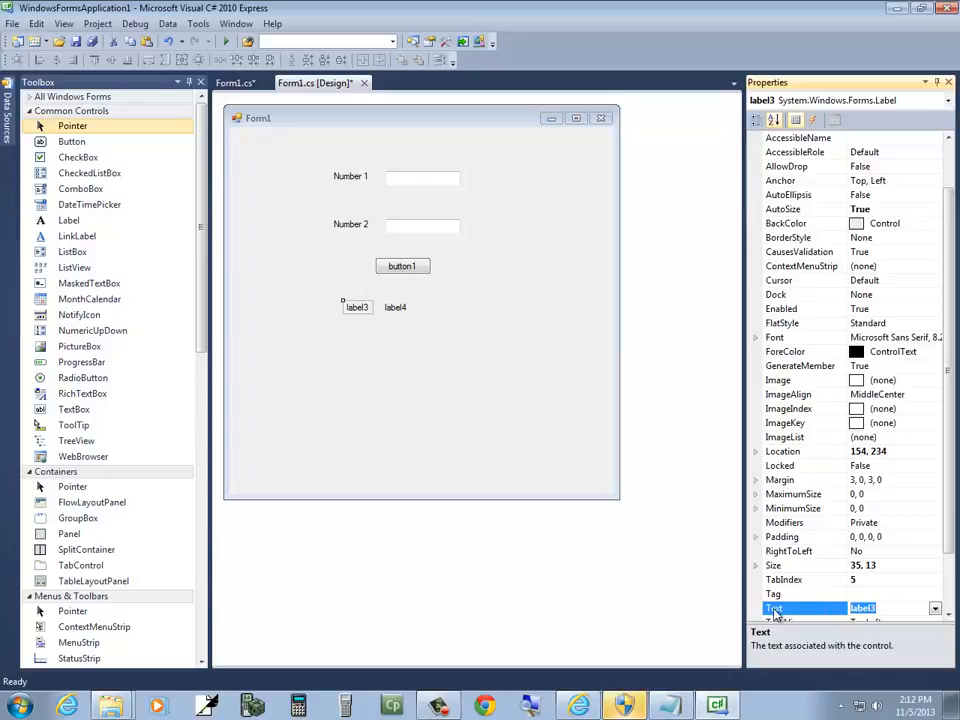
pyautogui.write('Sum')
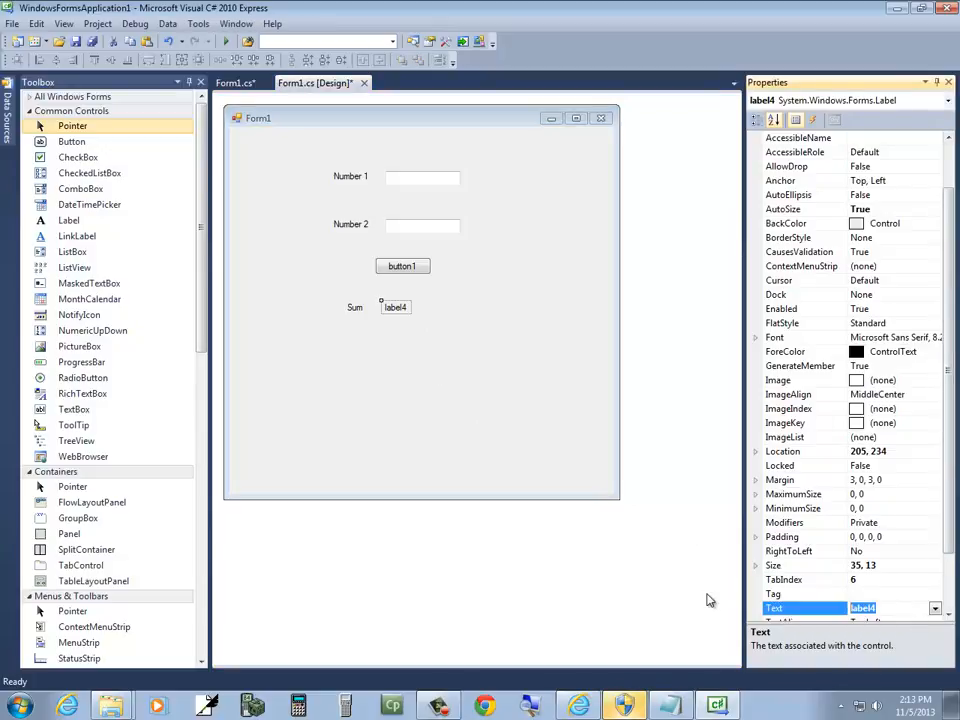
pyautogui.write('0')
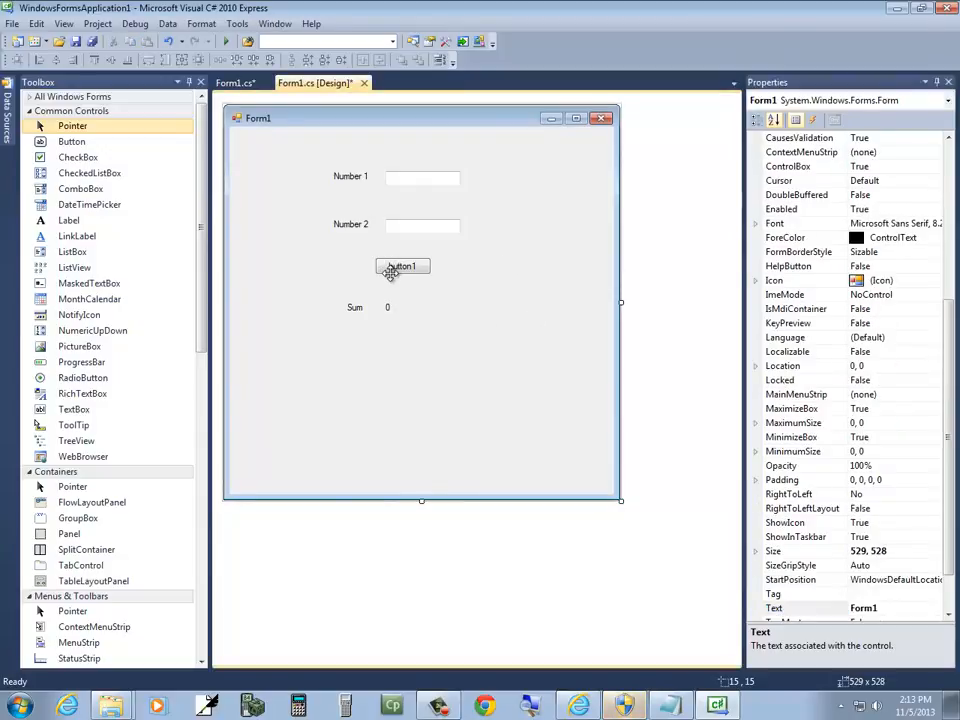
# Caption the button Add, then select the form to retitle it.
pyautogui.click(402, 266)
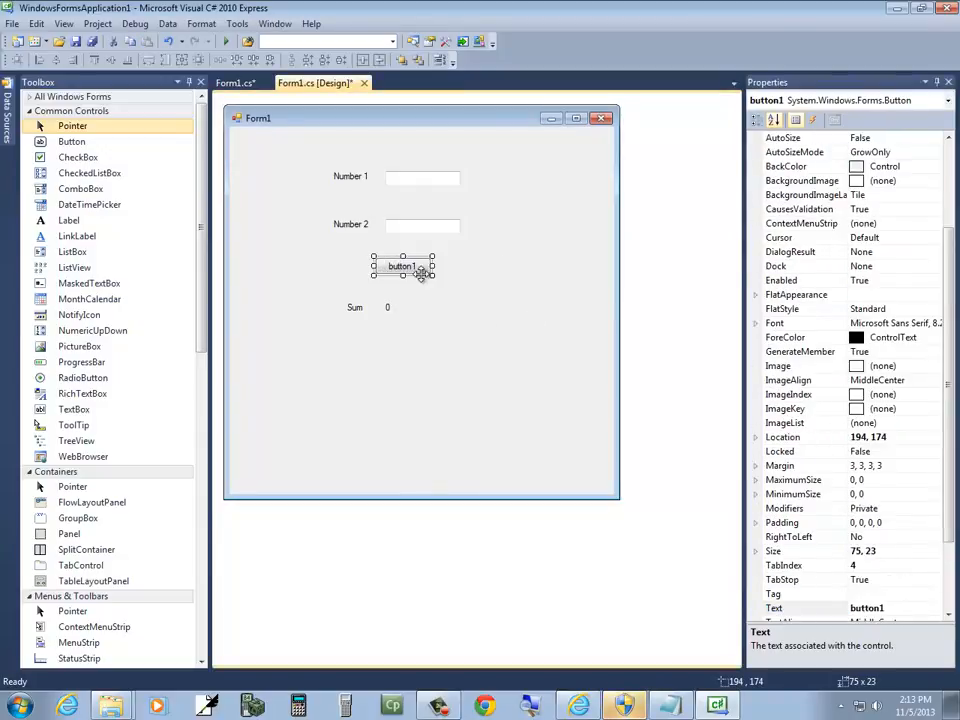
pyautogui.click(804, 608)
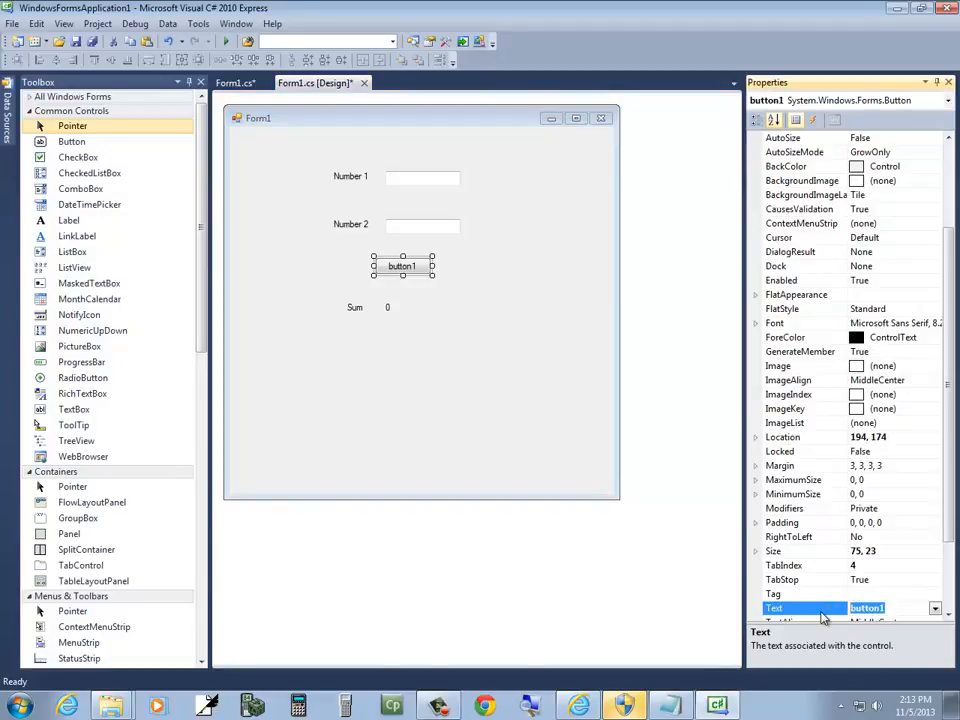
pyautogui.write('Add')
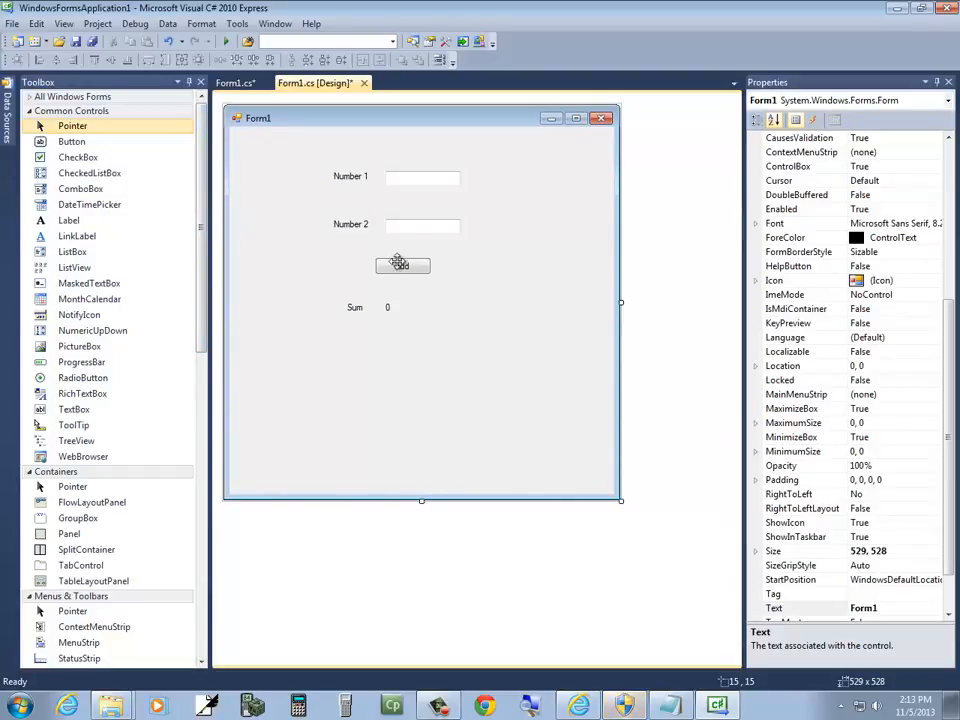
pyautogui.click(402, 264)
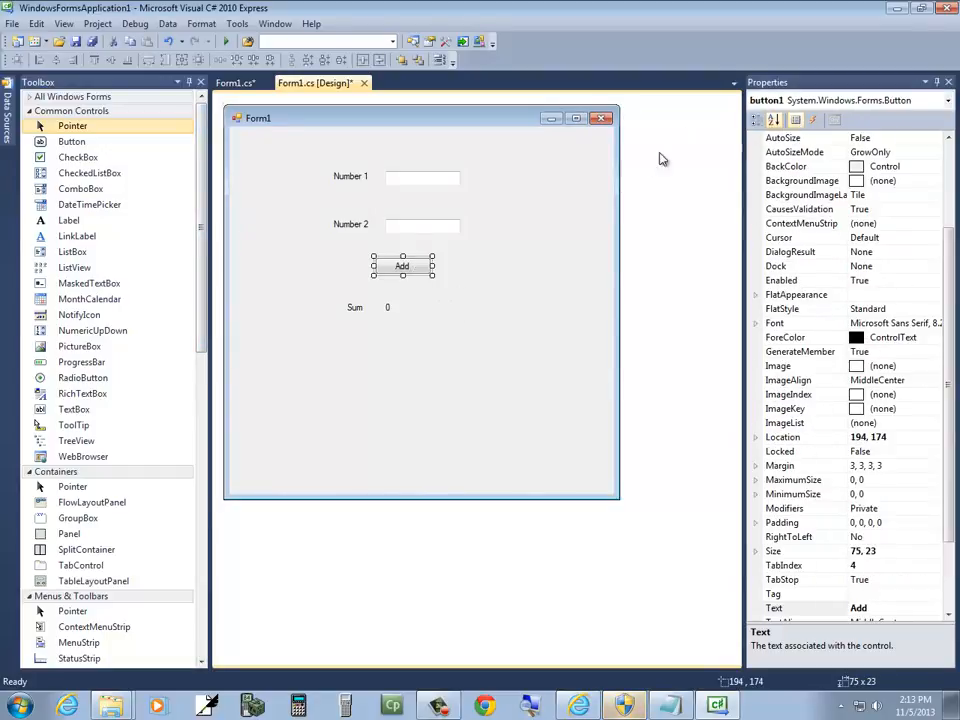
pyautogui.click(350, 224)
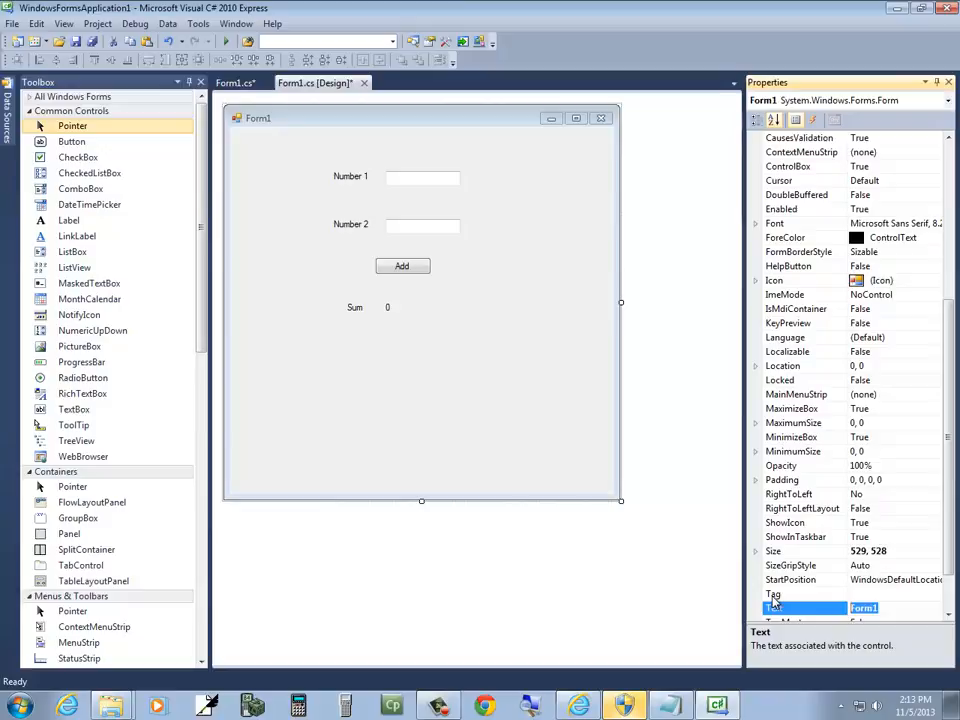
# Set the form's Text property so its title reads Summing Program.
pyautogui.write('Summ')
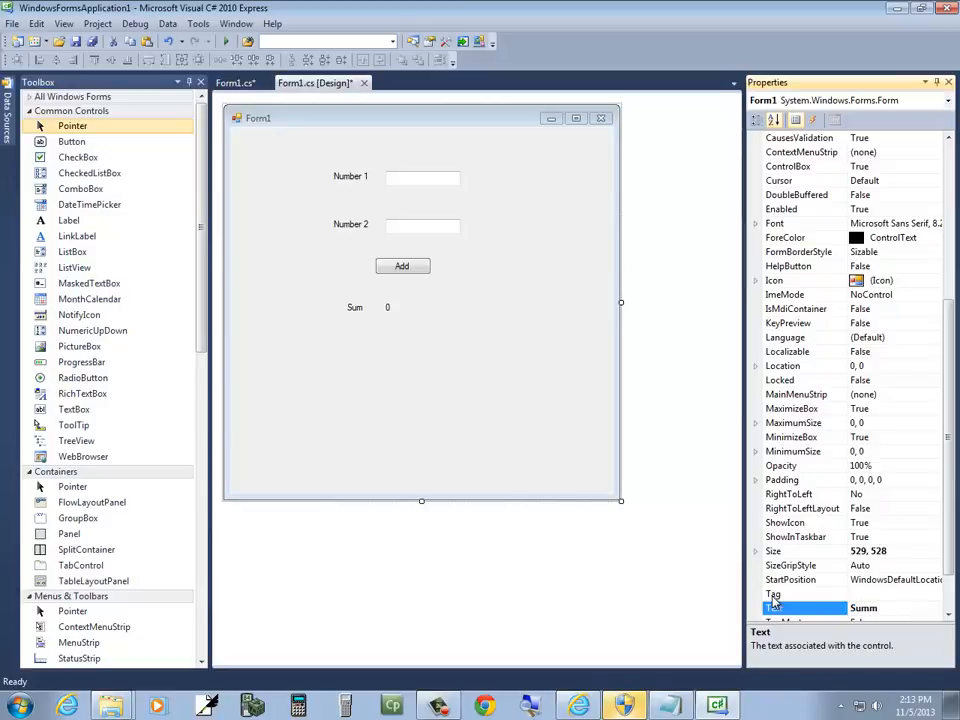
pyautogui.write('Summing Proble')
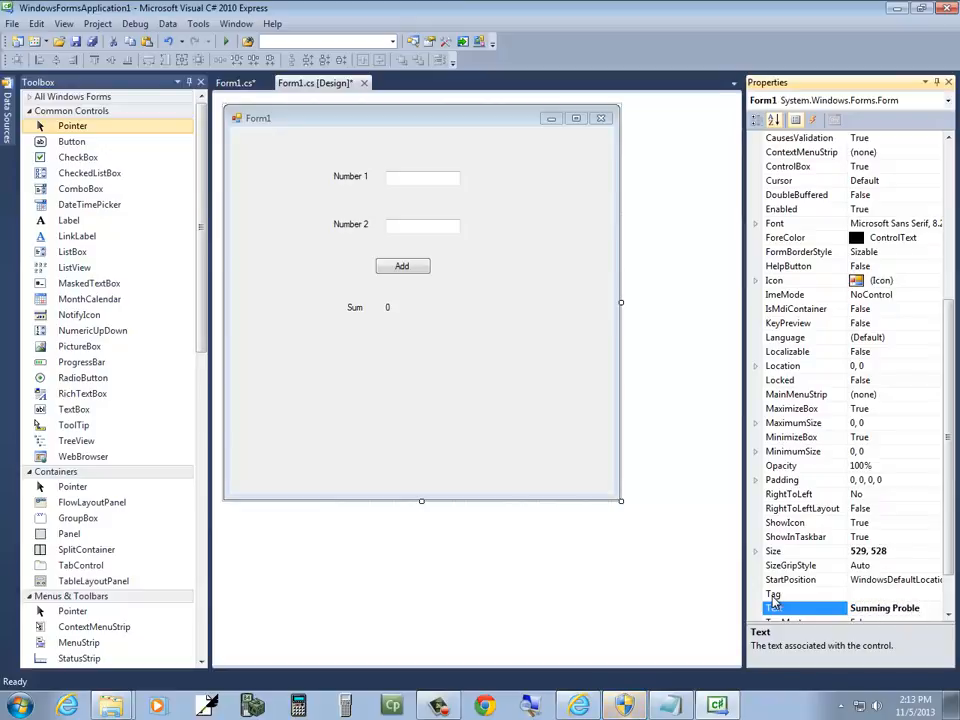
pyautogui.write('Summing Program')
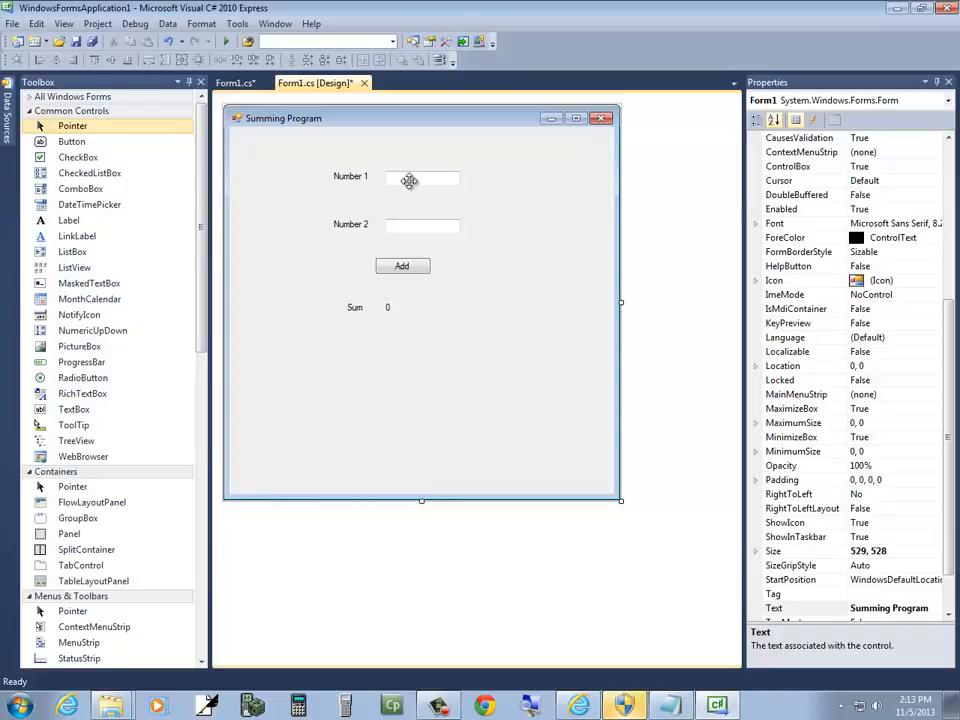
# Sort Properties alphabetically and name the first text box tb_num1.
pyautogui.click(420, 178)
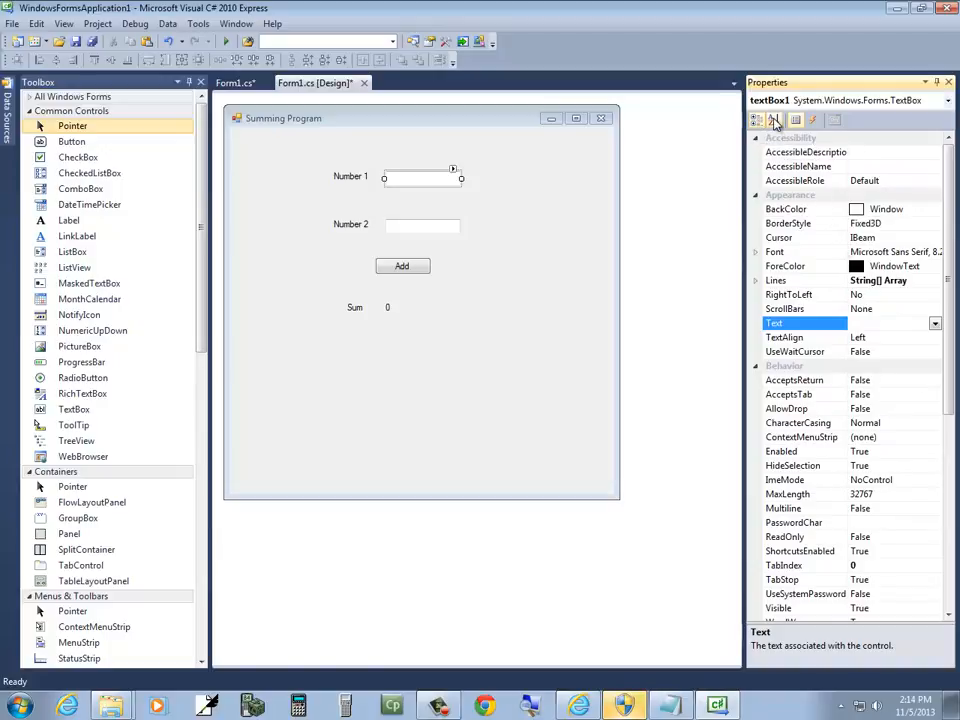
pyautogui.click(774, 120)
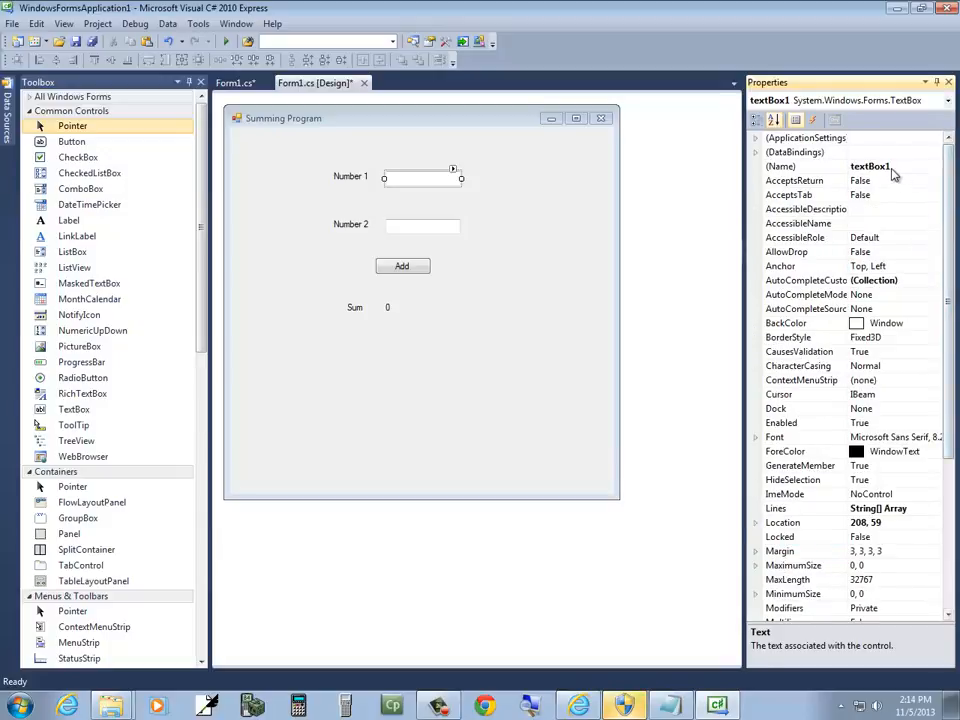
pyautogui.click(780, 166)
pyautogui.write('tb_num1')
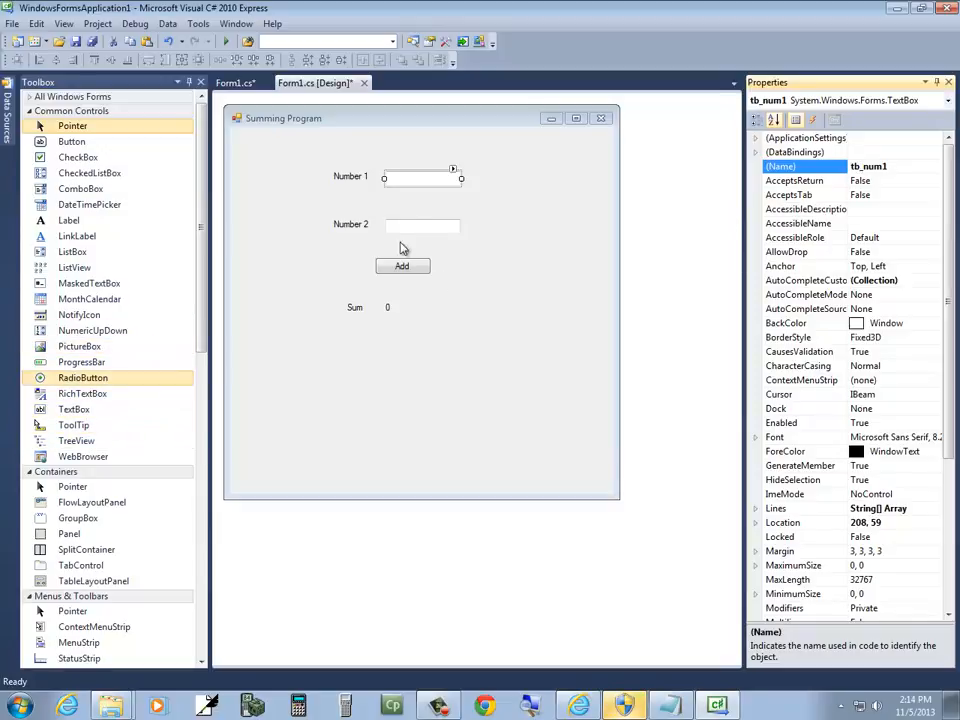
pyautogui.moveTo(440, 228)
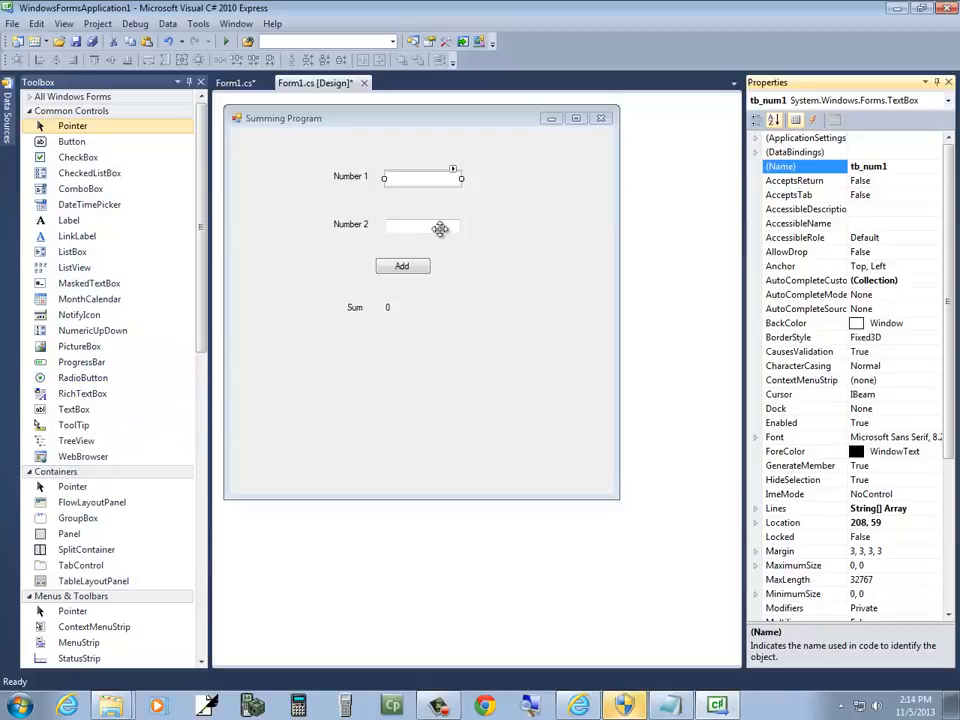
# Name the second text box tb_num2 and the result label lbl_sum.
pyautogui.click(420, 224)
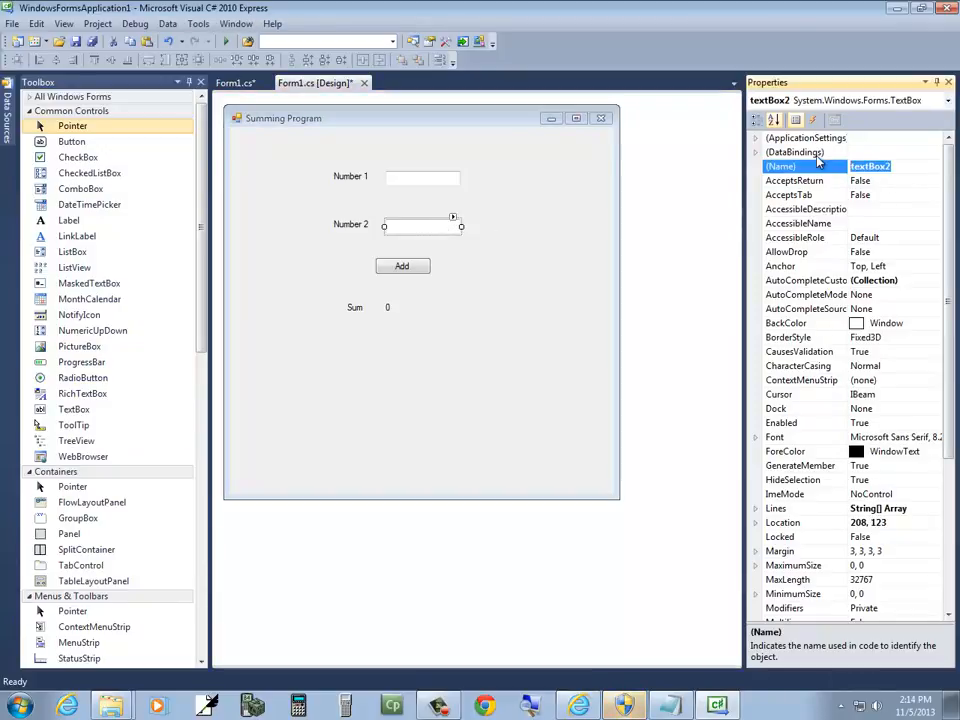
pyautogui.write('tb_num2')
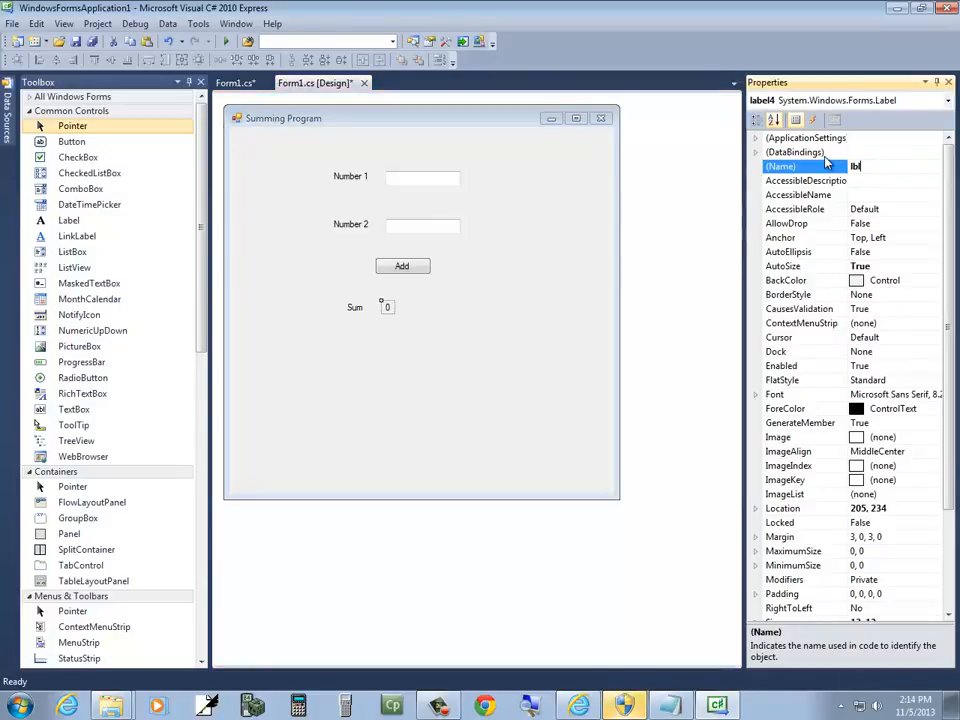
pyautogui.write('lbl_sum')
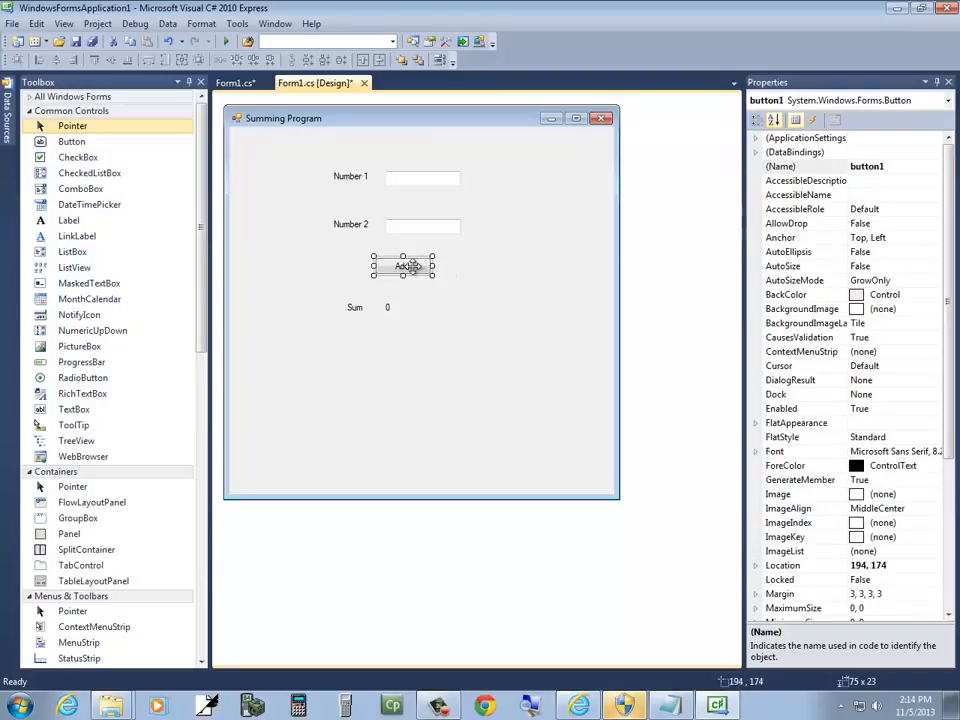
# Generate button1_Click from the Add button and declare int num1, num2, sum; inside it.
pyautogui.doubleClick(404, 264)
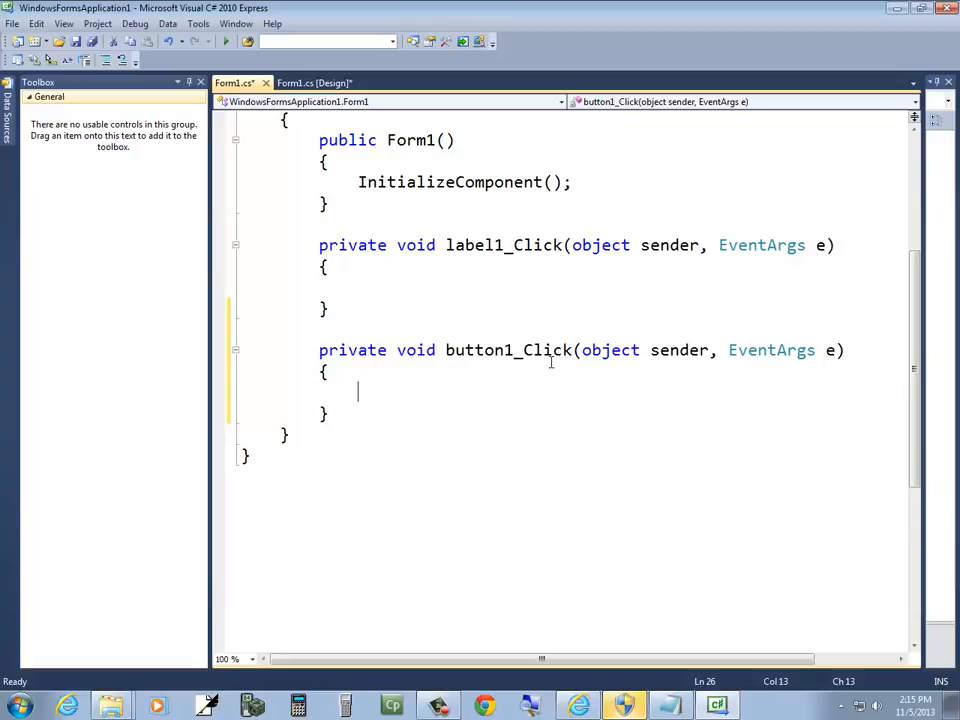
pyautogui.scroll(-3)
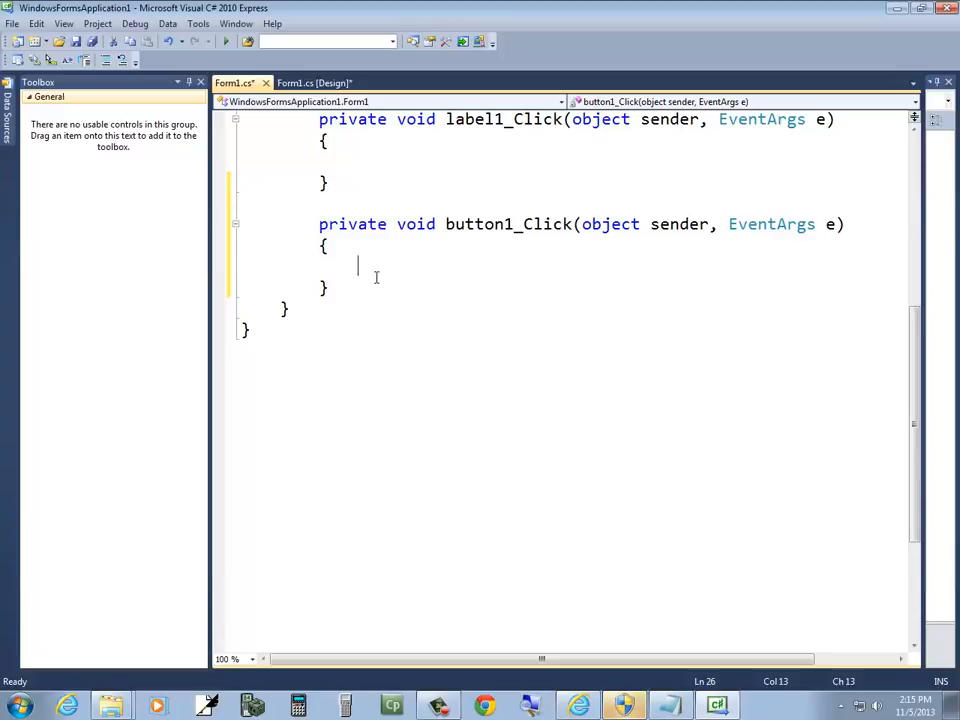
pyautogui.write('int num1, n')
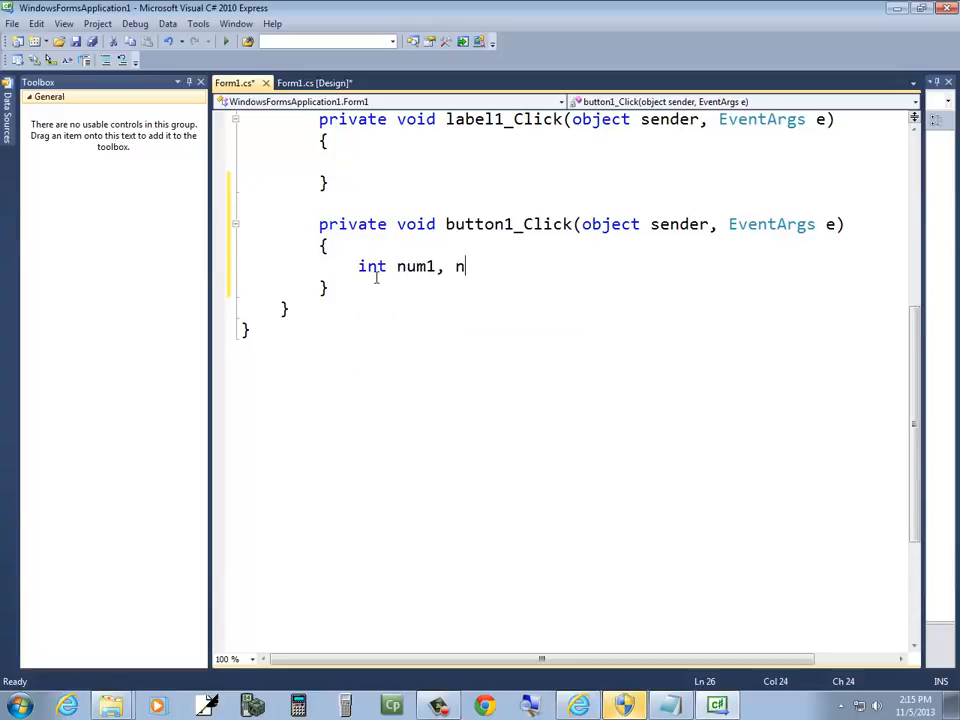
pyautogui.write('um2, su')
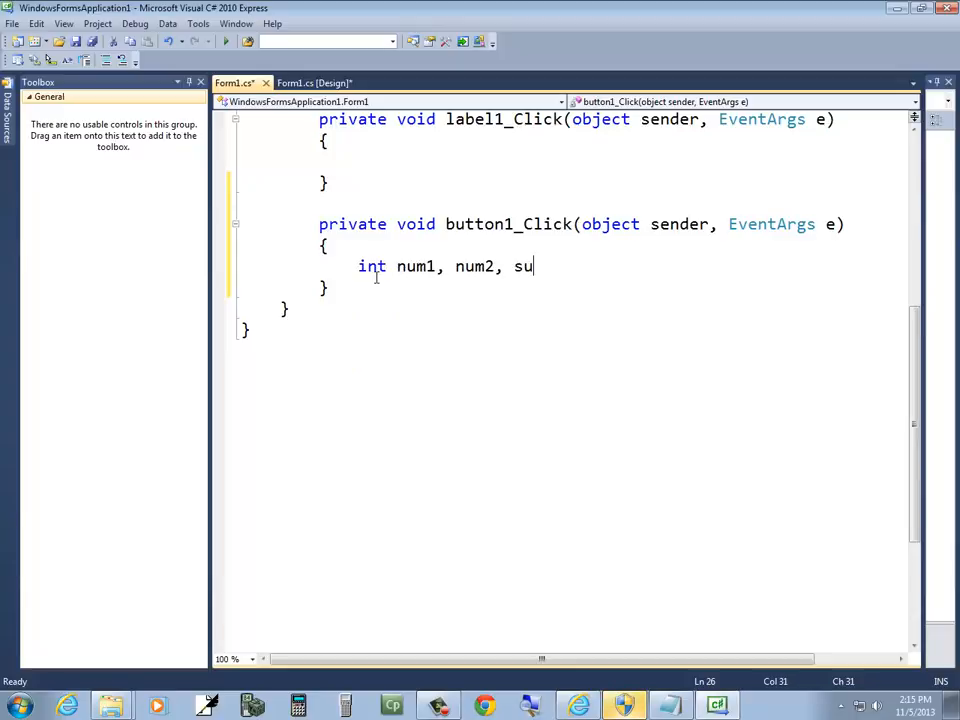
pyautogui.write('m;')
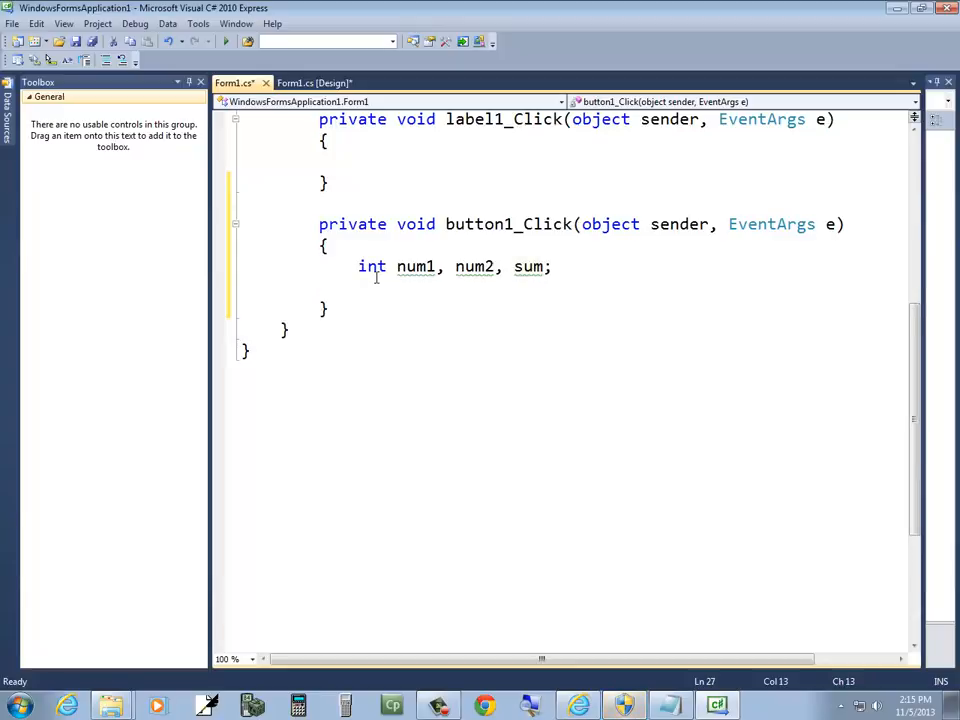
# Write num1 = Int32.TryParse(tb_num1.Text); in button1_Click.
pyautogui.write('num1 =')
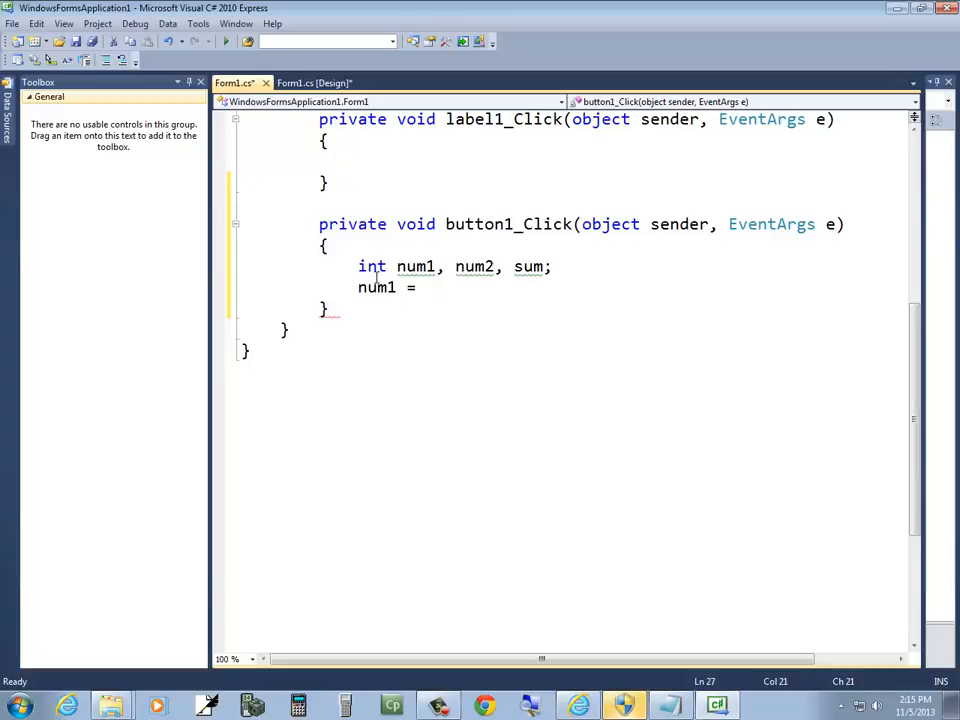
pyautogui.write('Int32')
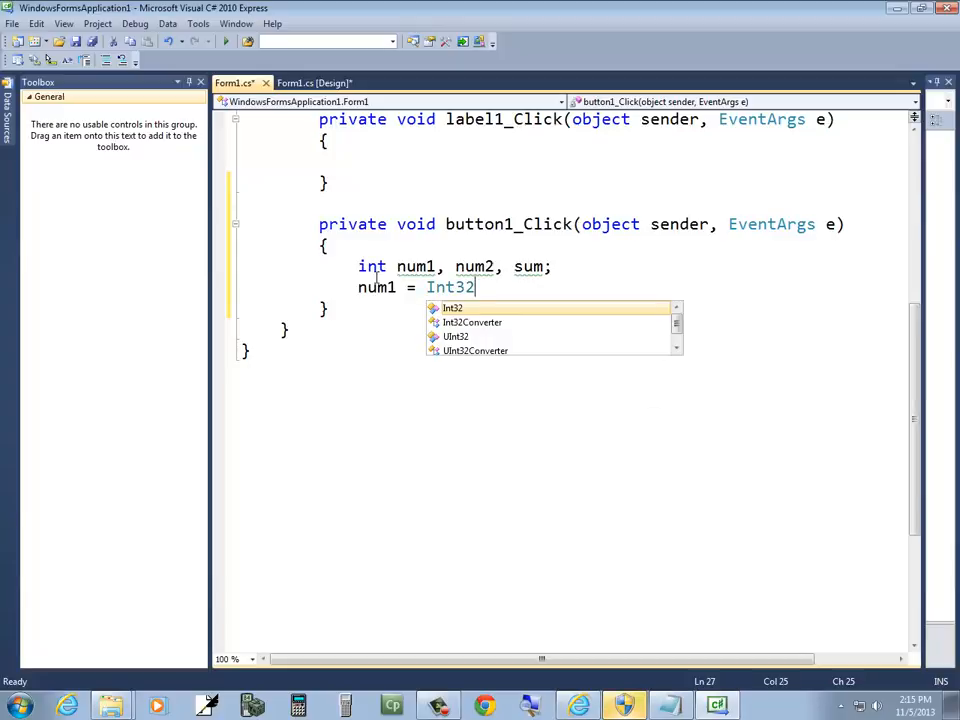
pyautogui.write('.')
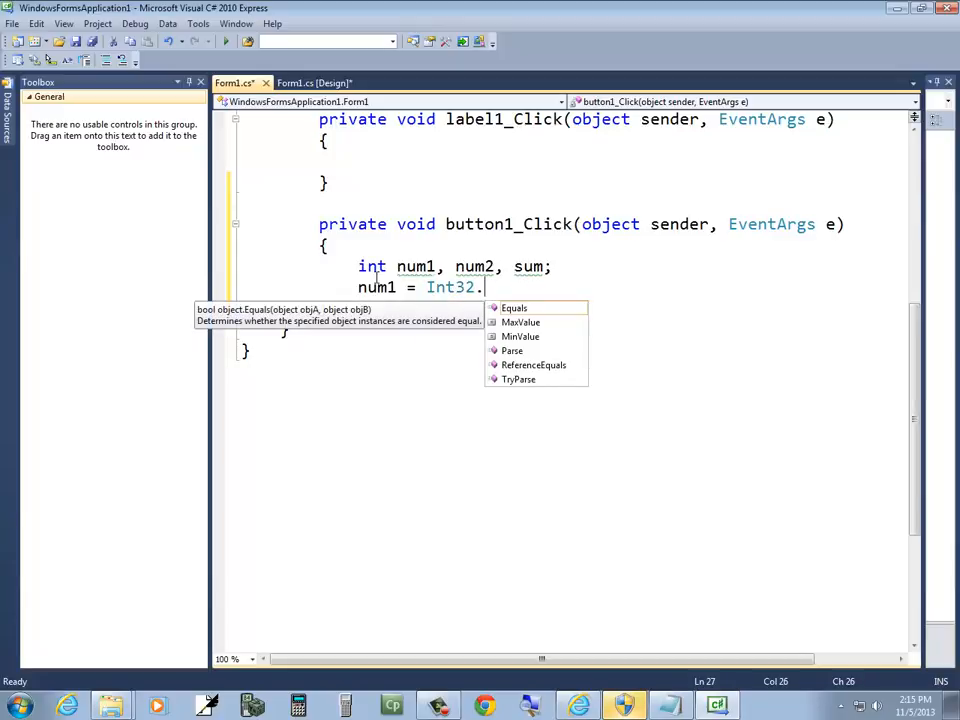
pyautogui.write('TryParse(')
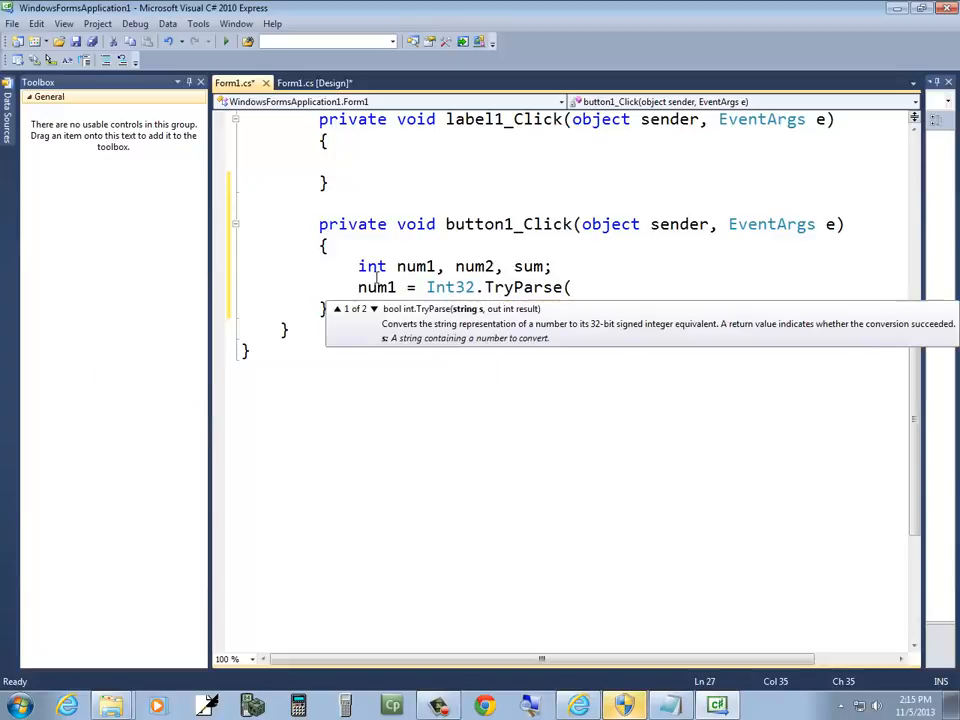
pyautogui.write('tb_')
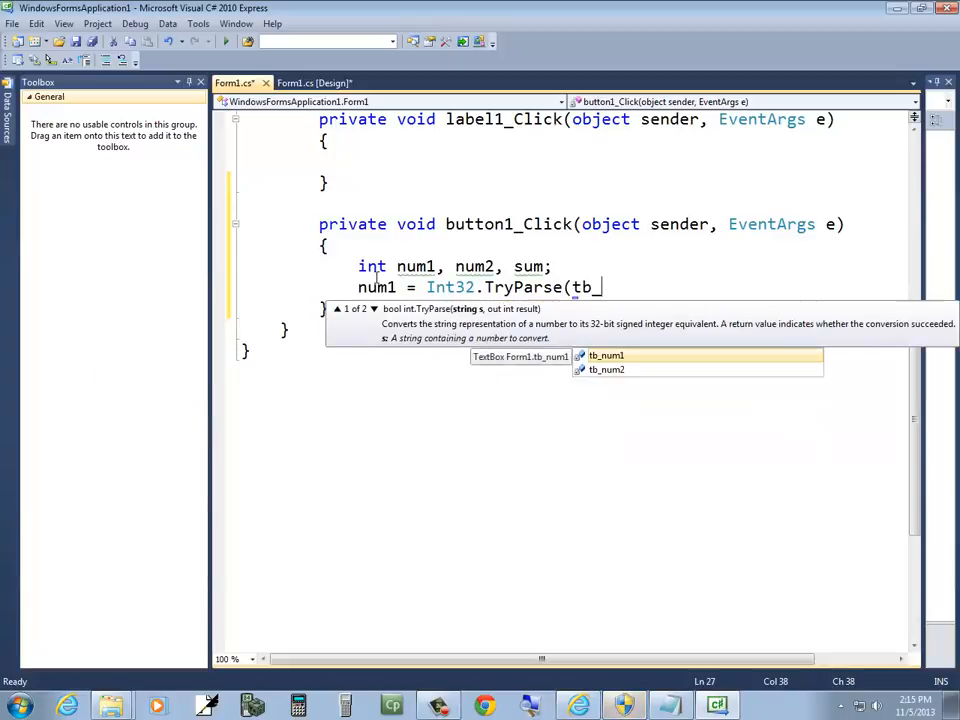
pyautogui.write('nu')
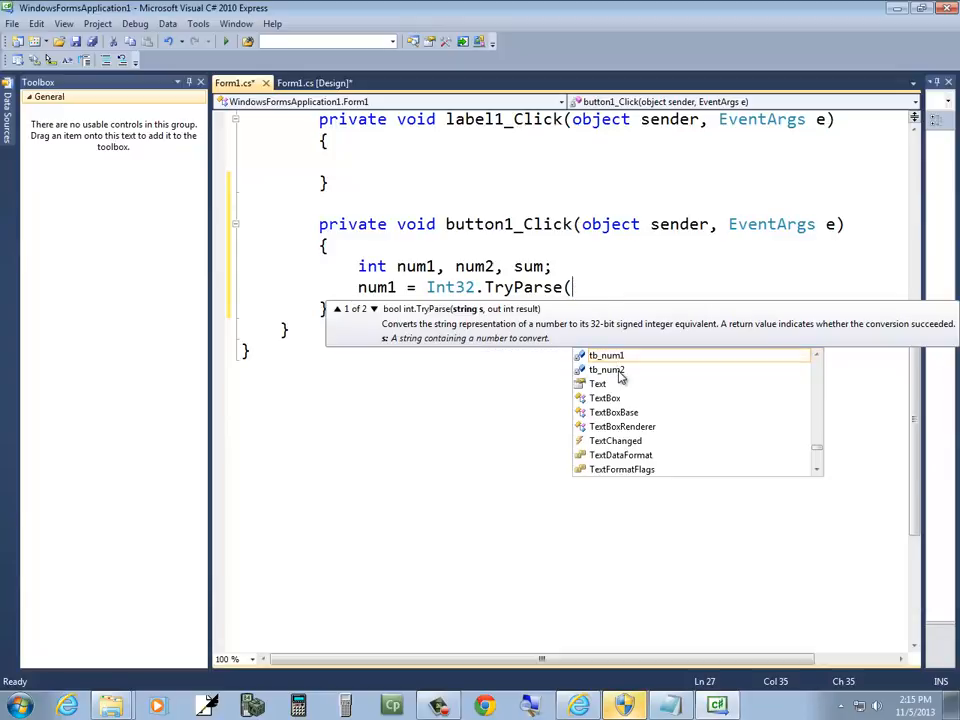
pyautogui.write('tb_num1')
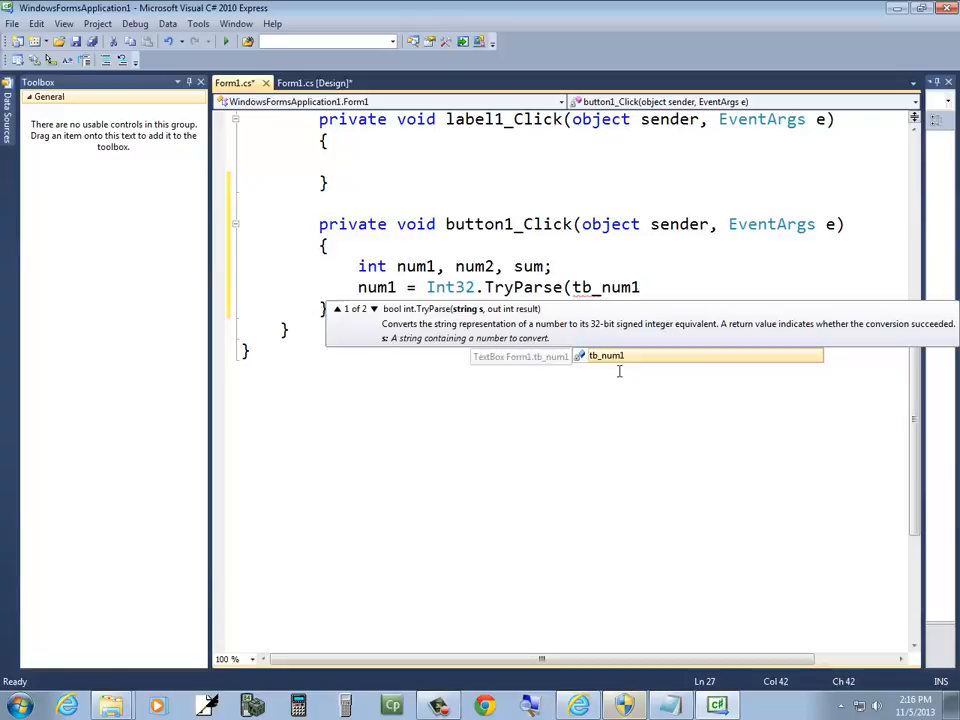
pyautogui.write('.tex')
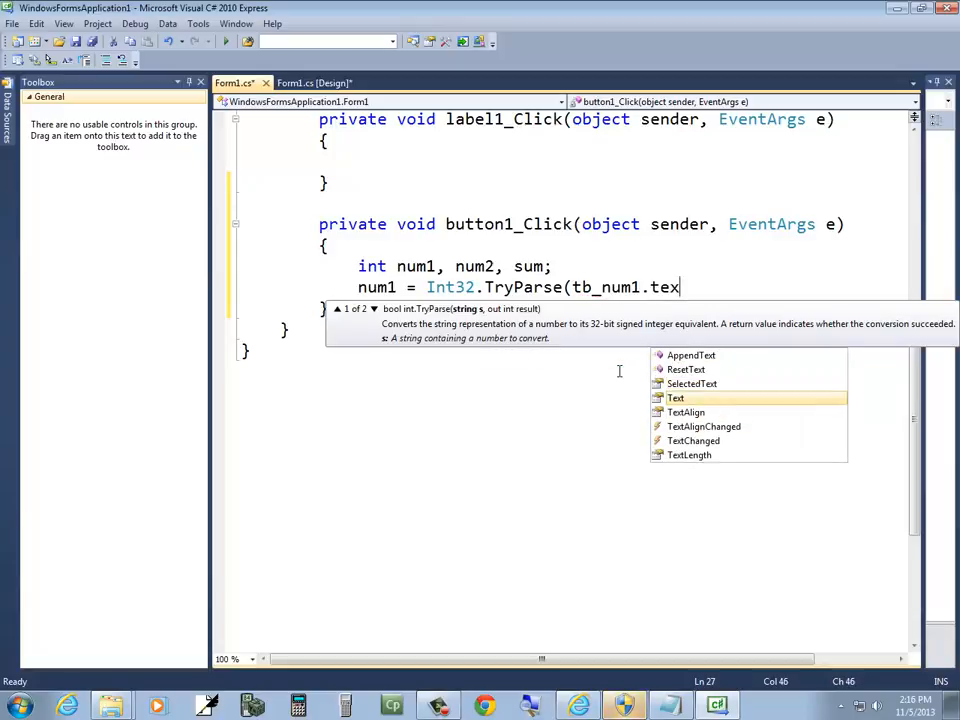
pyautogui.write('t);')
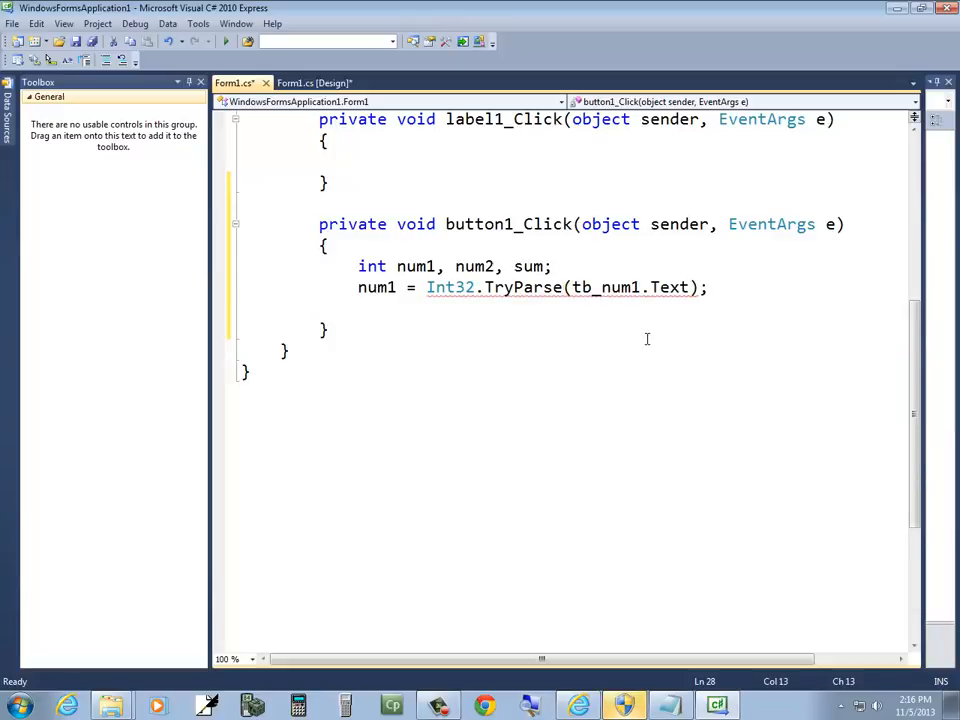
pyautogui.rightClick(648, 338)
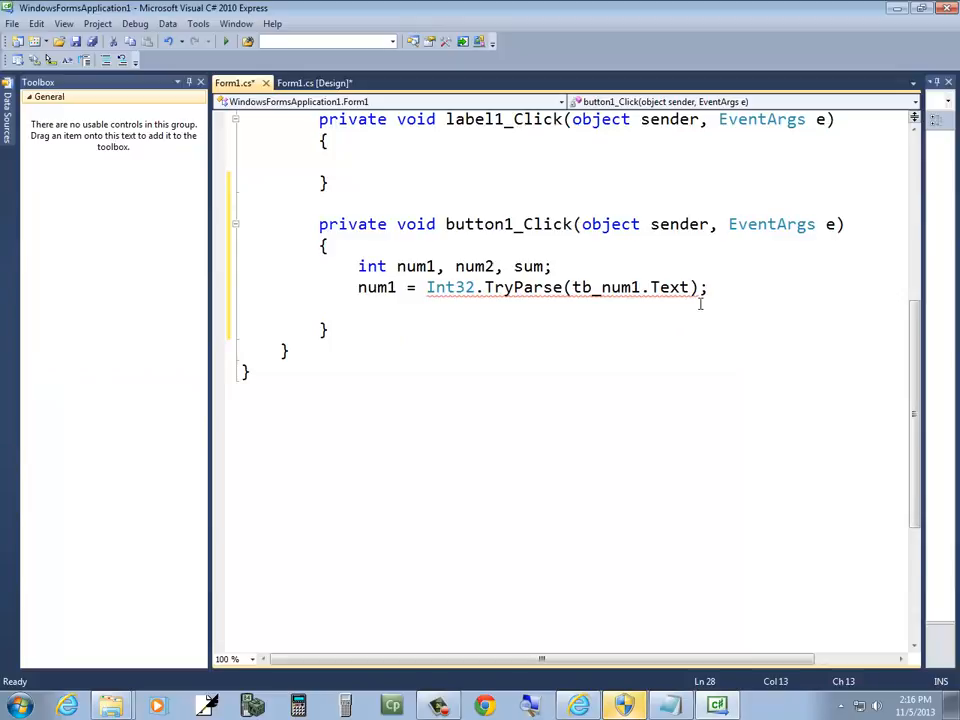
pyautogui.moveTo(450, 288)
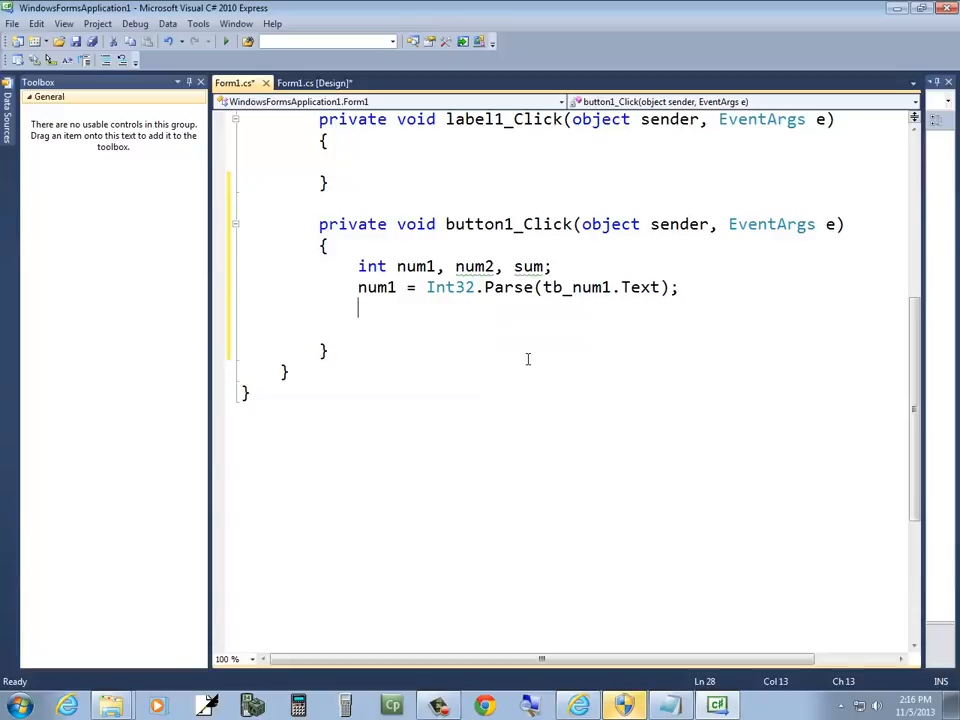
# Add the line num2 = Int32.Parse(tb_num2.Text); completing tb_num2 and Text via IntelliSense.
pyautogui.write('num2 = Int32.')
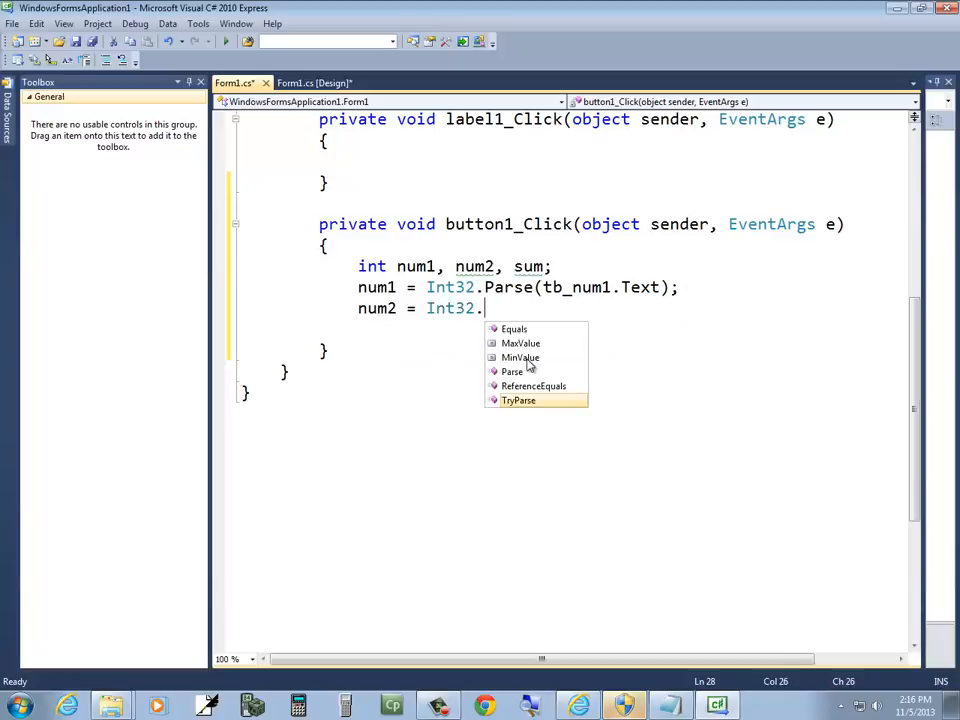
pyautogui.write('Parse(tb_num2.Text')
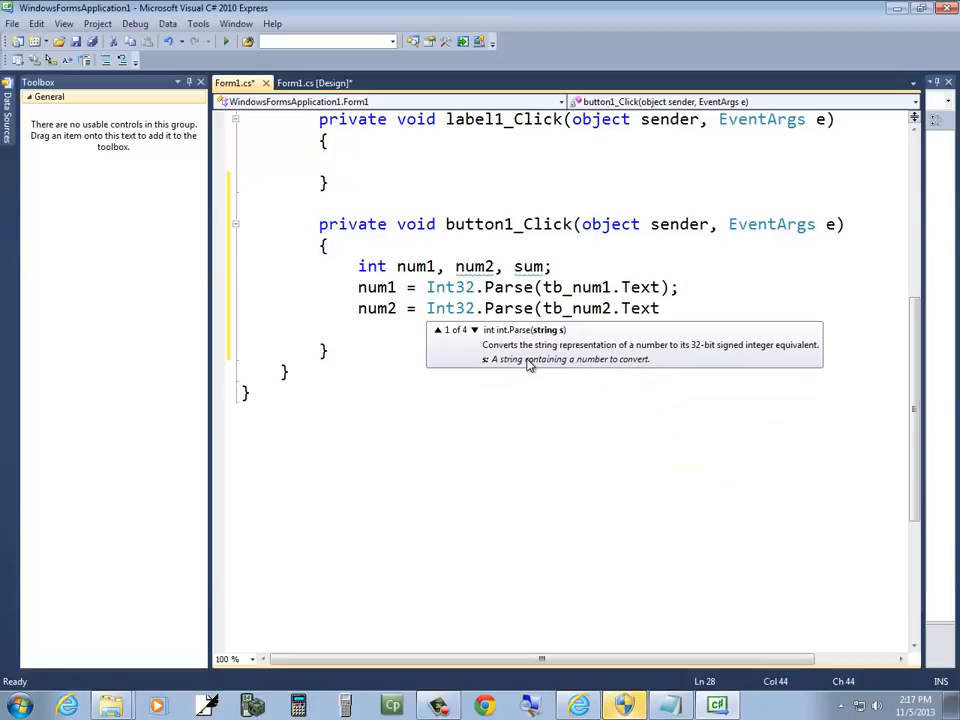
pyautogui.write('.')
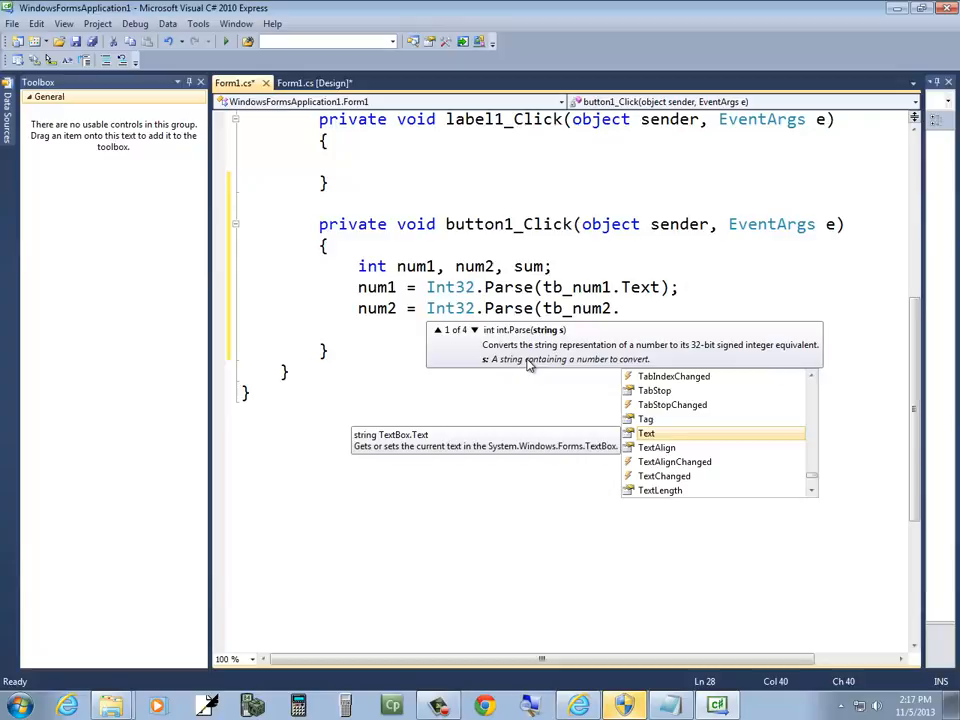
pyautogui.write('te')
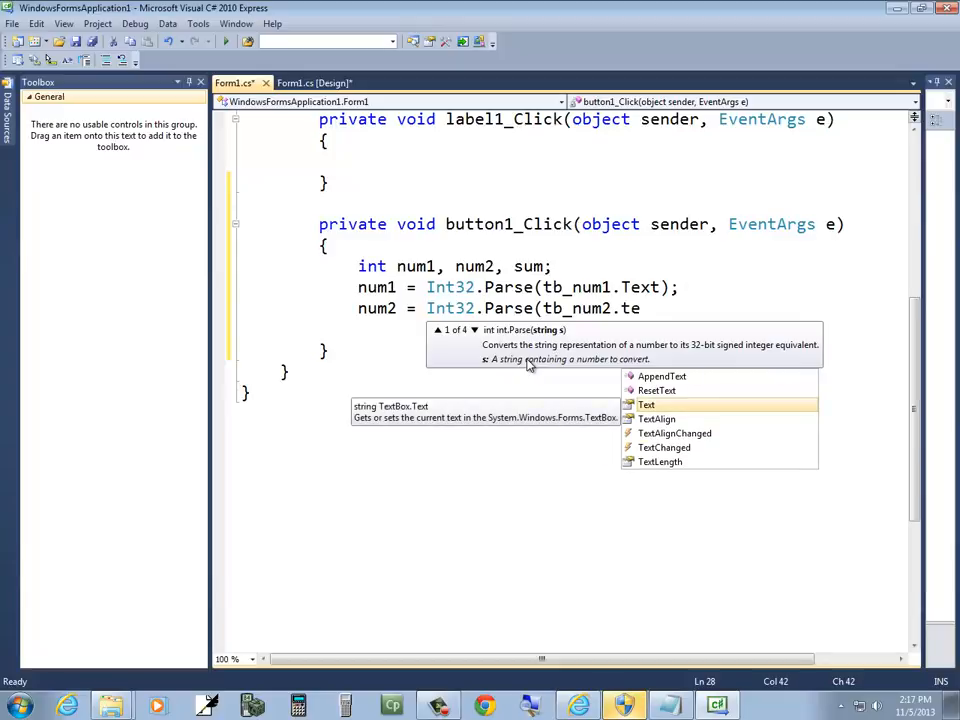
pyautogui.write('xt);')
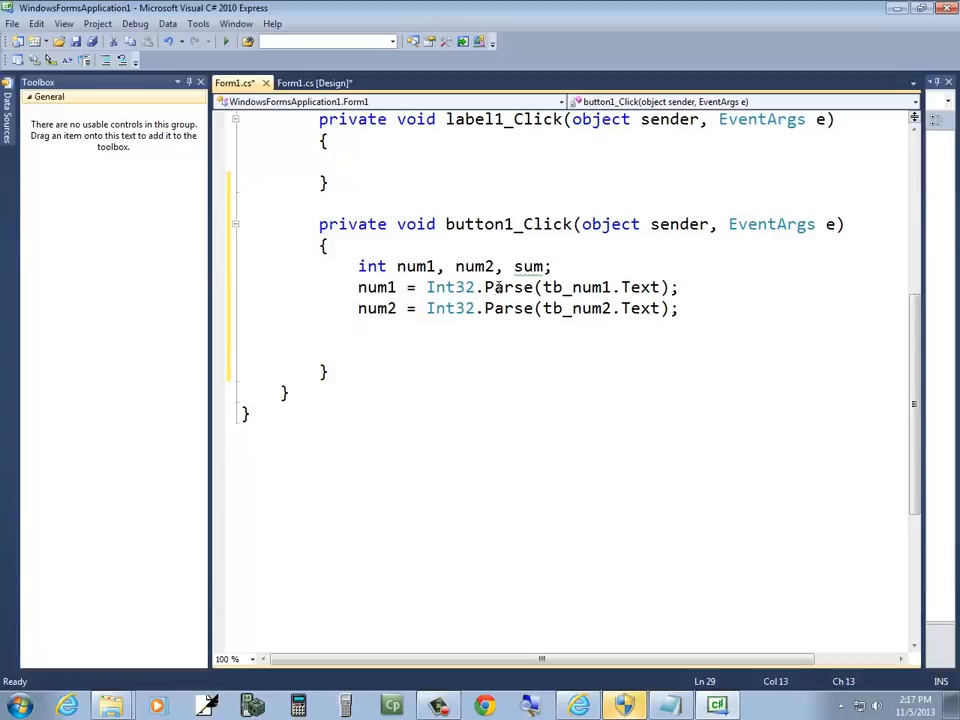
pyautogui.moveTo(376, 288)
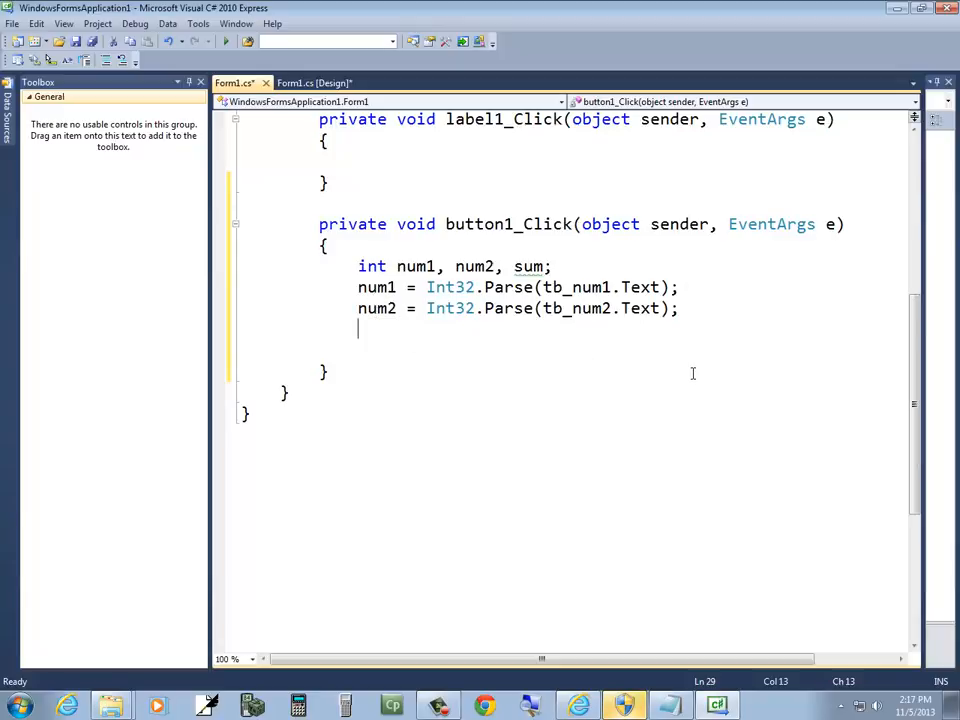
# Add sum = num1 + num2; and lbl_sum.Text = sum.ToString(); to finish button1_Click.
pyautogui.write('sum = num1 + num2;')
pyautogui.write('lbl')
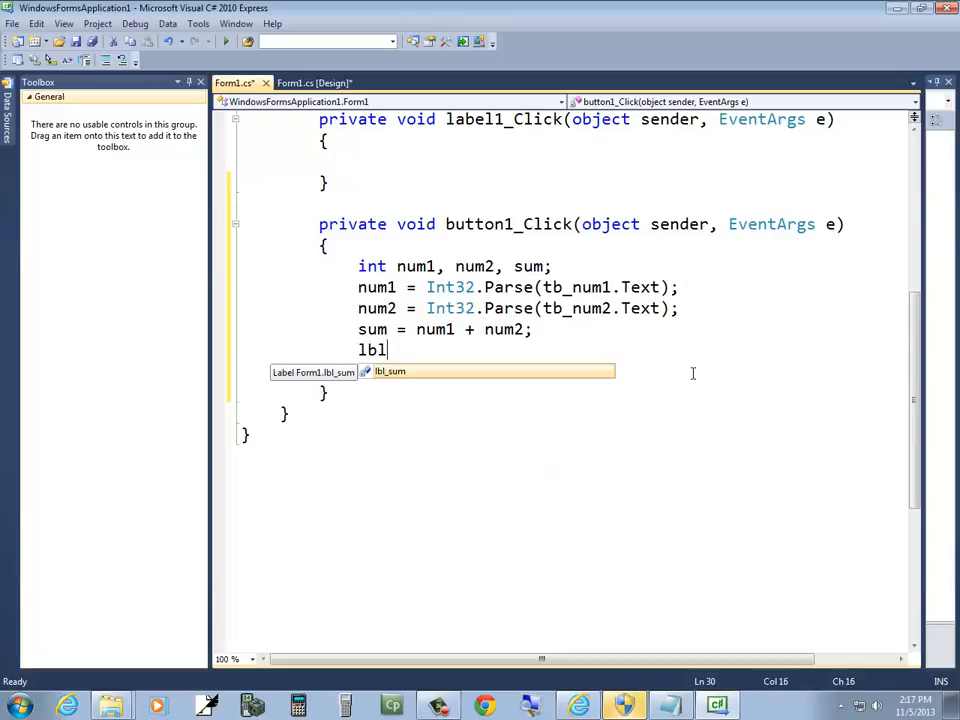
pyautogui.write('_sum.t')
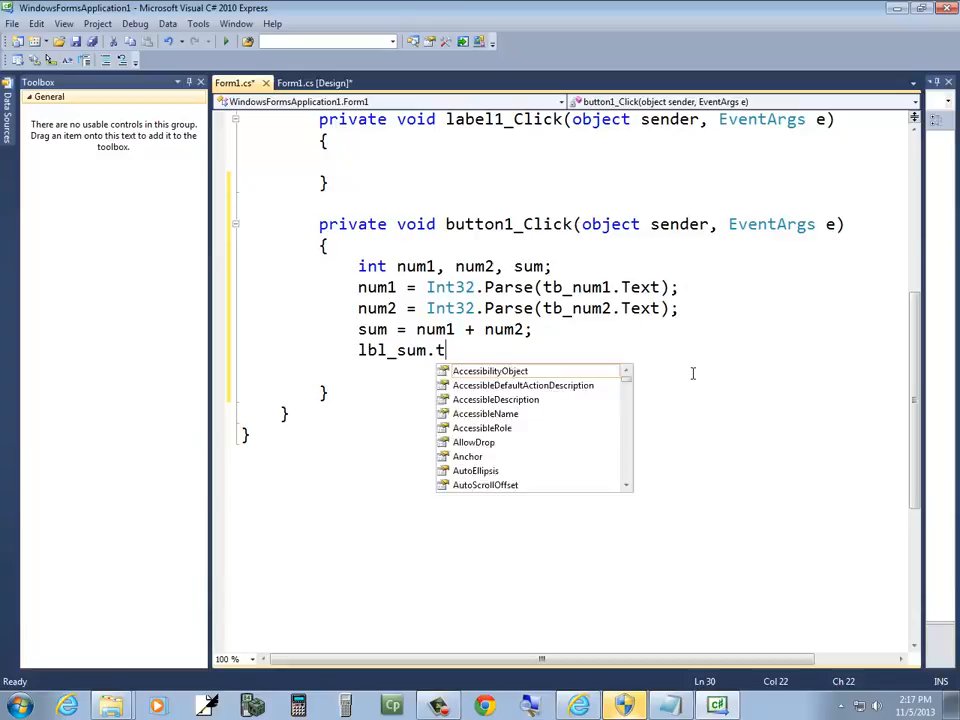
pyautogui.write('ext = su')
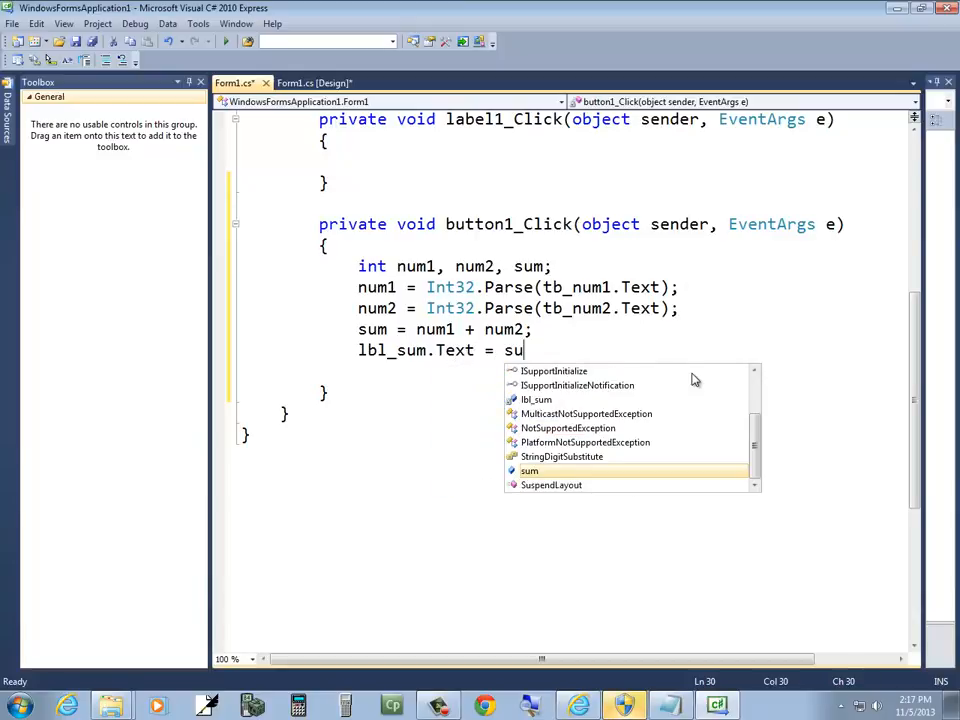
pyautogui.write('m.to')
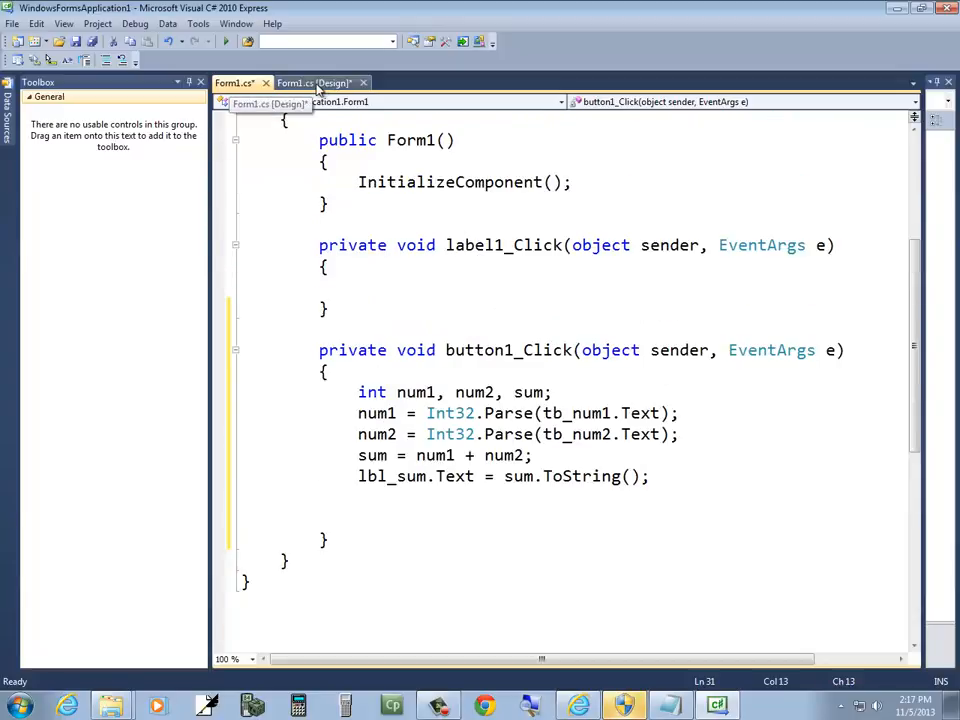
# Check the Summing Program form in the Form1.cs [Design] view, then head to the View menu.
pyautogui.click(316, 82)
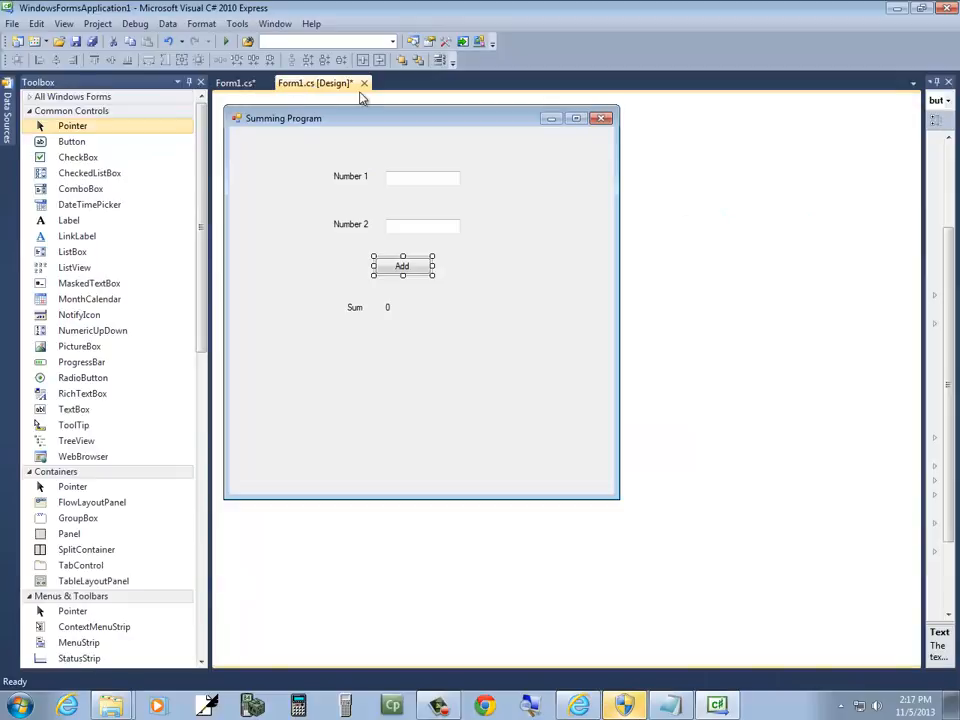
pyautogui.moveTo(364, 84)
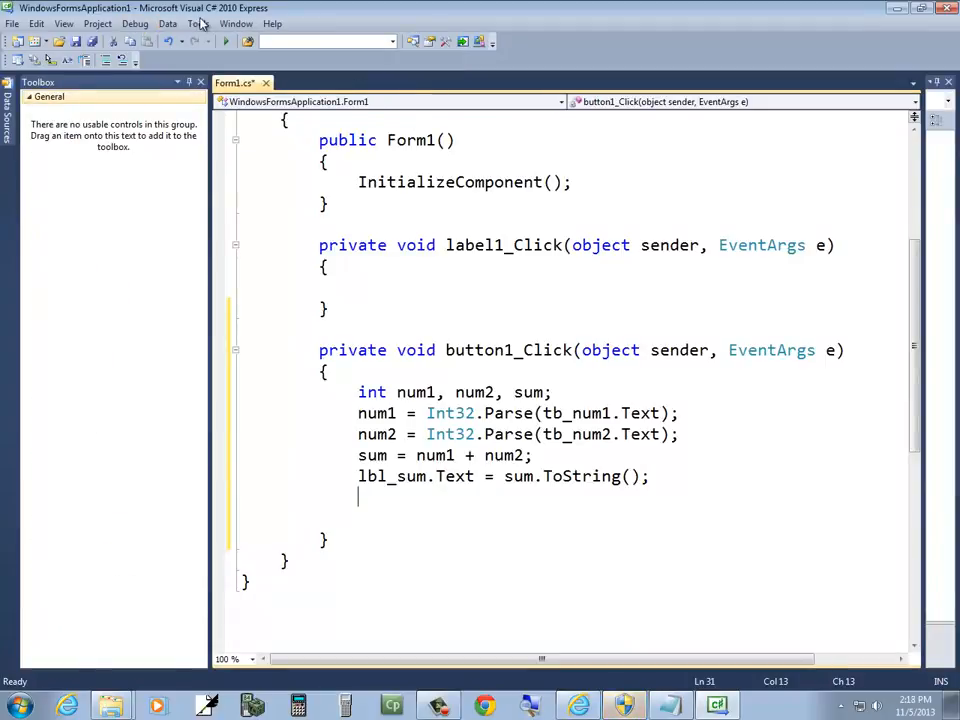
pyautogui.click(64, 24)
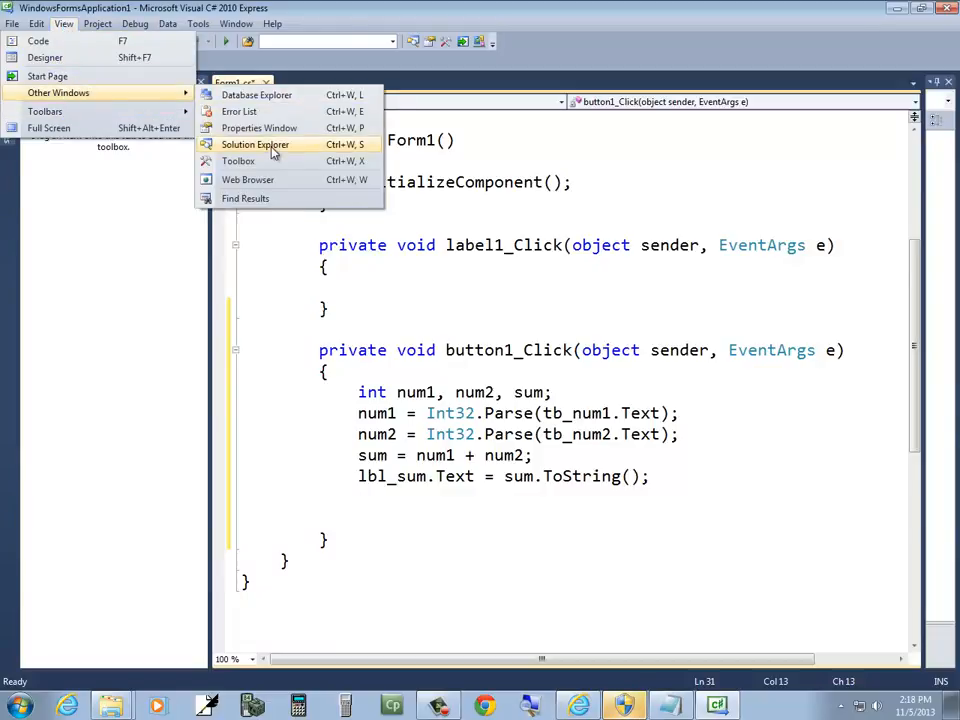
# Show the Solution Explorer via View > Other Windows and return to the form view.
pyautogui.click(238, 160)
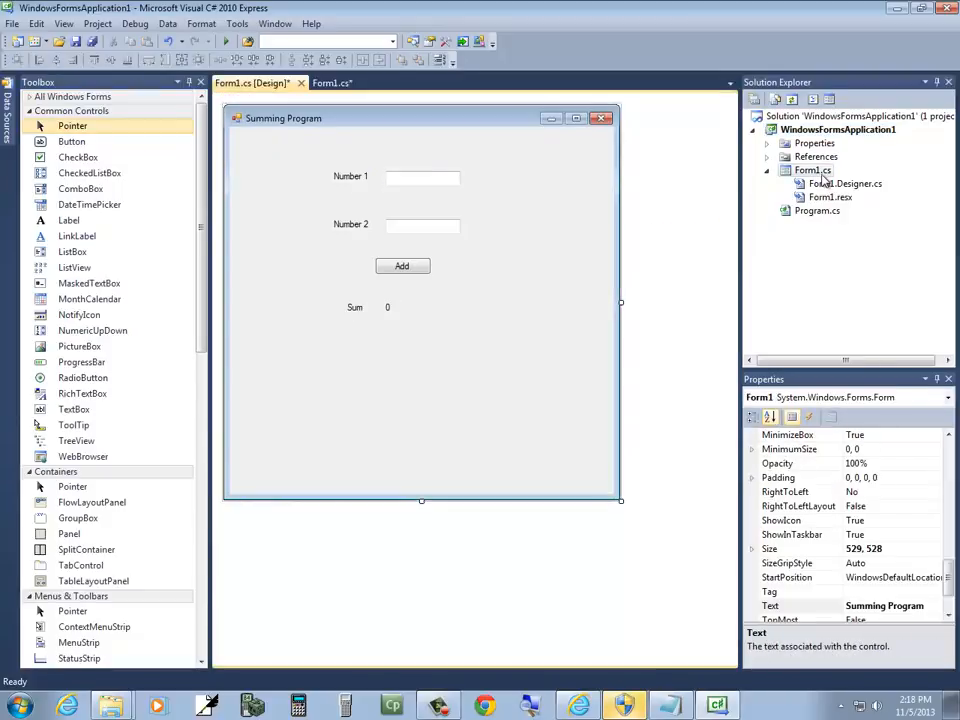
pyautogui.moveTo(378, 182)
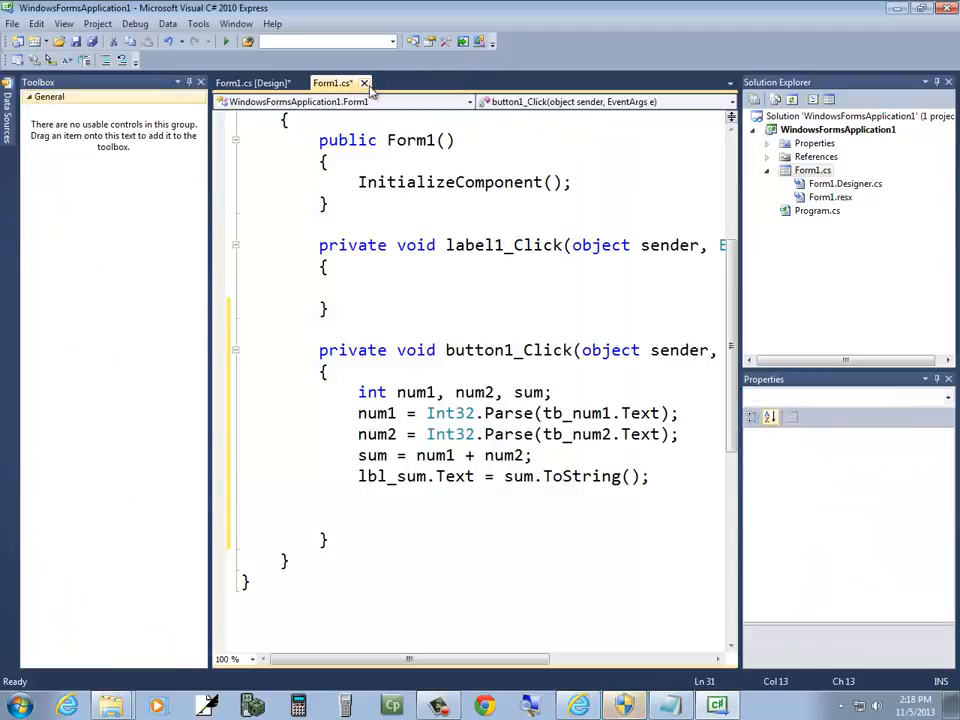
pyautogui.click(250, 84)
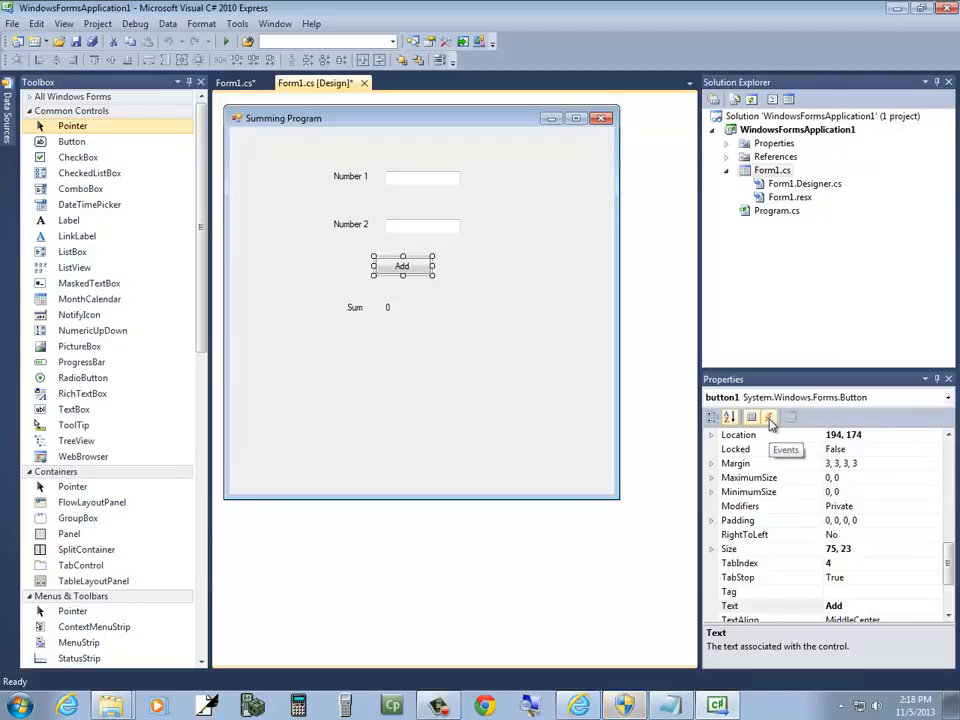
pyautogui.click(768, 418)
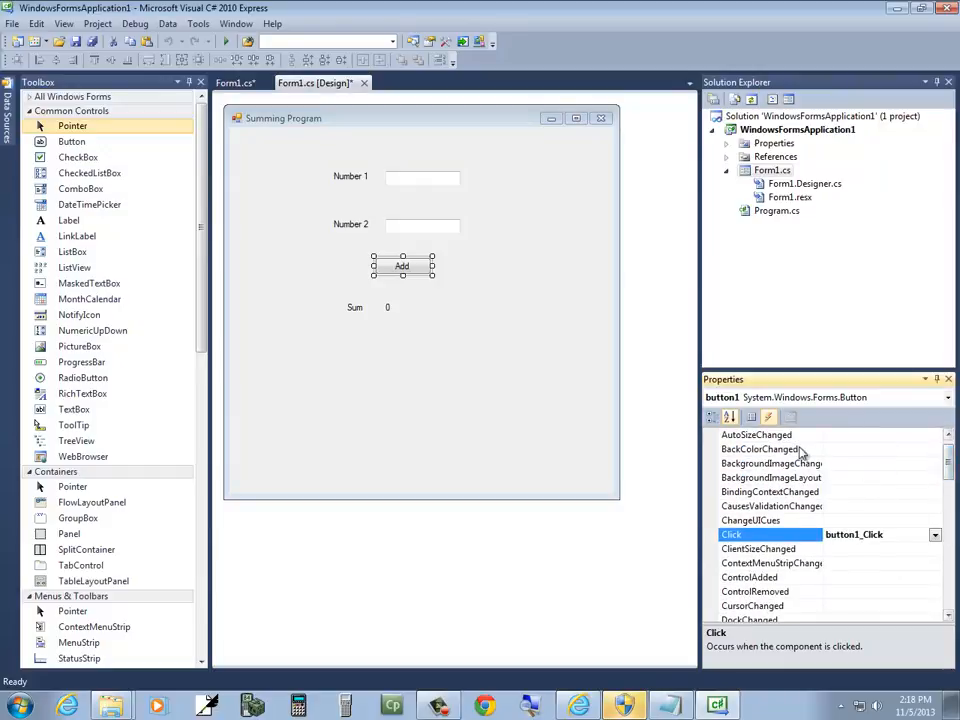
pyautogui.moveTo(772, 464)
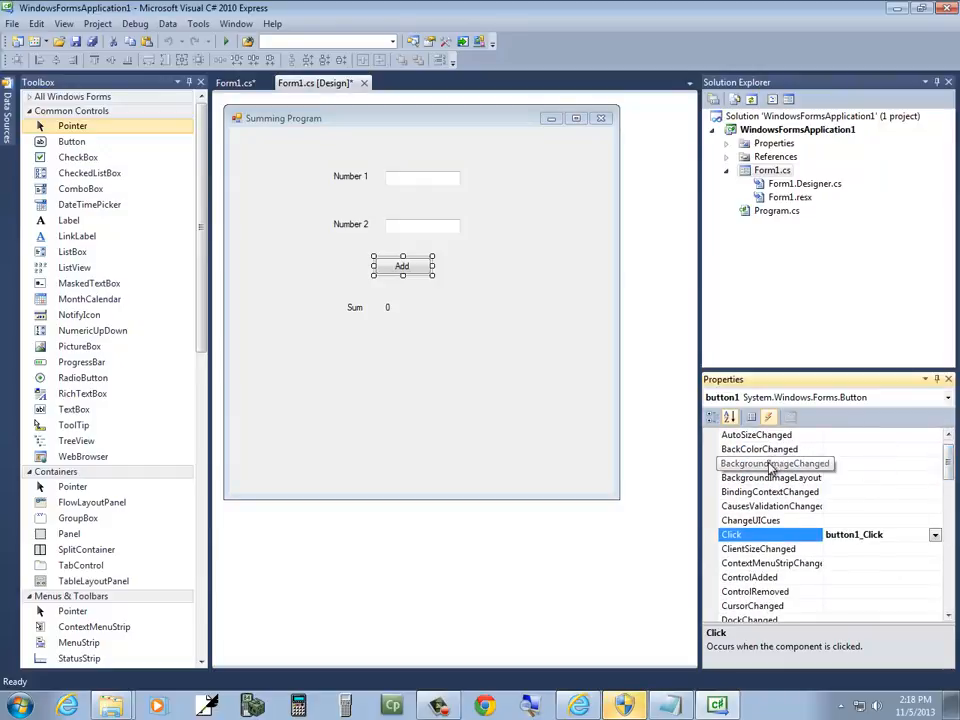
pyautogui.scroll(-3)
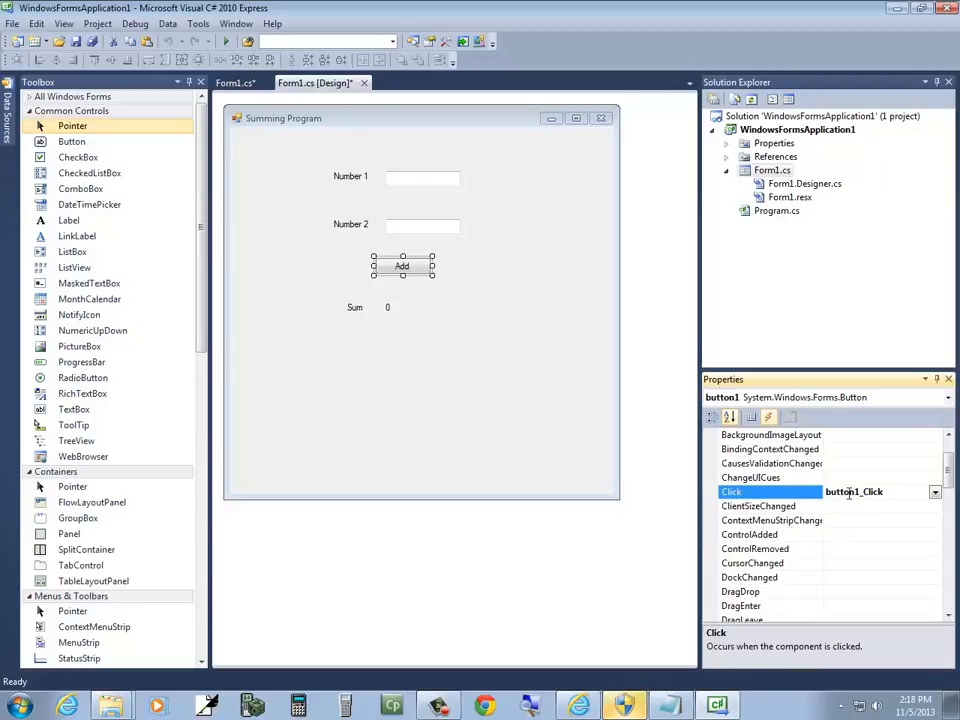
pyautogui.scroll(-3)
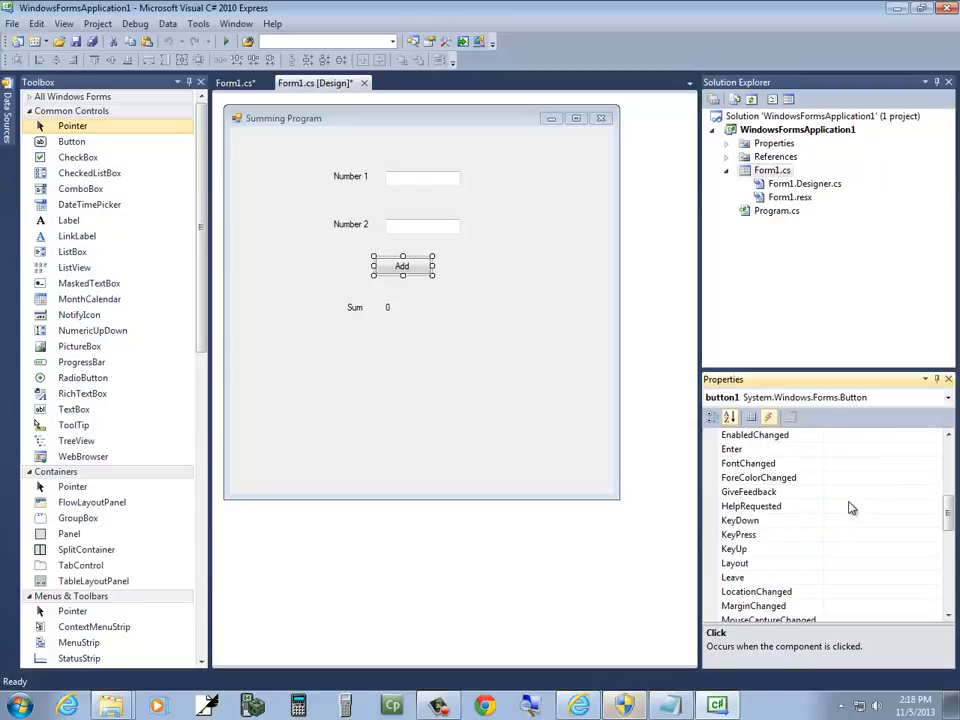
pyautogui.scroll(-3)
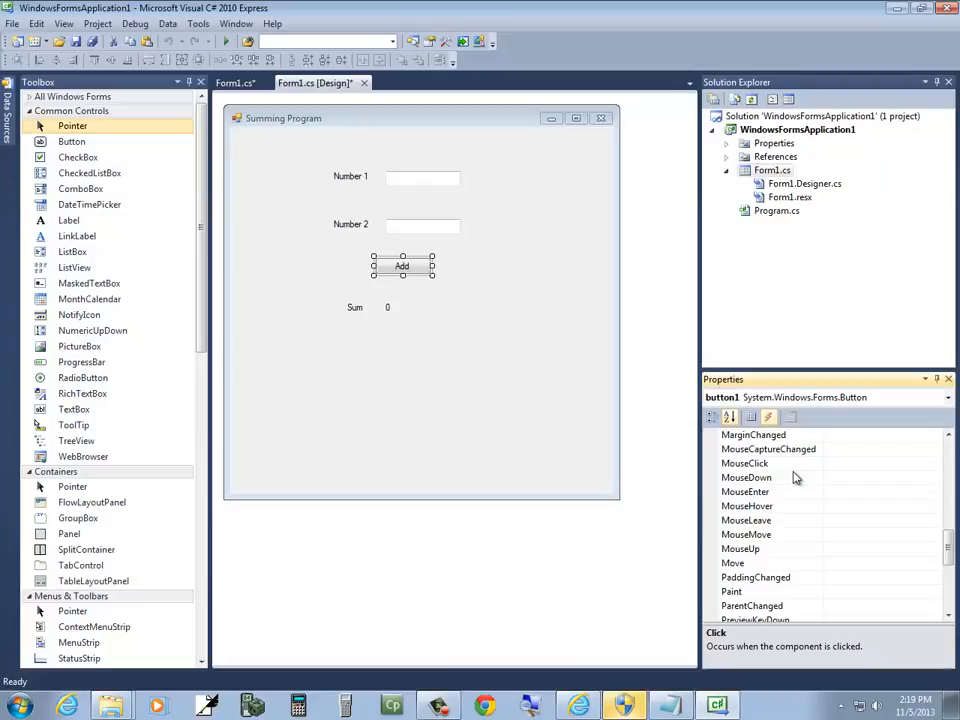
pyautogui.moveTo(446, 276)
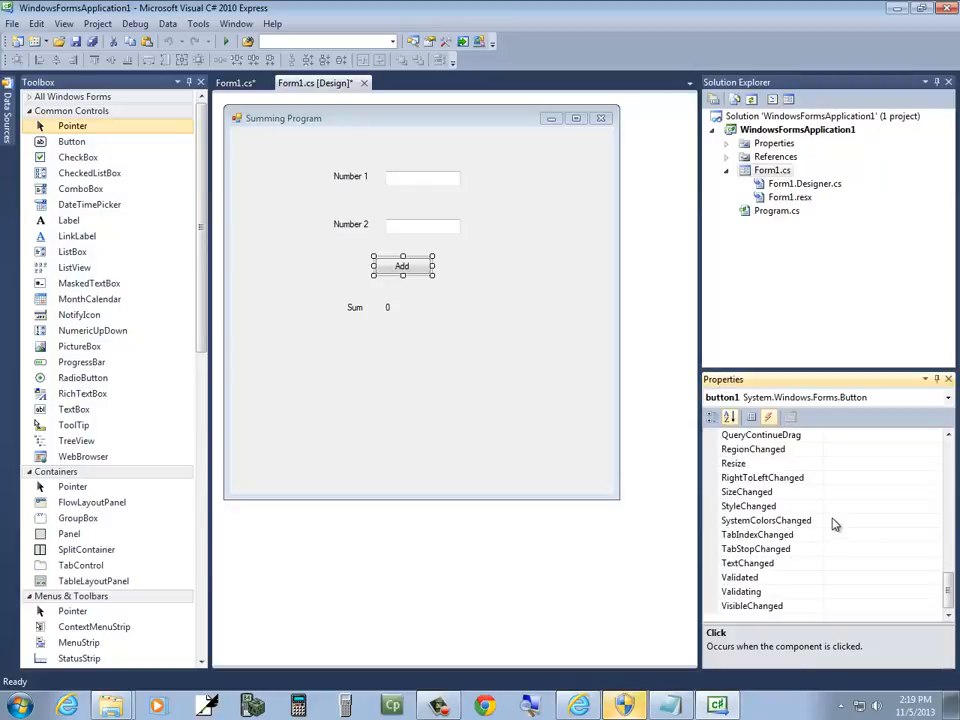
pyautogui.moveTo(754, 468)
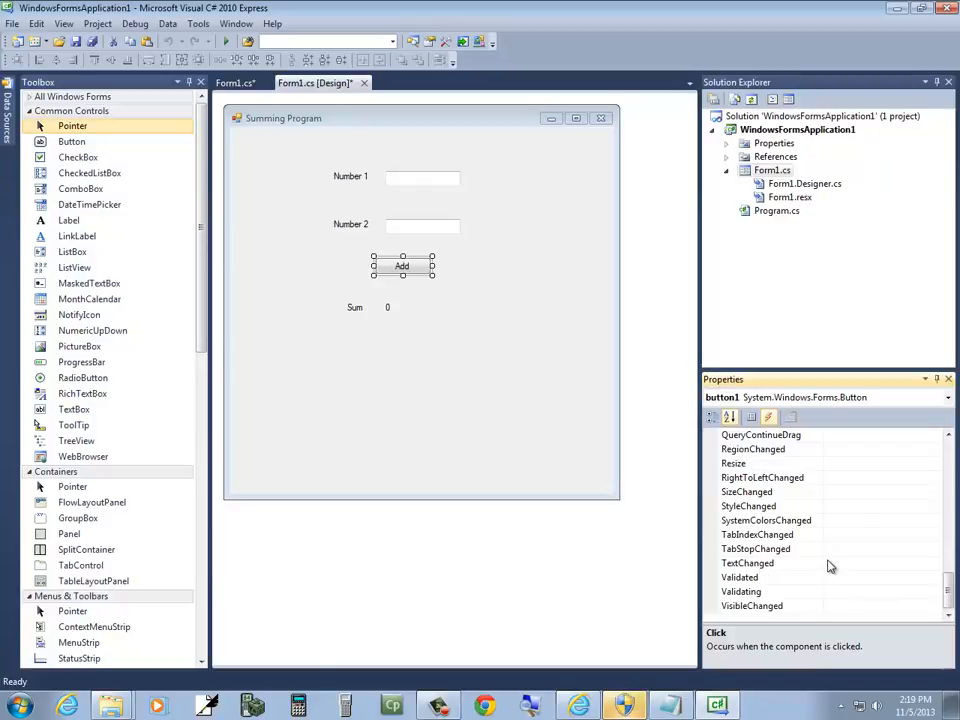
pyautogui.moveTo(858, 502)
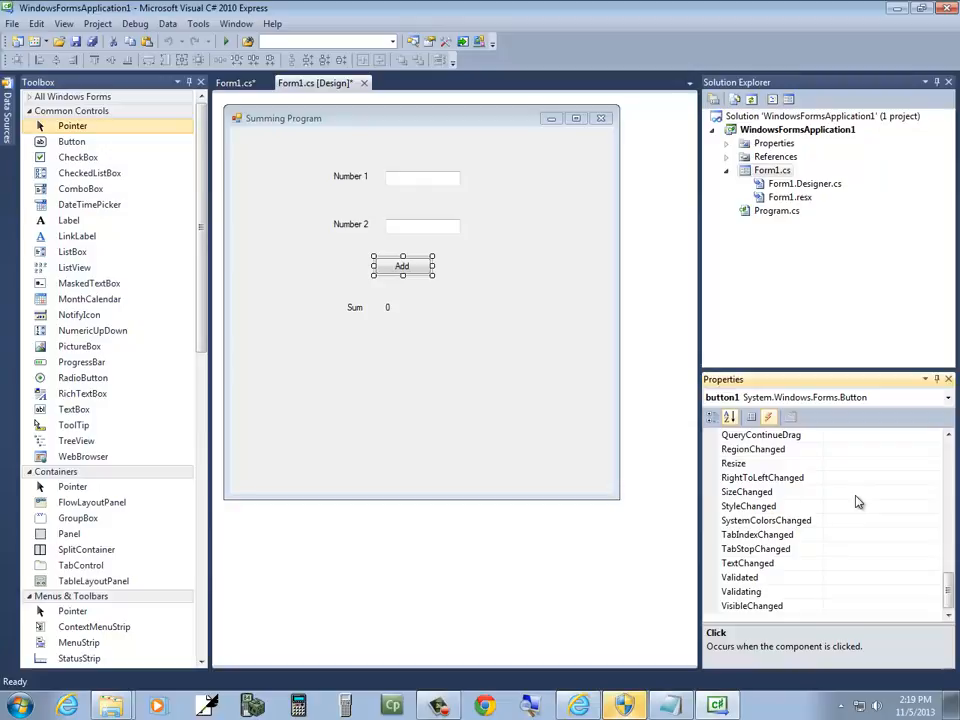
pyautogui.moveTo(844, 496)
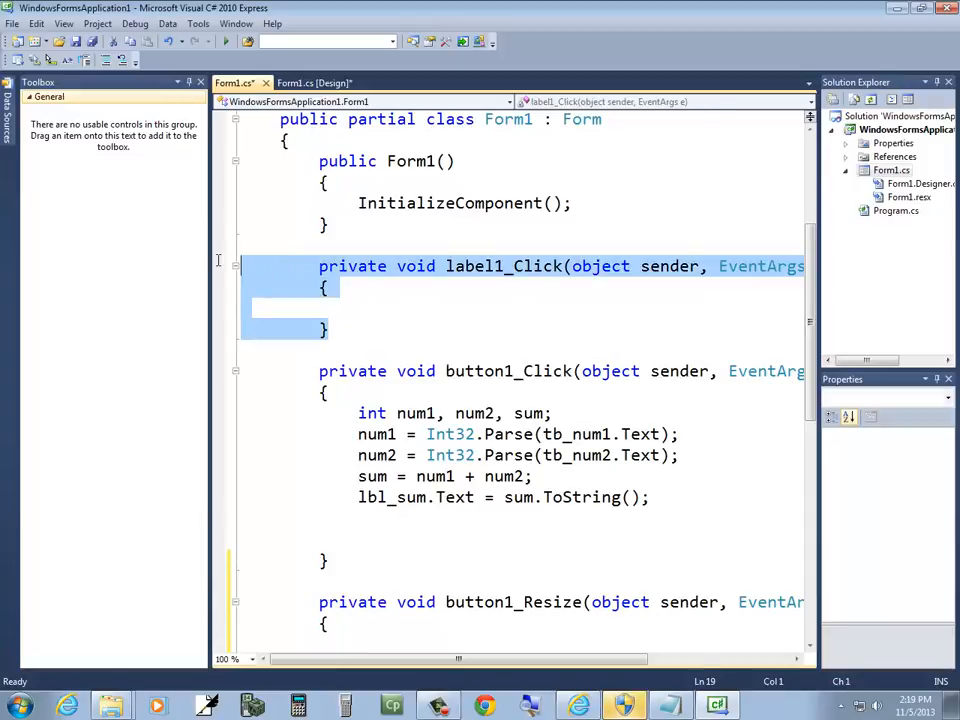
pyautogui.moveTo(320, 288)
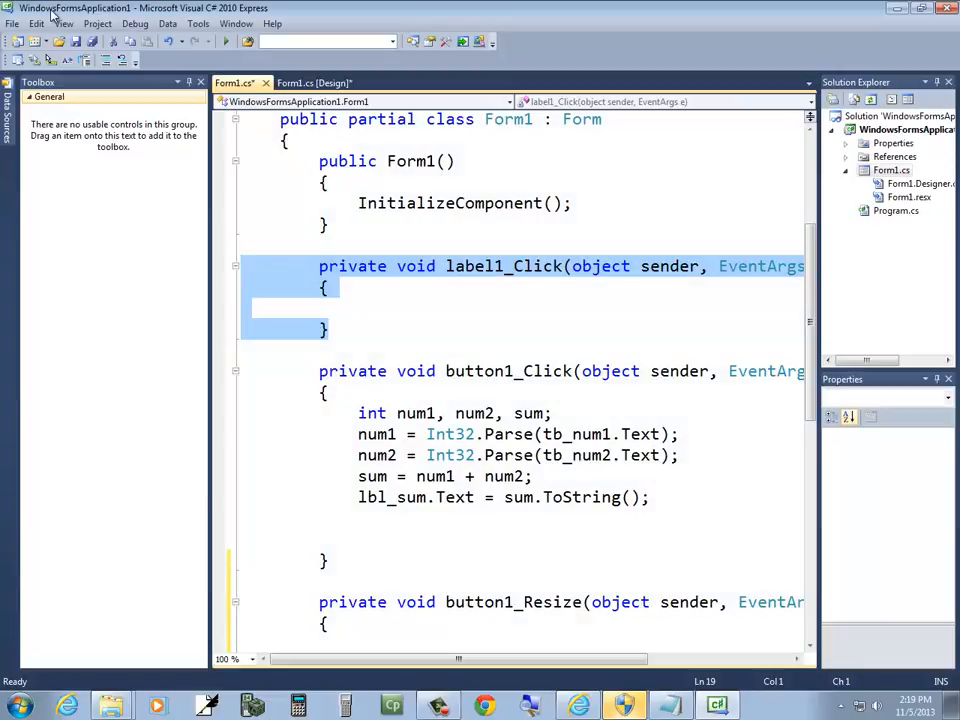
# Delete the empty label1_Click method from Form1.cs, keeping button1_Click.
pyautogui.click(36, 24)
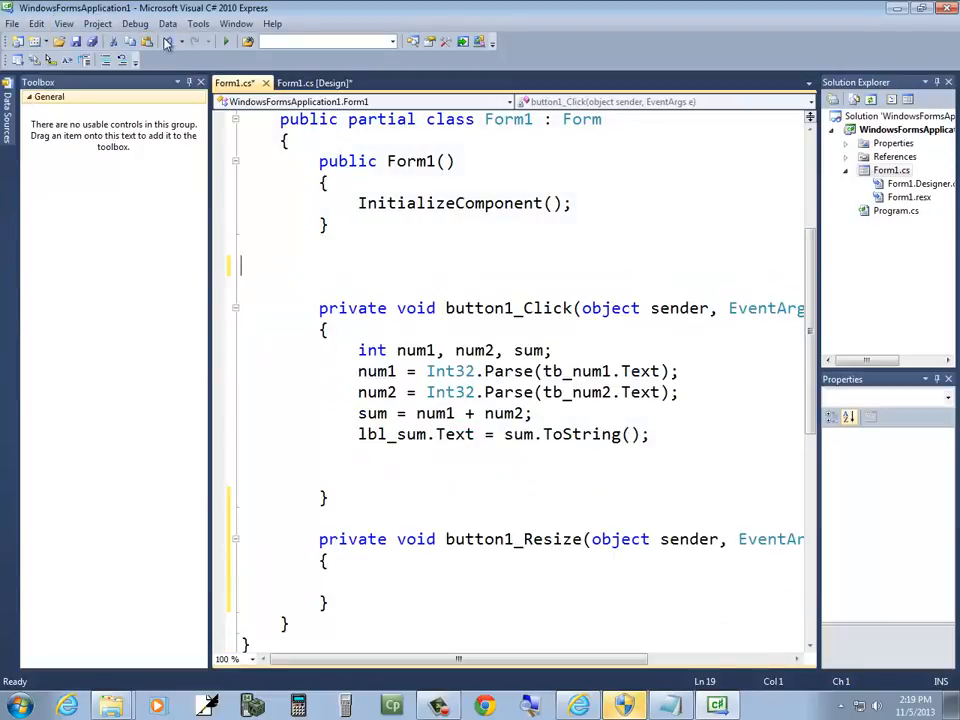
pyautogui.moveTo(228, 40)
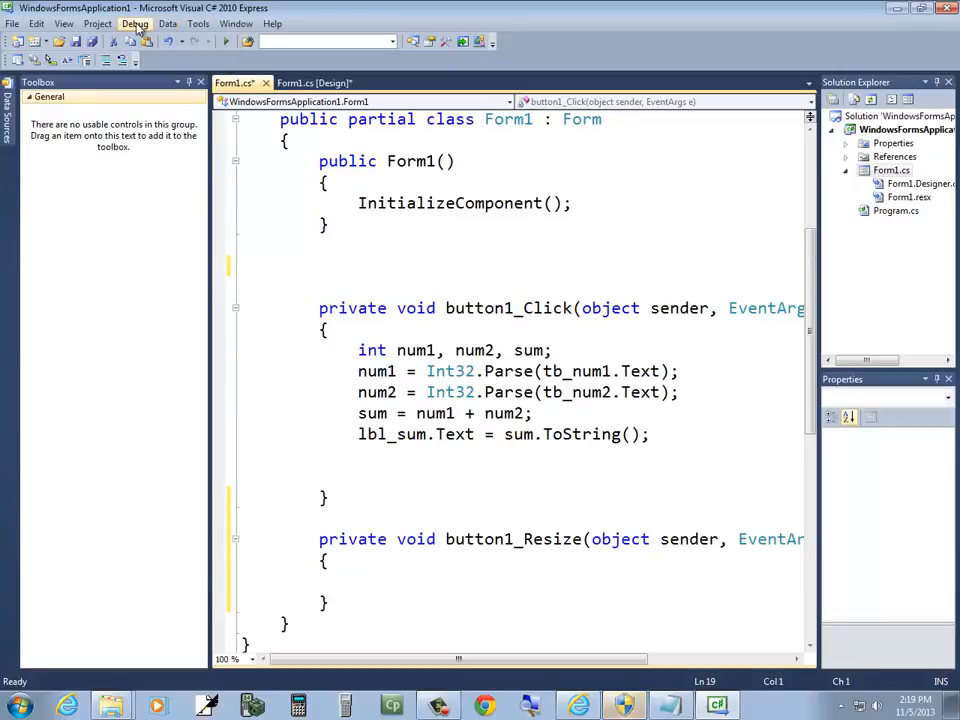
# Start debugging, decline running the last successful build on the missing label1_Click error, and restore the handler.
pyautogui.click(136, 24)
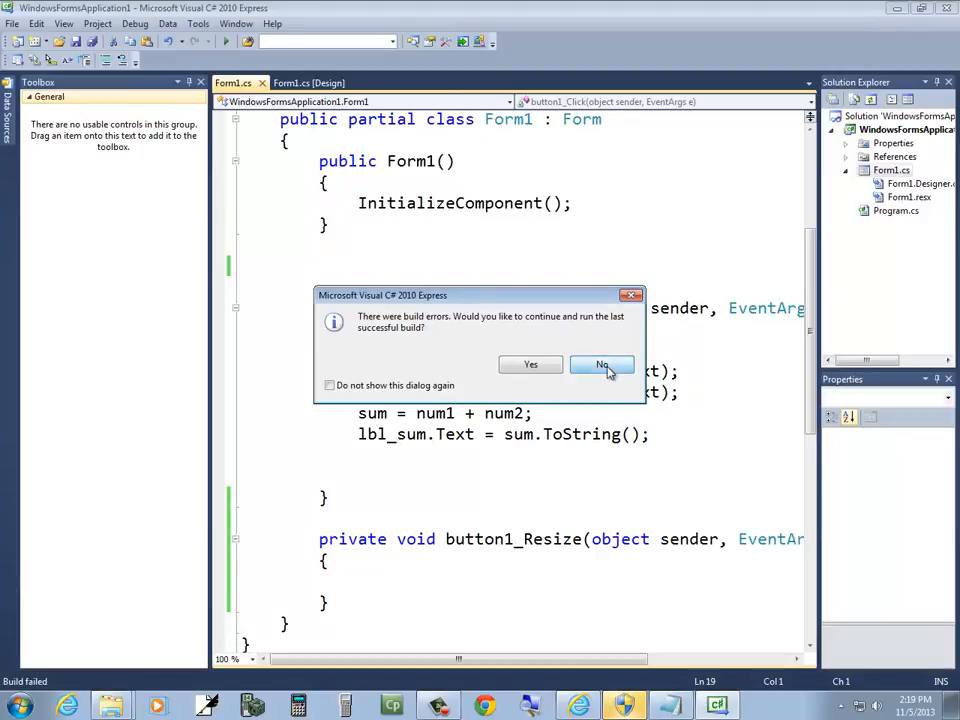
pyautogui.click(600, 364)
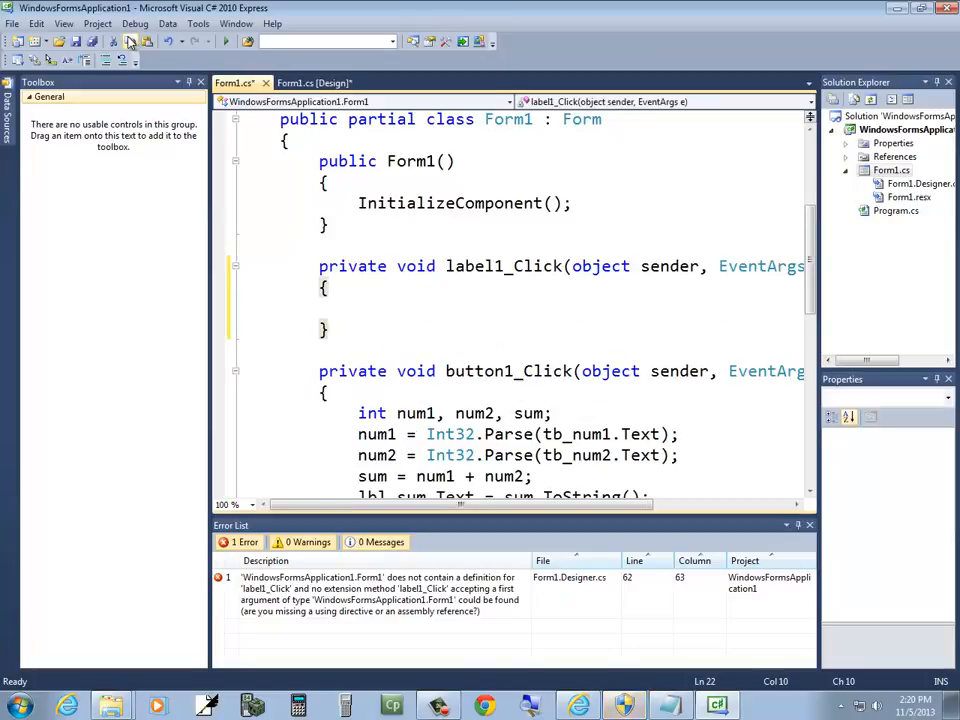
pyautogui.click(136, 24)
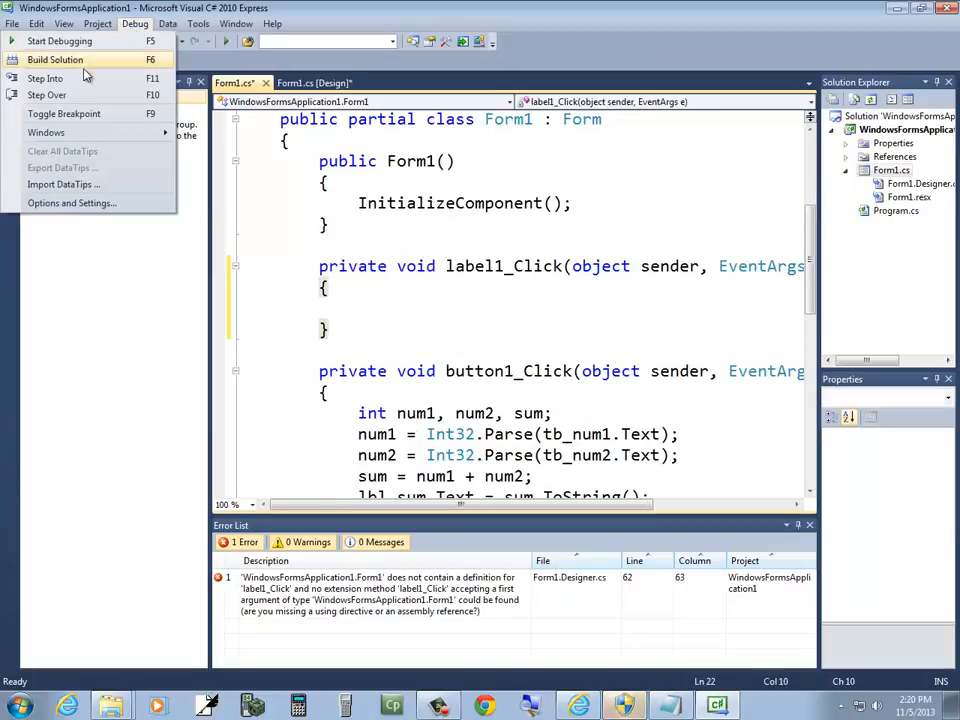
pyautogui.moveTo(58, 40)
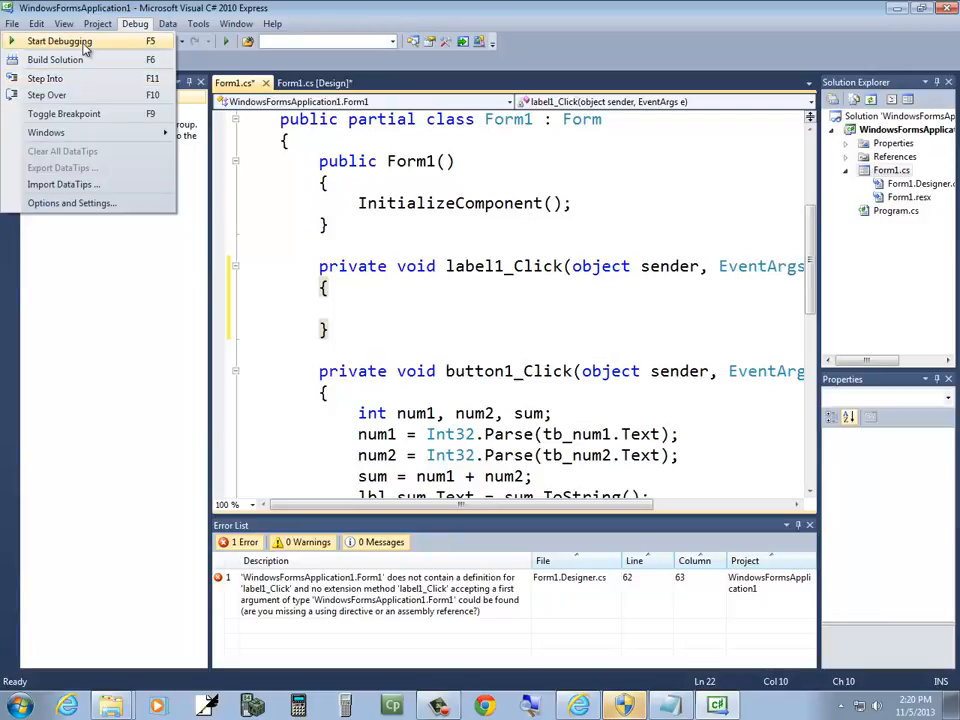
# Run the program, enter 3 and 4, get Sum 7 with Add, and close the window.
pyautogui.click(56, 40)
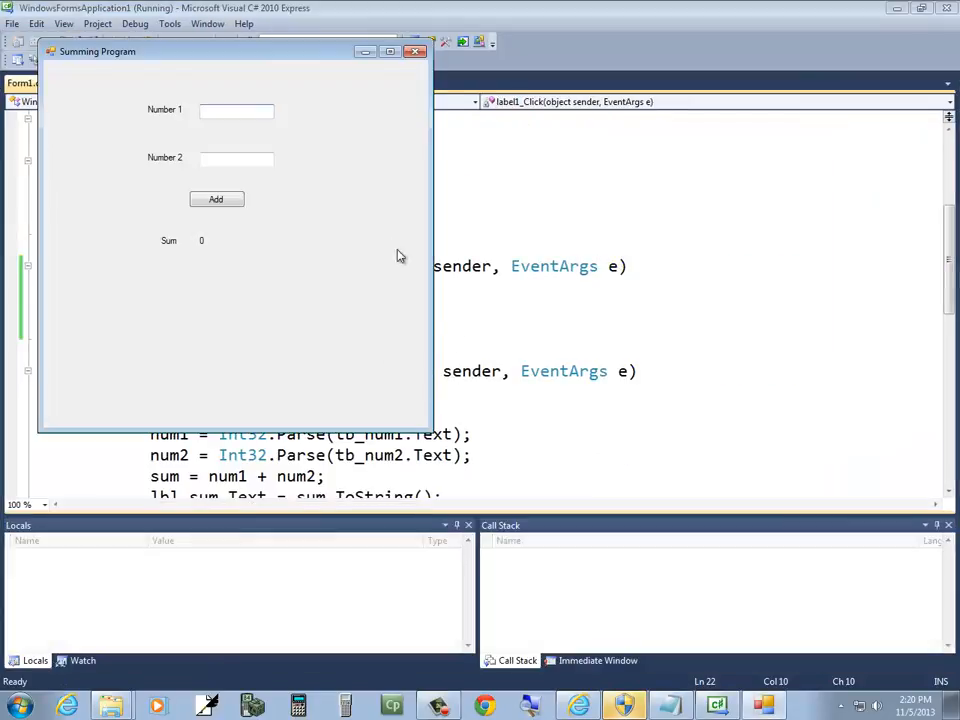
pyautogui.write('3')
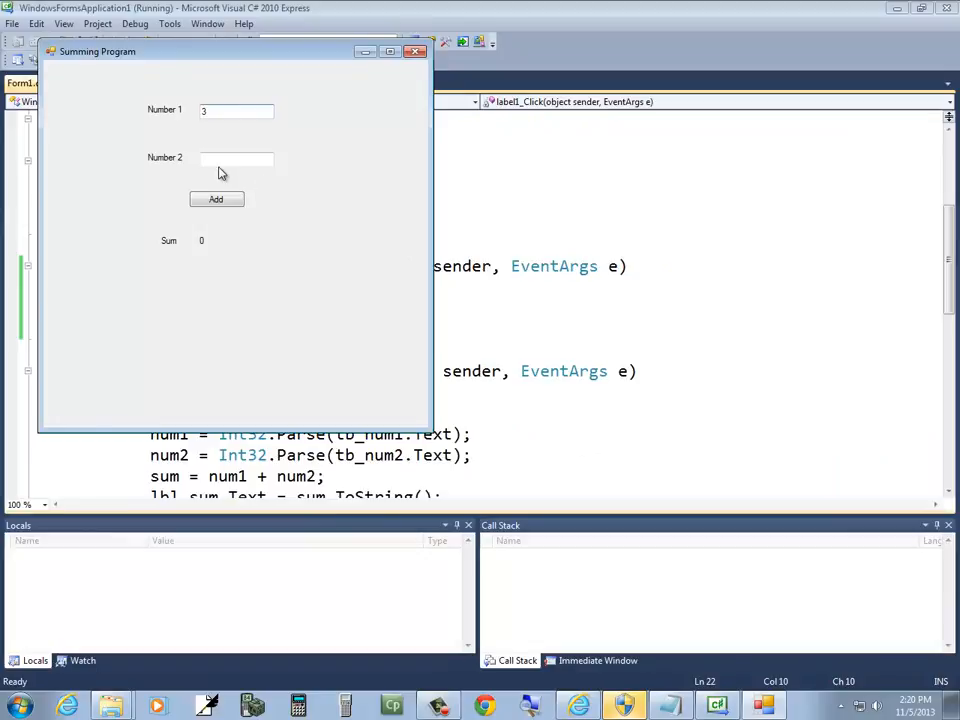
pyautogui.click(236, 158)
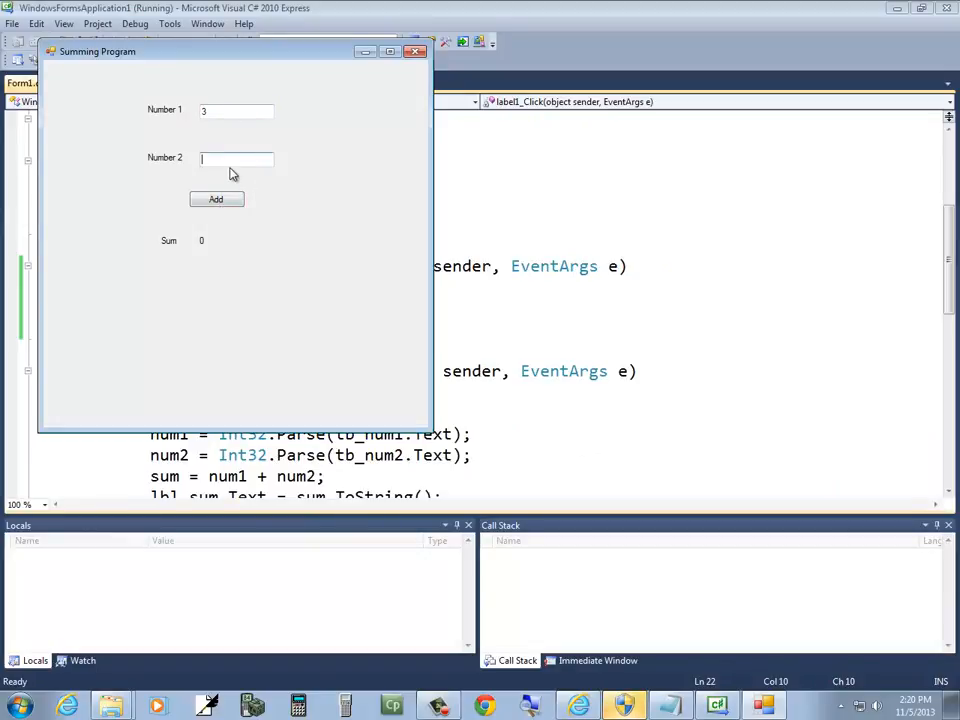
pyautogui.click(216, 200)
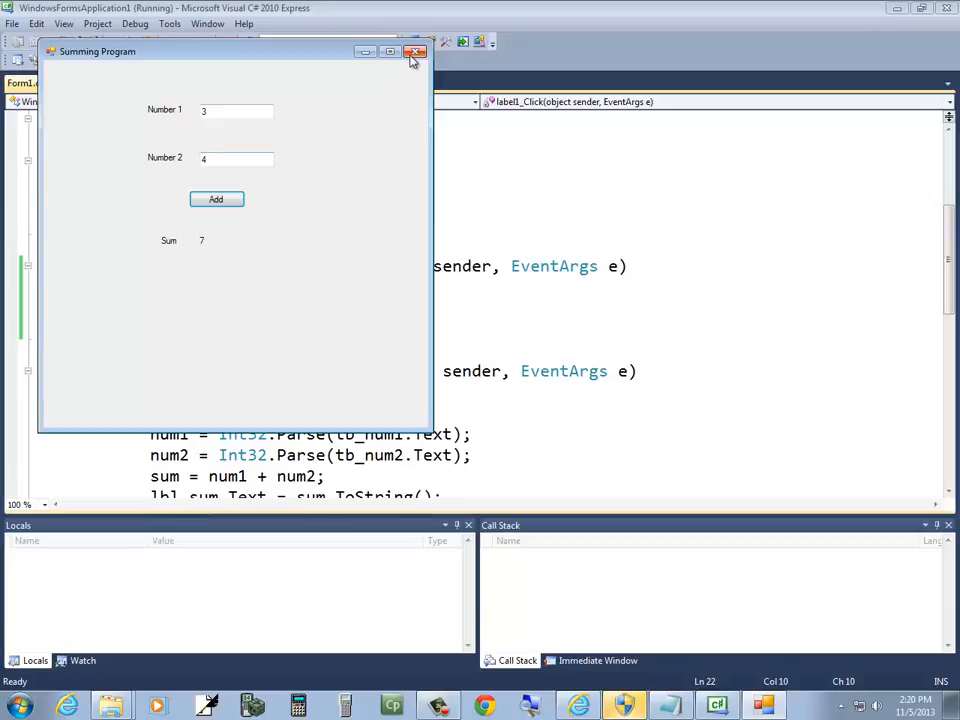
pyautogui.click(416, 52)
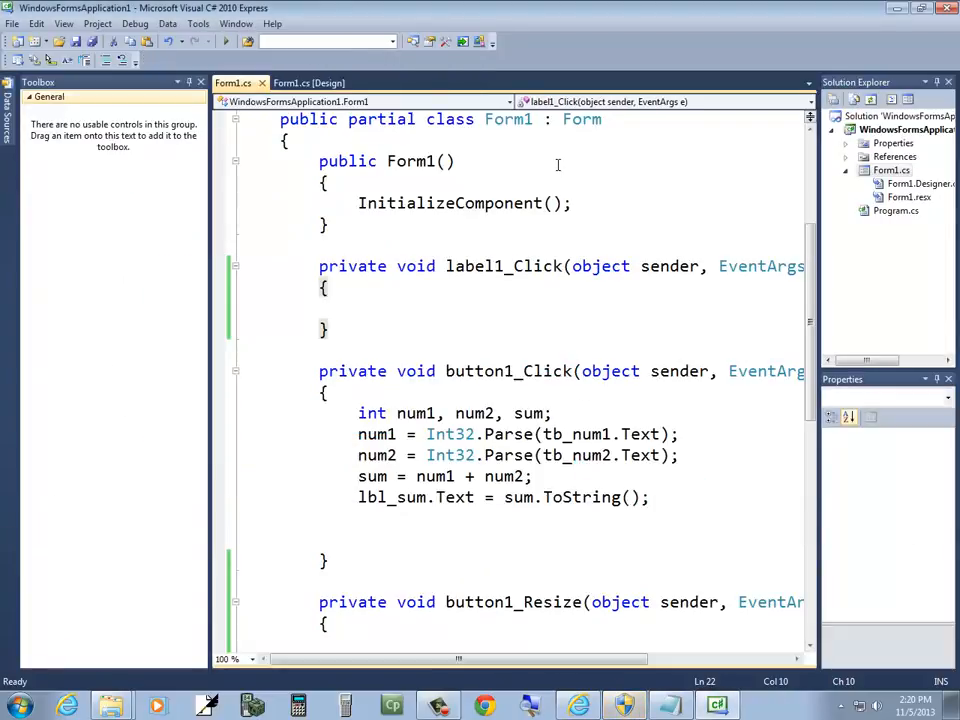
# Switch to the Form1.cs [Design] tab showing the Summing Program form.
pyautogui.click(308, 84)
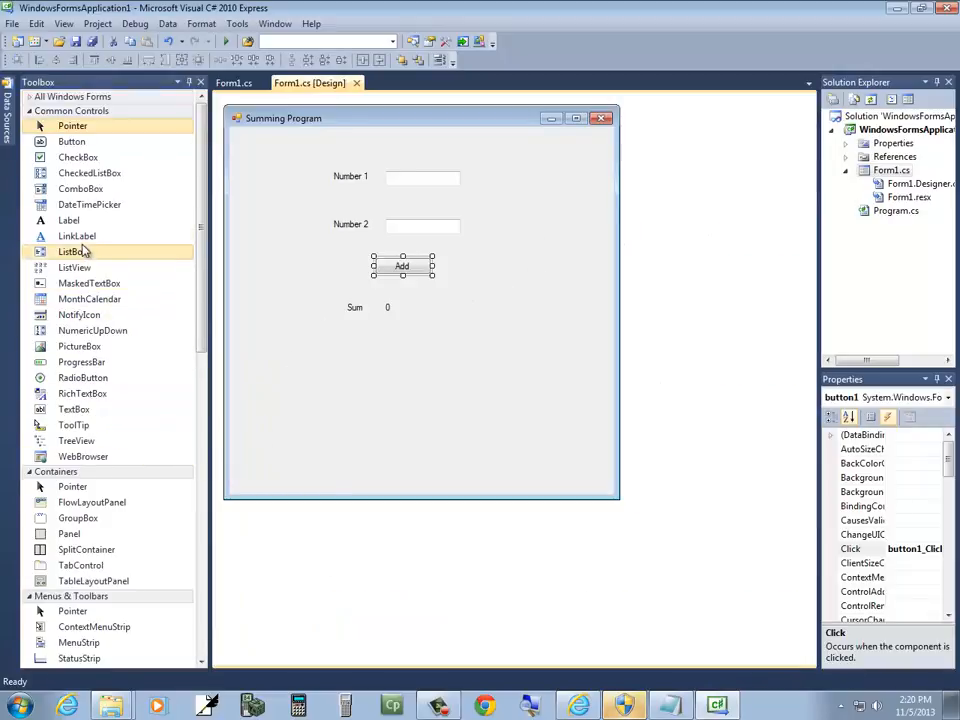
pyautogui.moveTo(78, 156)
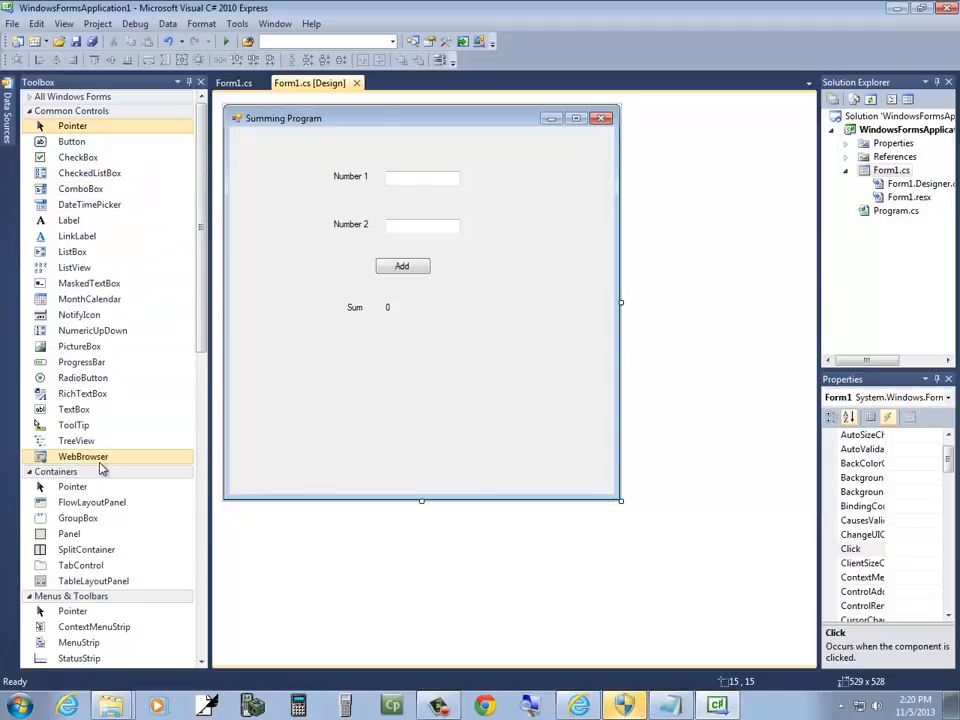
pyautogui.moveTo(74, 424)
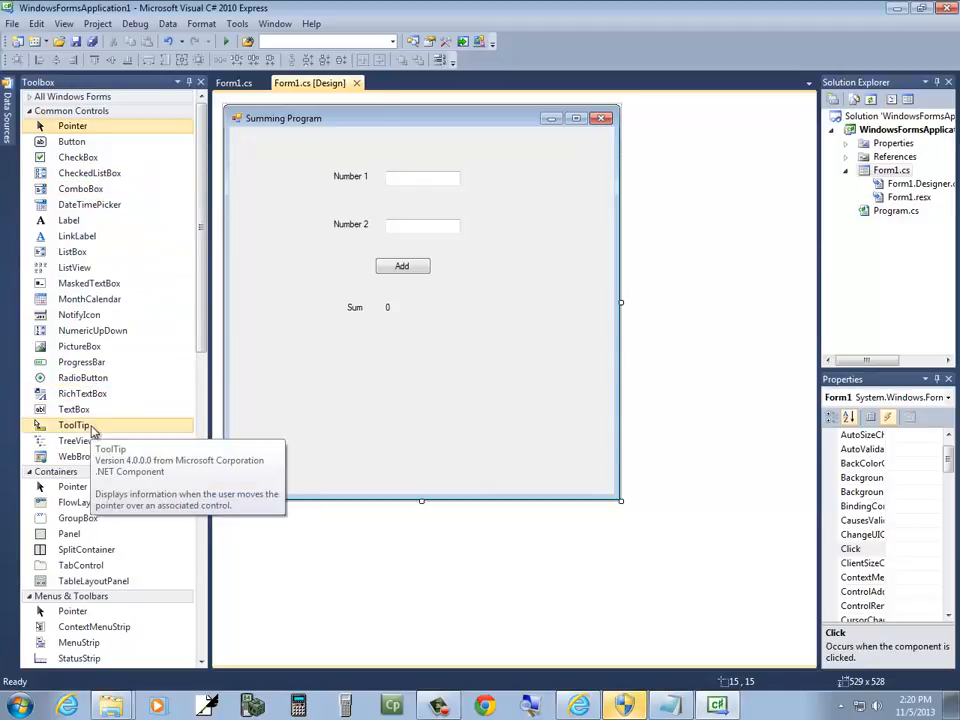
pyautogui.moveTo(612, 396)
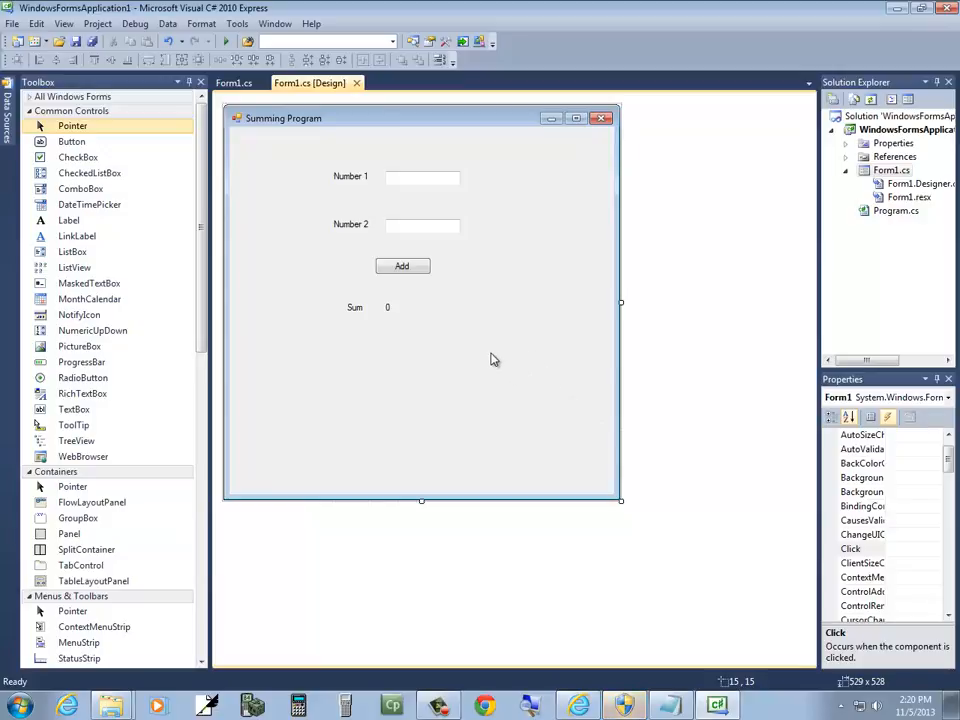
pyautogui.moveTo(512, 336)
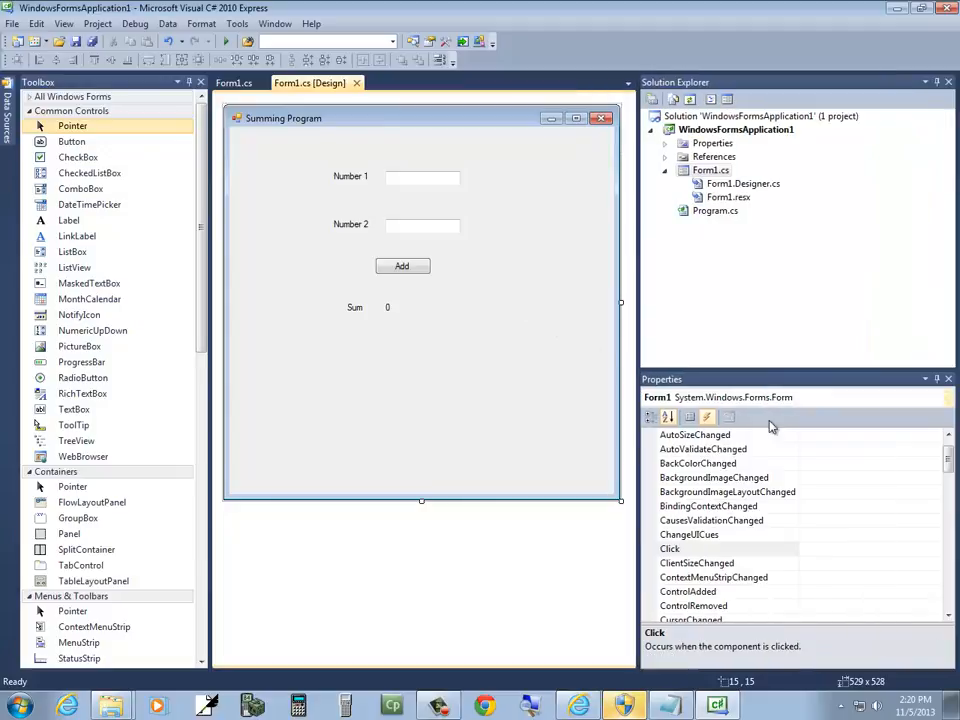
# Show Form1's properties instead of its events in the Properties window and scroll through them.
pyautogui.click(692, 418)
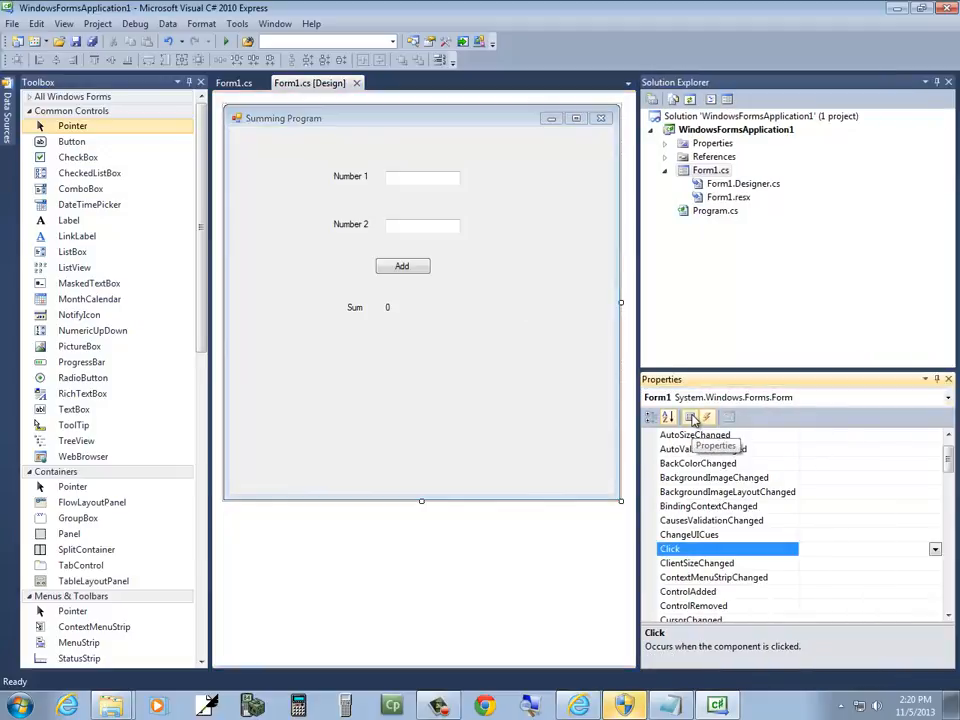
pyautogui.click(688, 418)
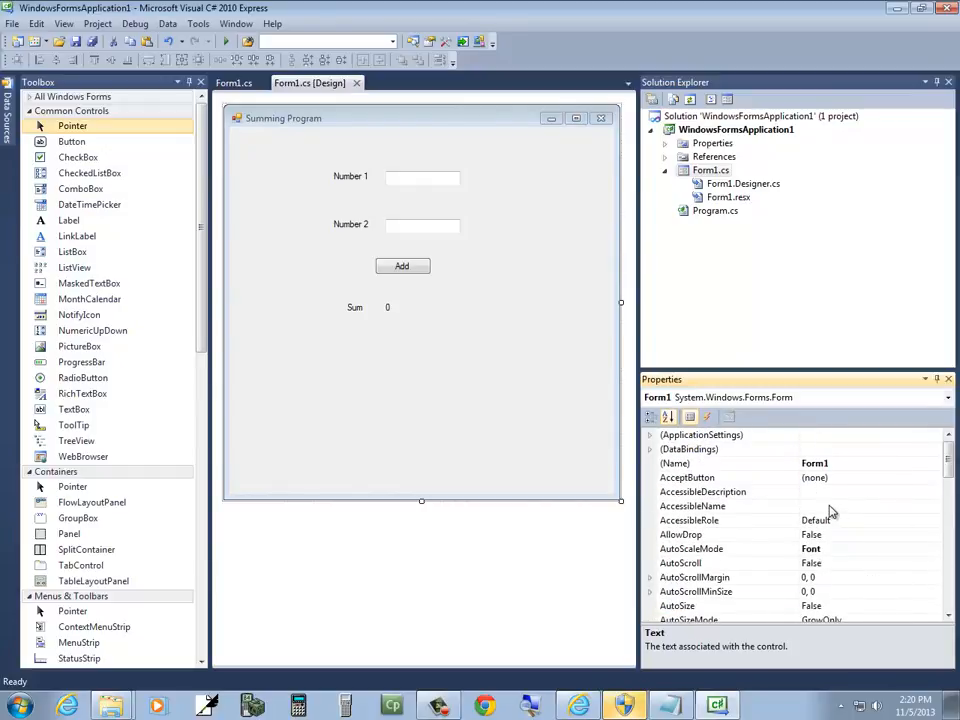
pyautogui.scroll(-3)
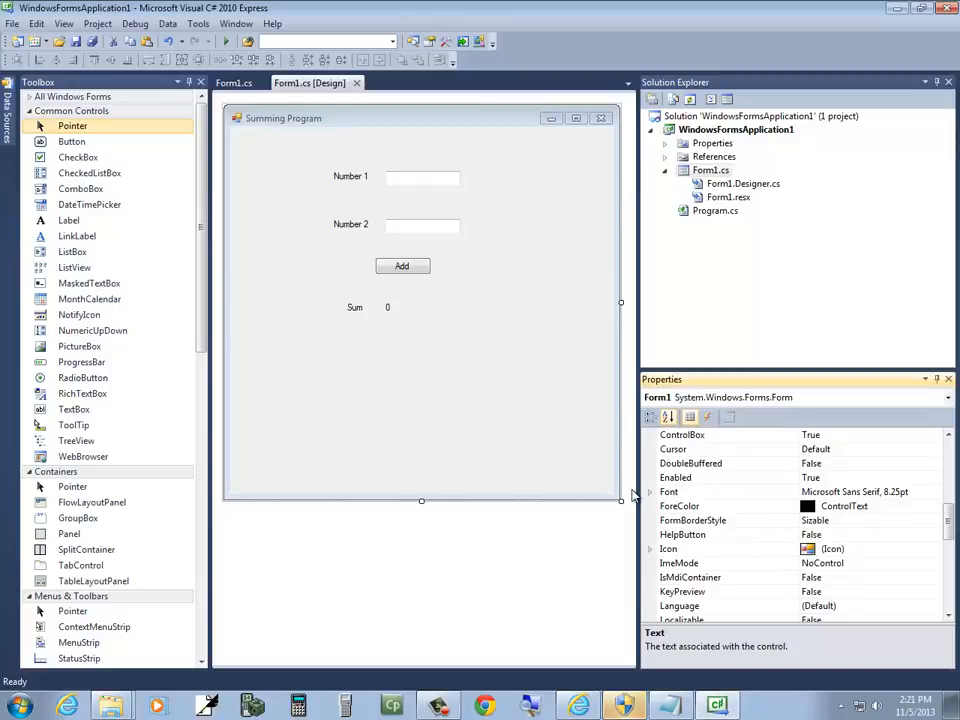
pyautogui.scroll(-3)
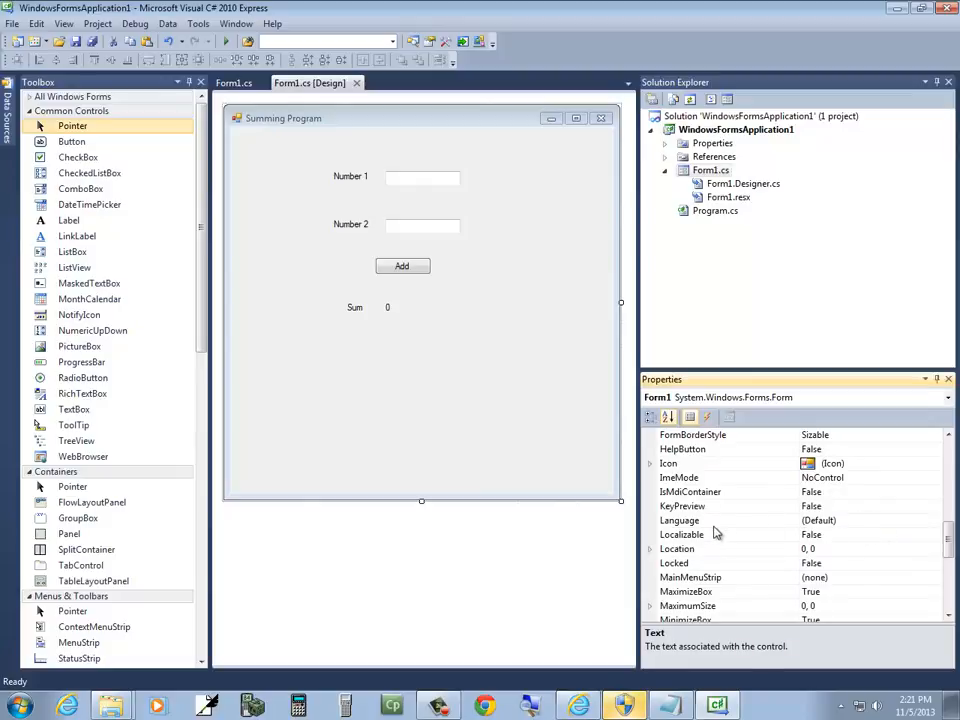
pyautogui.moveTo(704, 556)
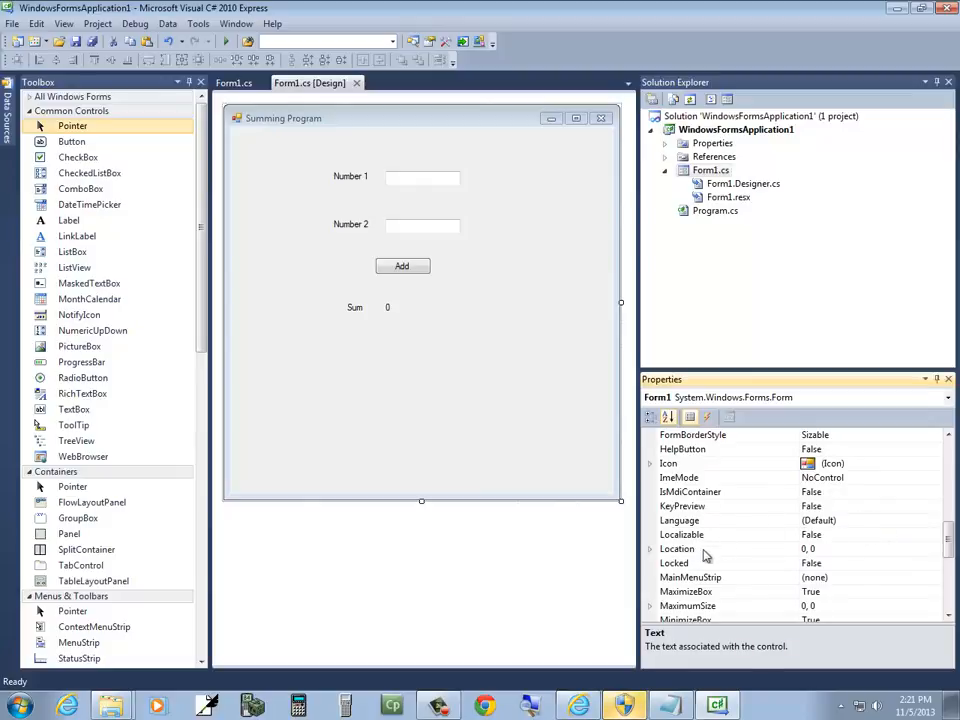
pyautogui.moveTo(696, 560)
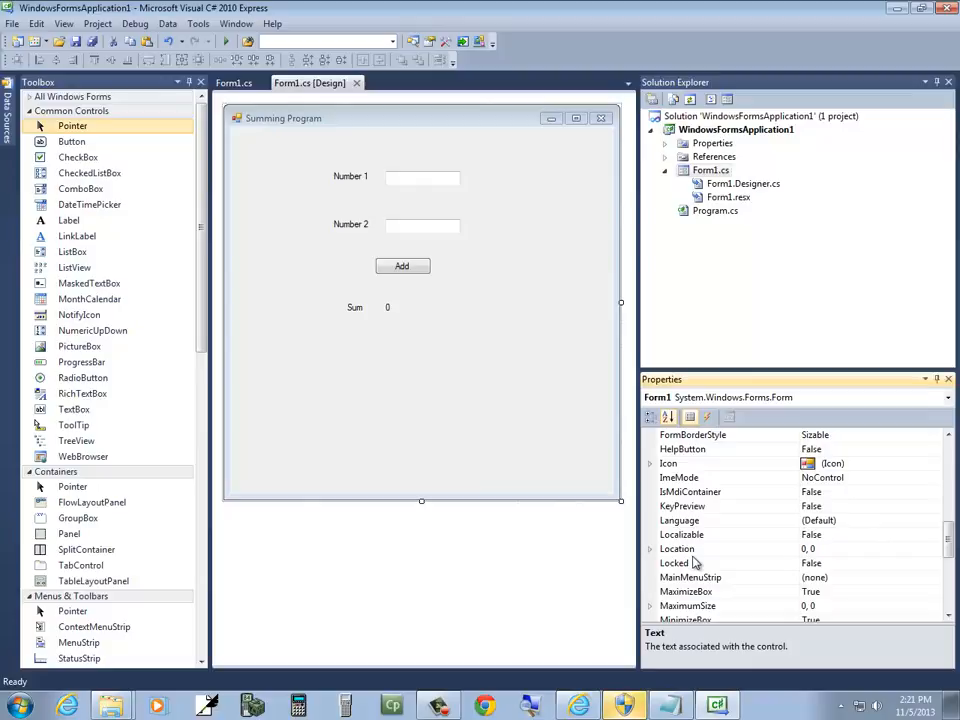